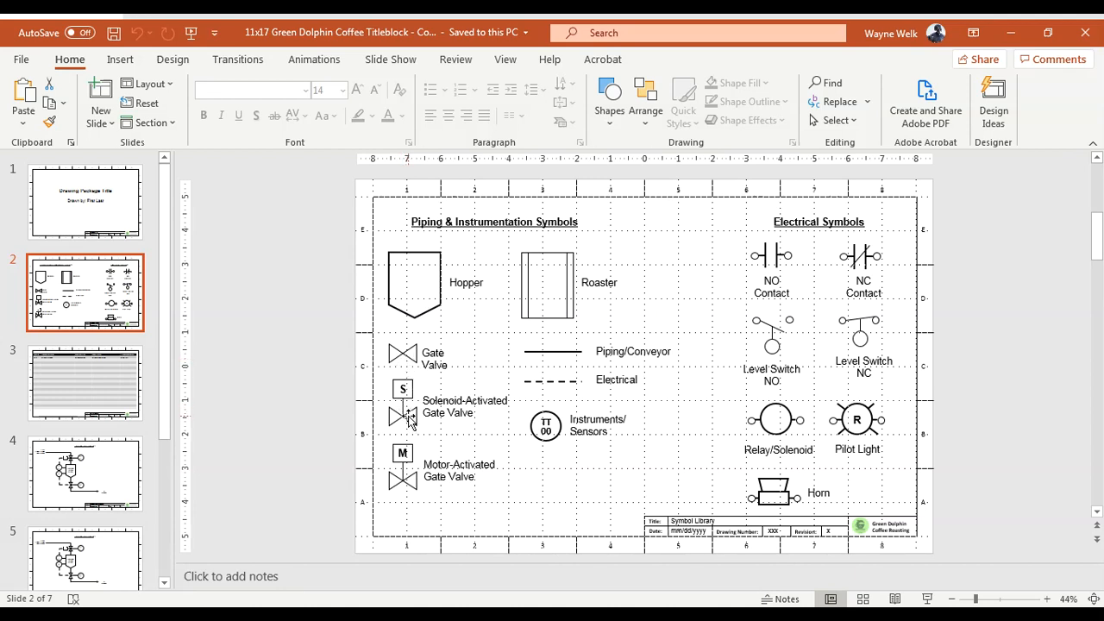
# Step: Copy the Solenoid-Activated Gate Valve from slide 2 and paste it onto slide 7
pyautogui.click(402, 388)
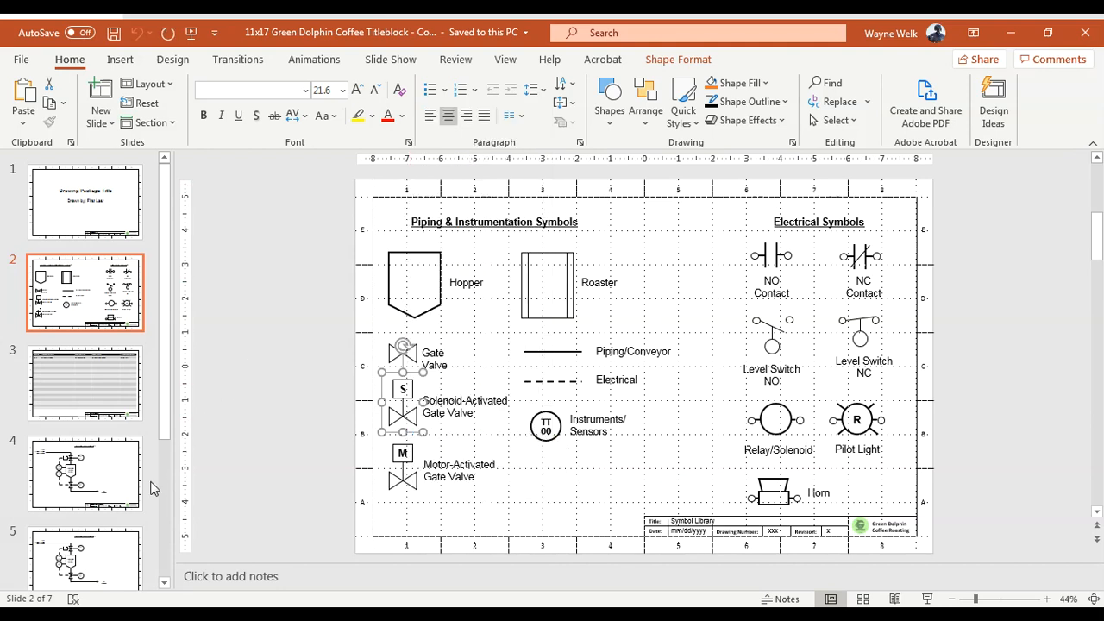
pyautogui.click(85, 528)
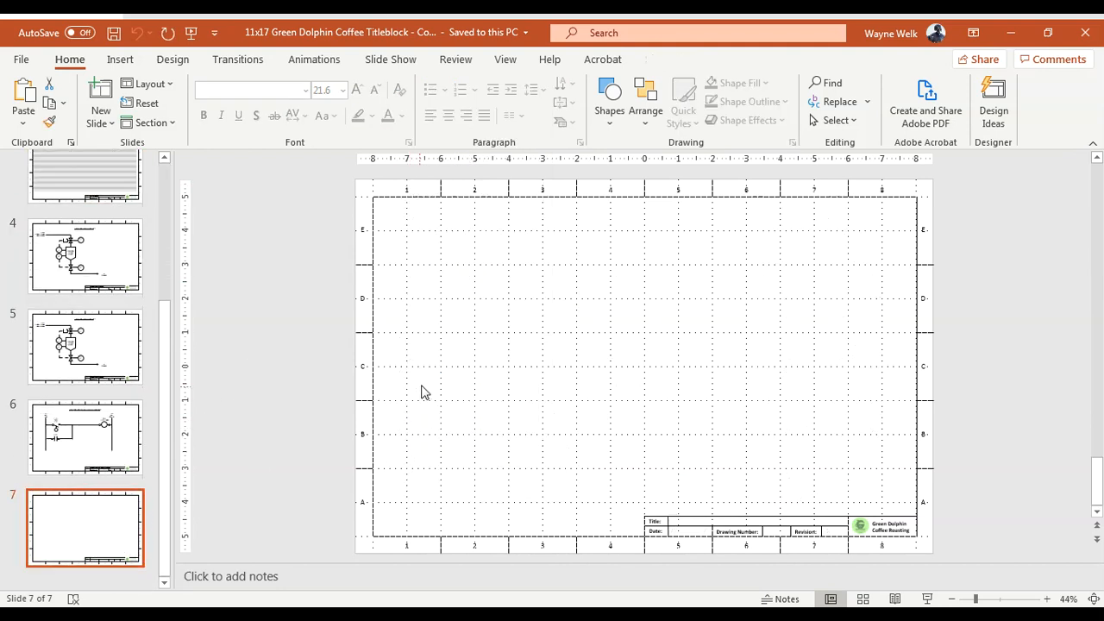
pyautogui.rightClick(423, 390)
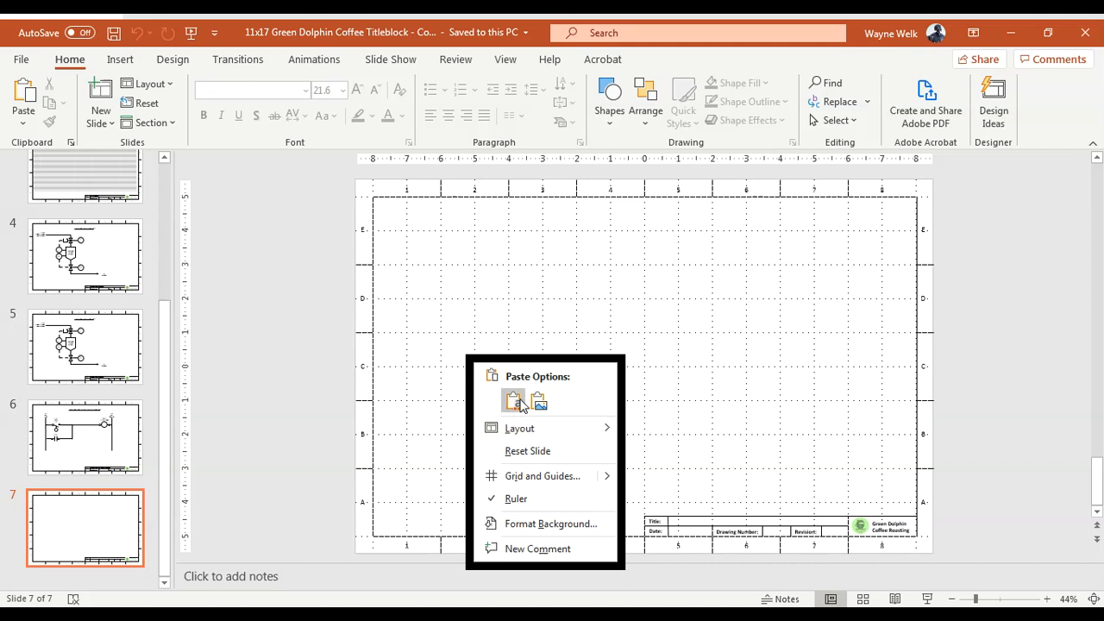
pyautogui.click(514, 400)
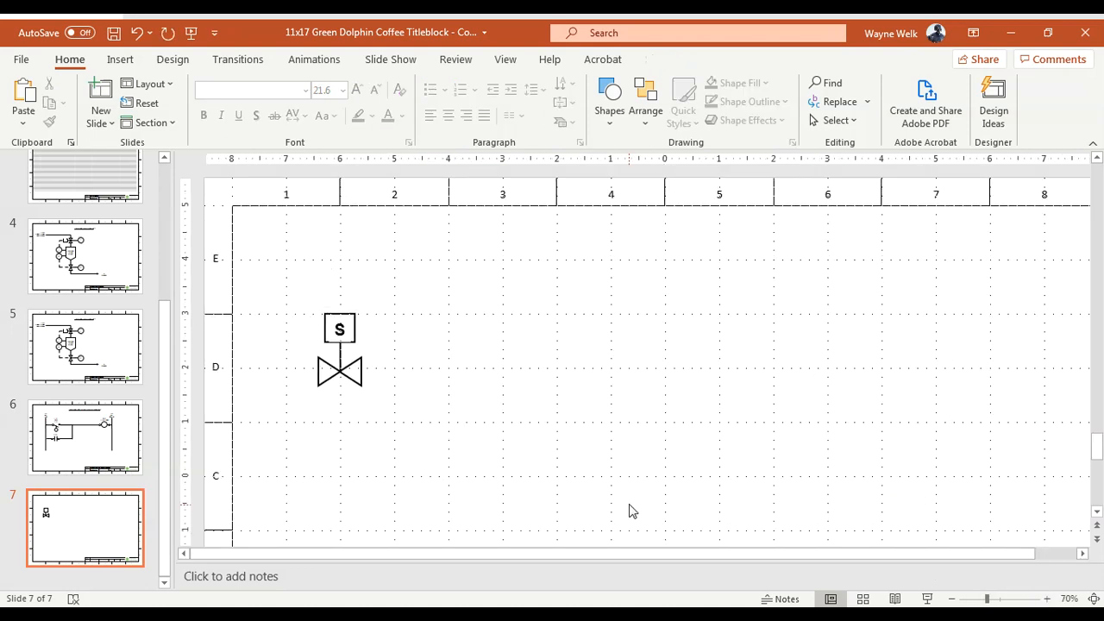
# Step: Ungroup the pasted valve twice so the solenoid box and two triangles are separate shapes
pyautogui.click(338, 349)
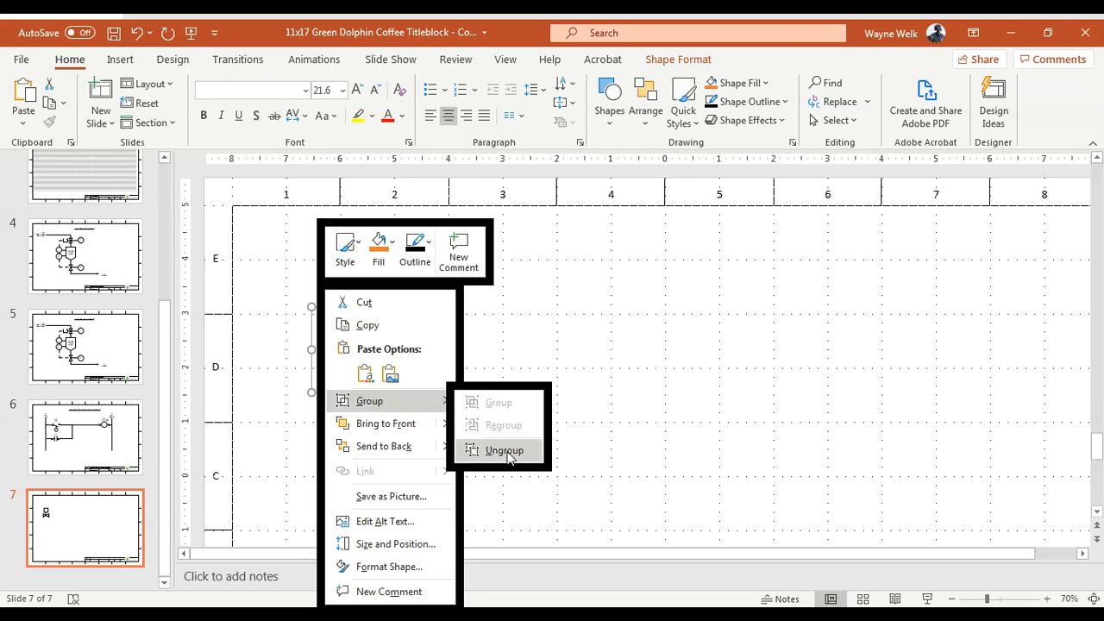
pyautogui.click(503, 448)
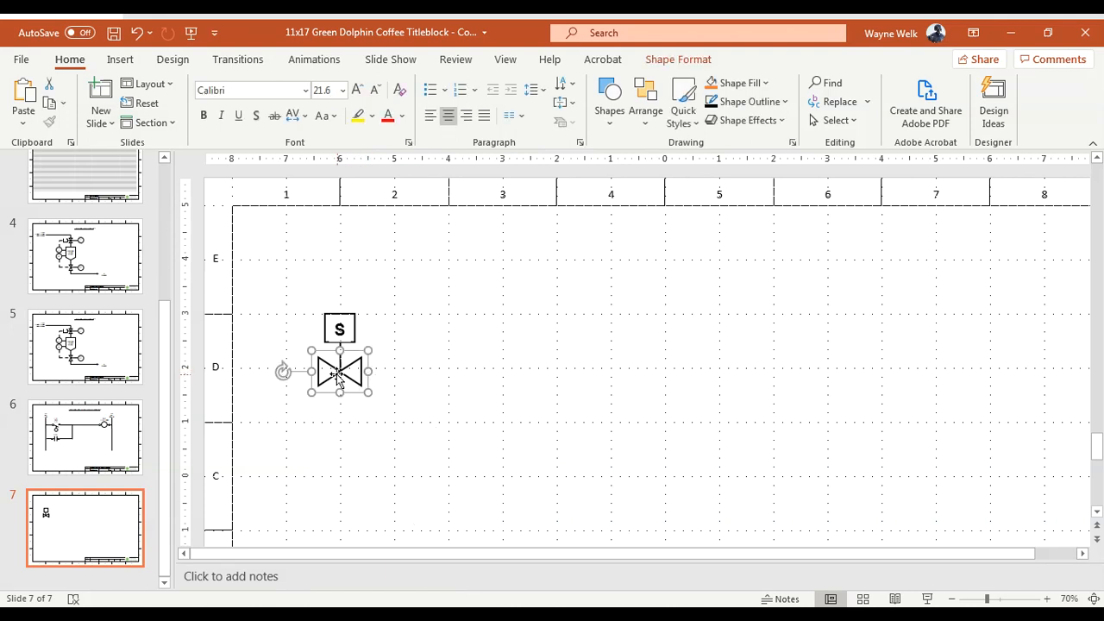
pyautogui.rightClick(339, 371)
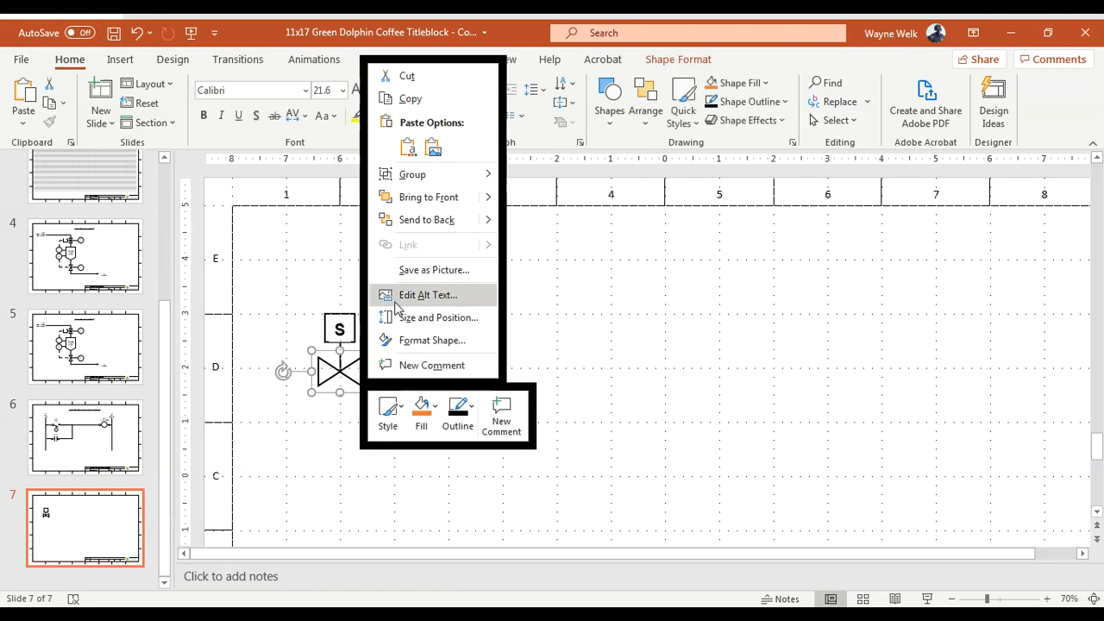
pyautogui.click(412, 174)
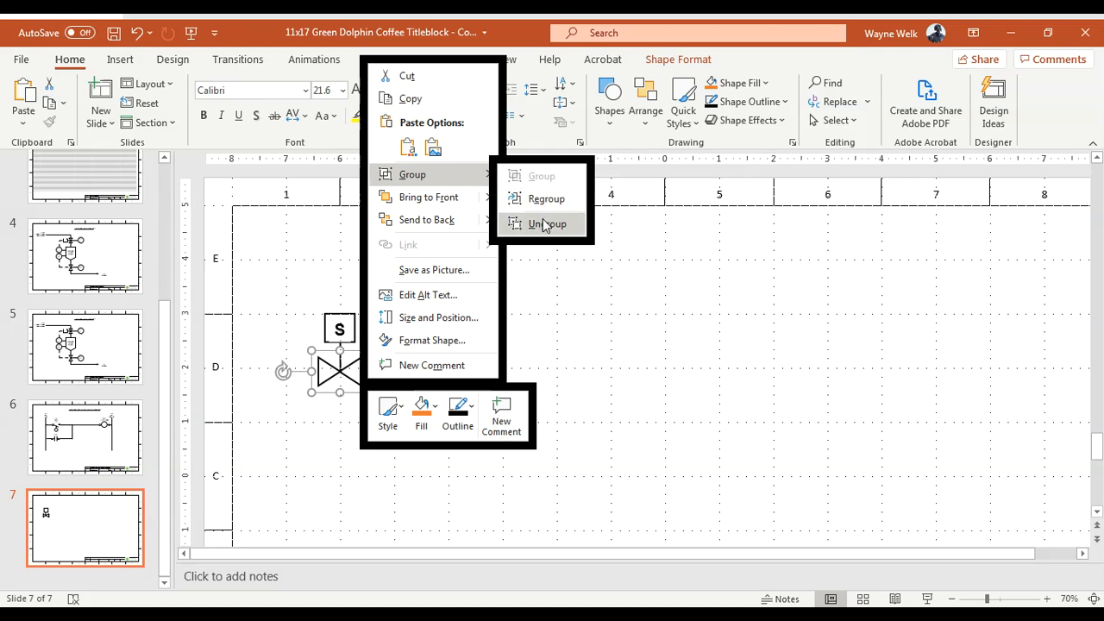
pyautogui.click(547, 225)
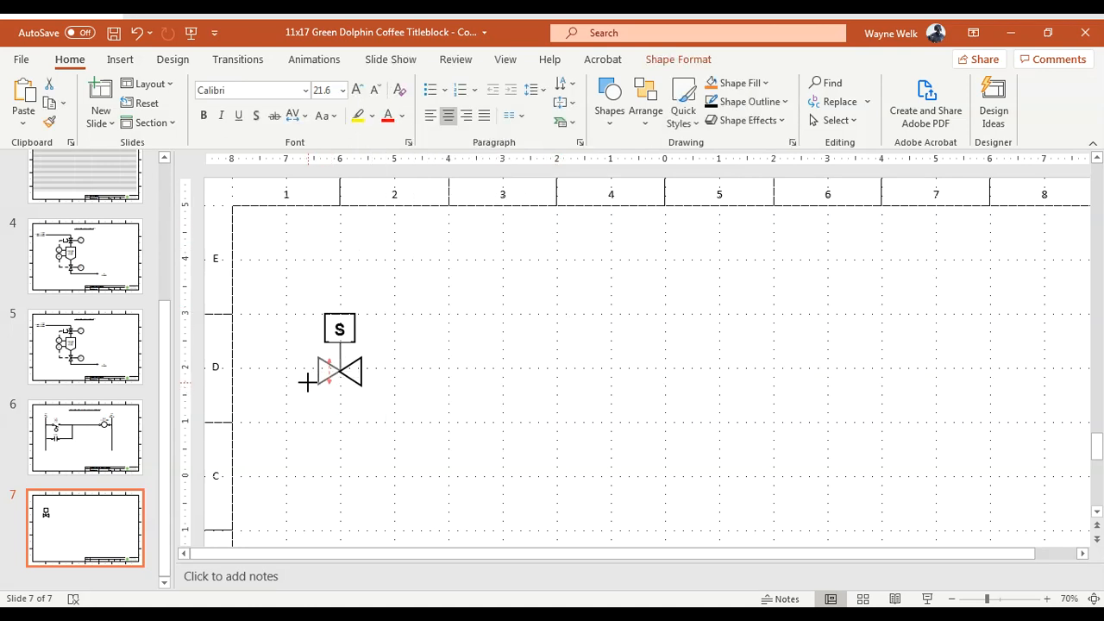
# Step: Select the left triangle and solenoid box of the ungrouped valve, then clear the selection
pyautogui.click(328, 376)
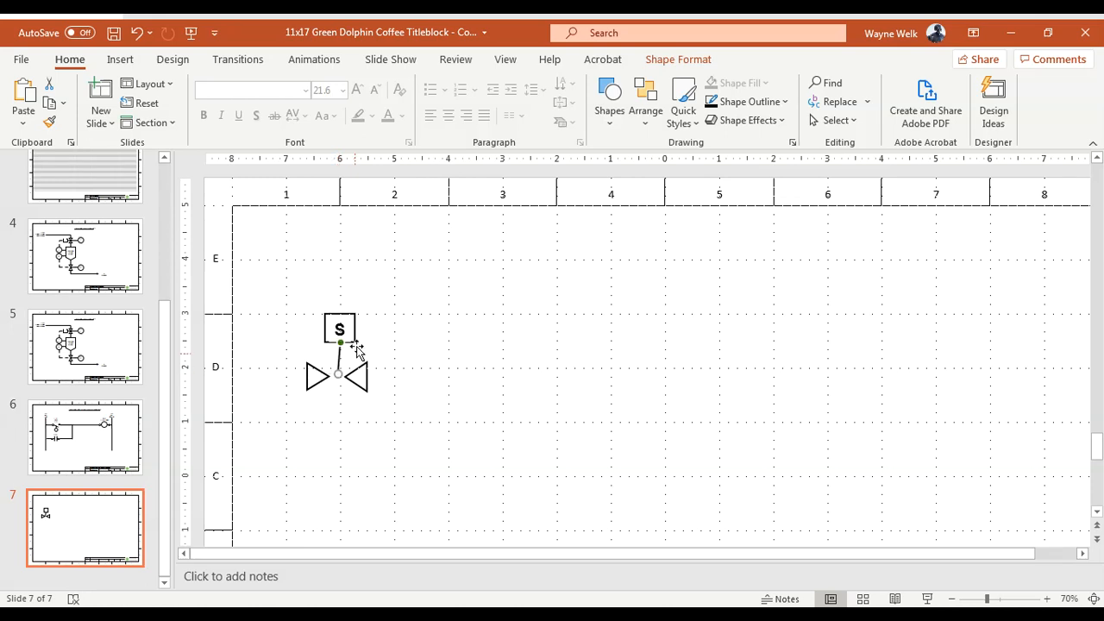
pyautogui.click(338, 328)
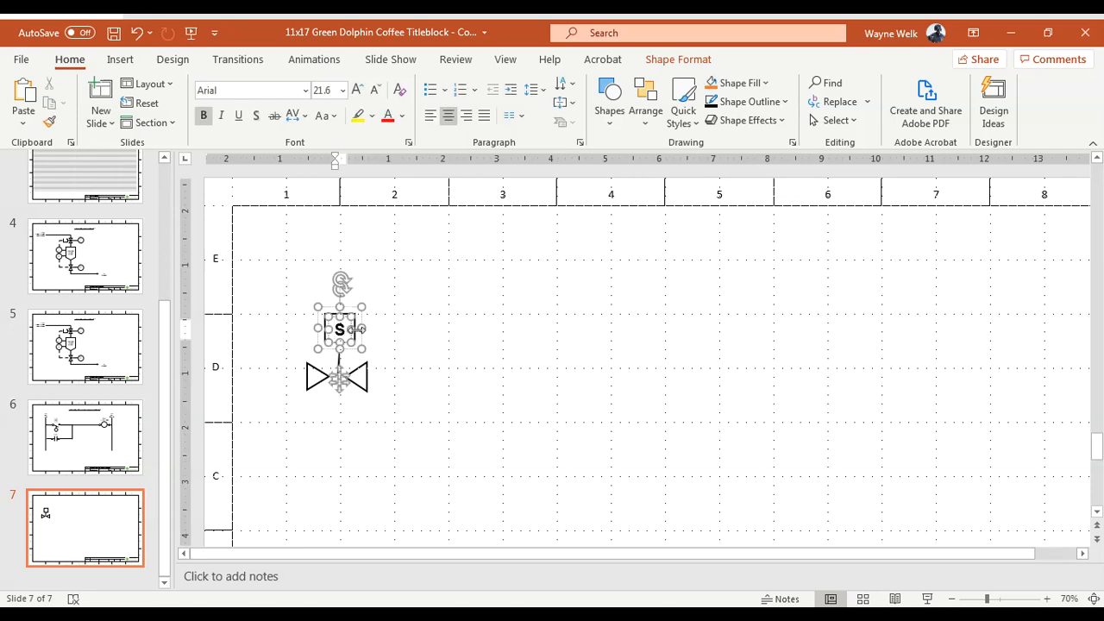
pyautogui.click(621, 196)
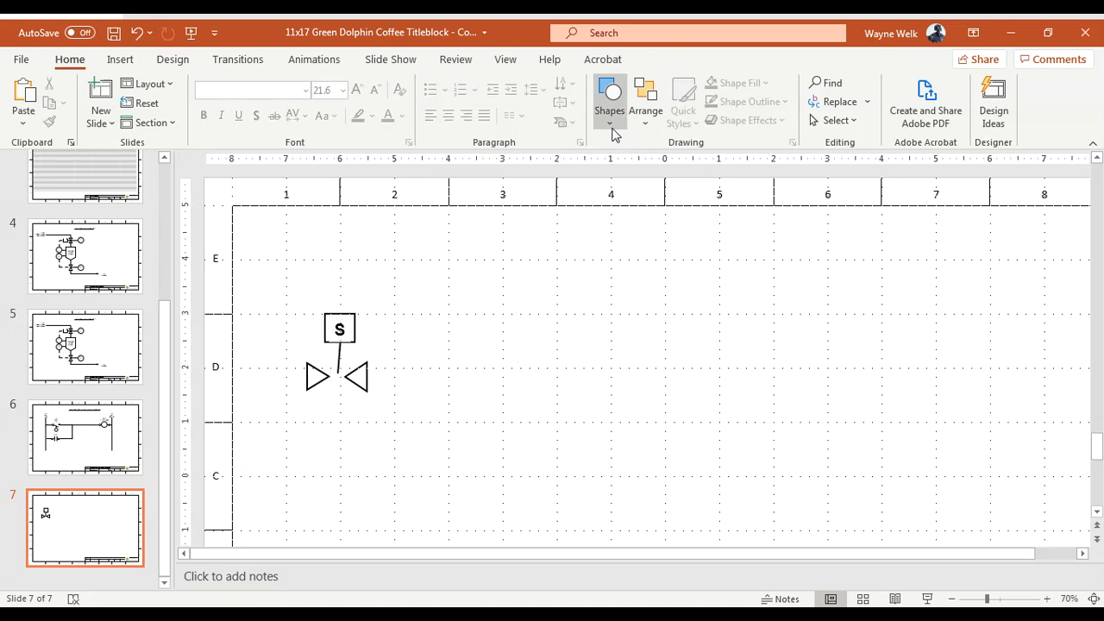
# Step: Draw a new isosceles triangle near column 4 and select it
pyautogui.click(609, 101)
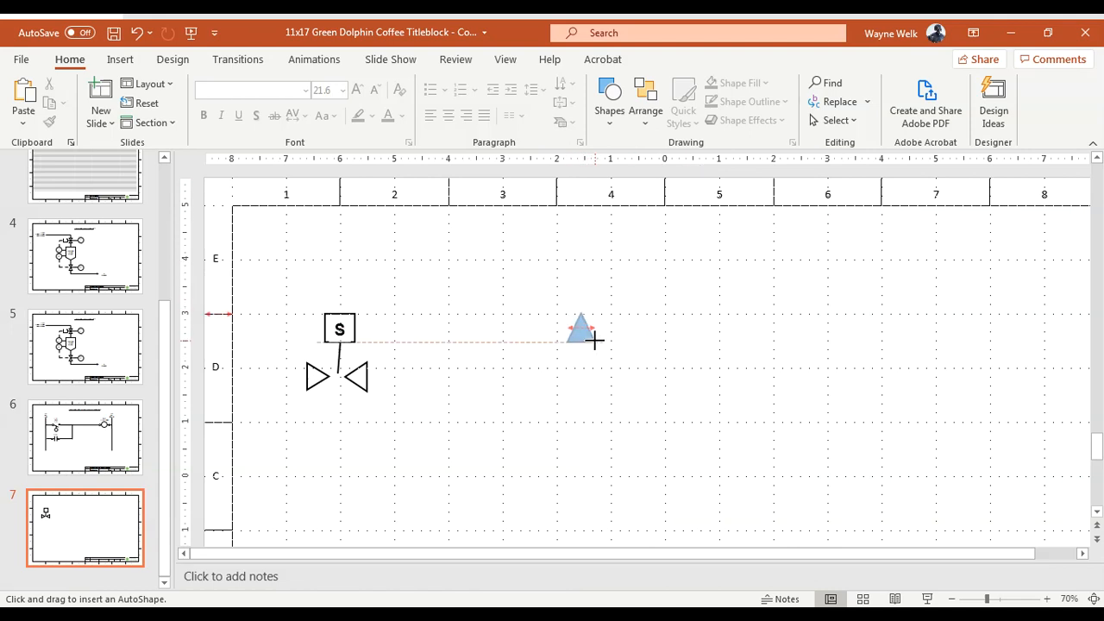
pyautogui.click(583, 331)
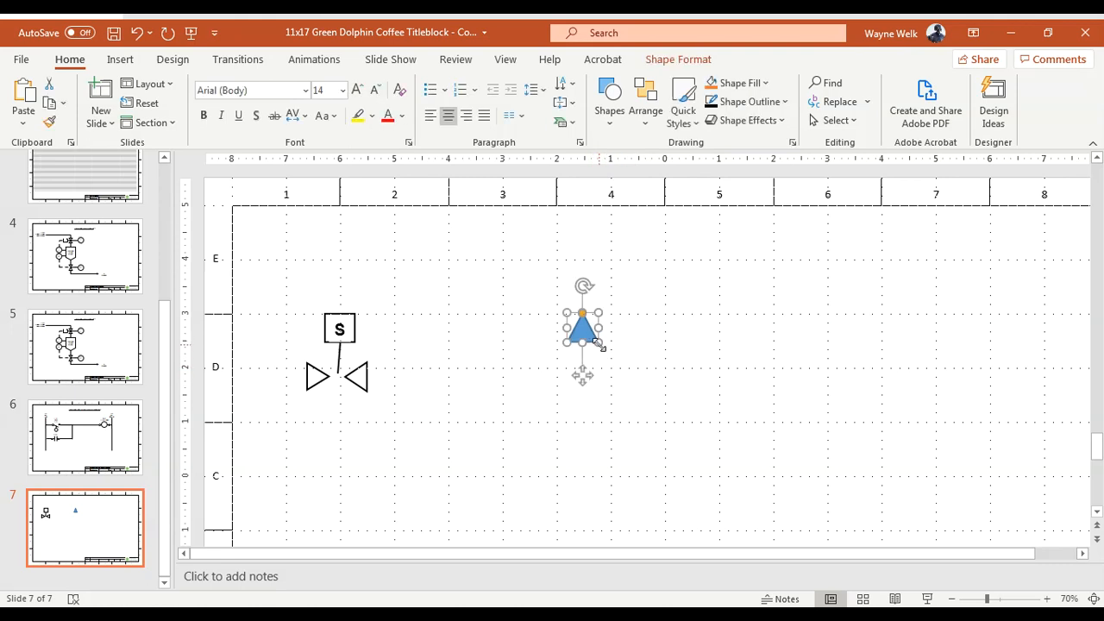
pyautogui.click(776, 258)
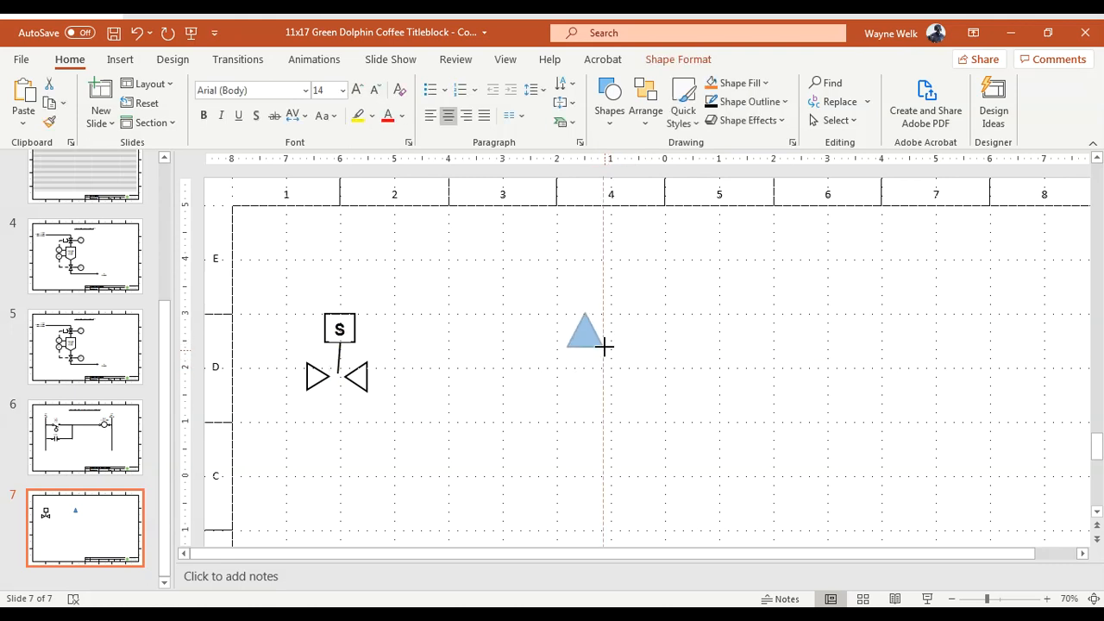
pyautogui.click(583, 332)
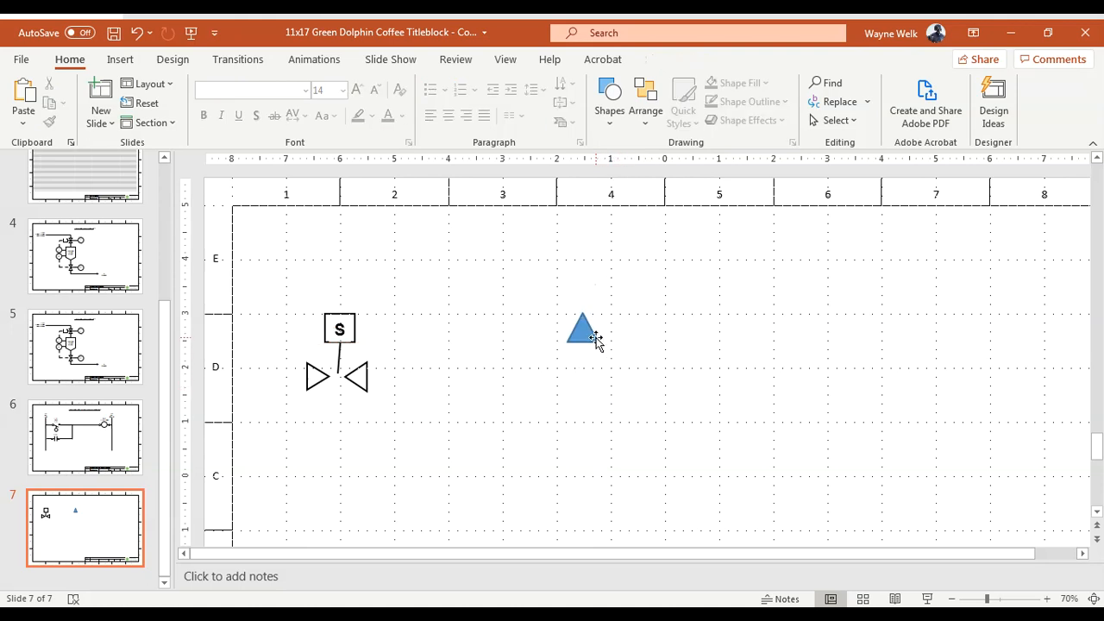
pyautogui.click(583, 331)
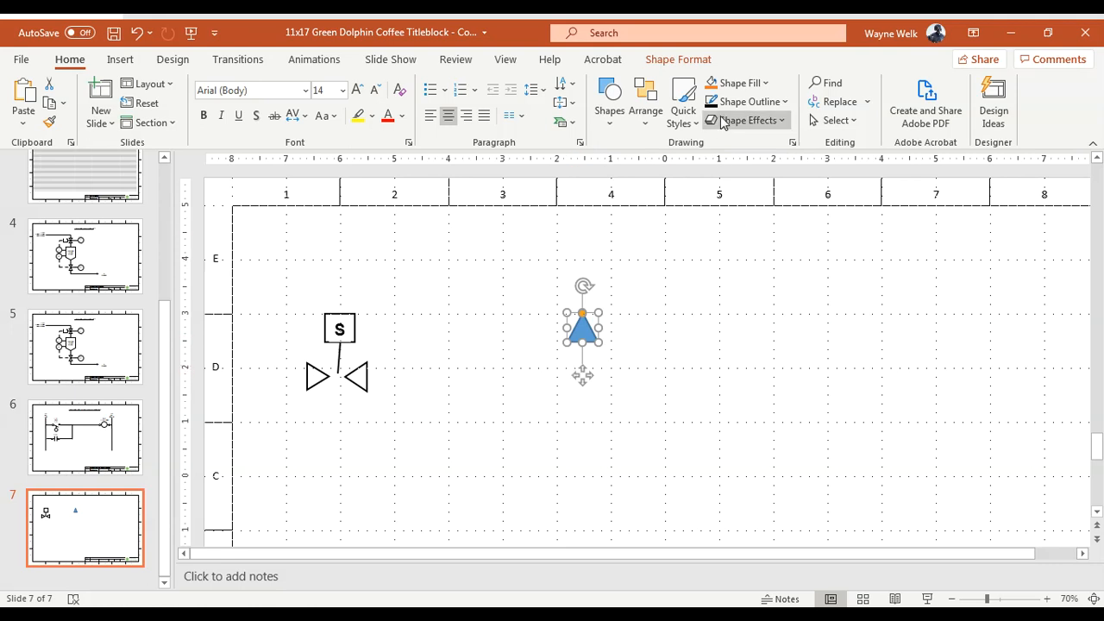
# Step: Give the new triangle no fill and a black outline to match the valve
pyautogui.click(735, 83)
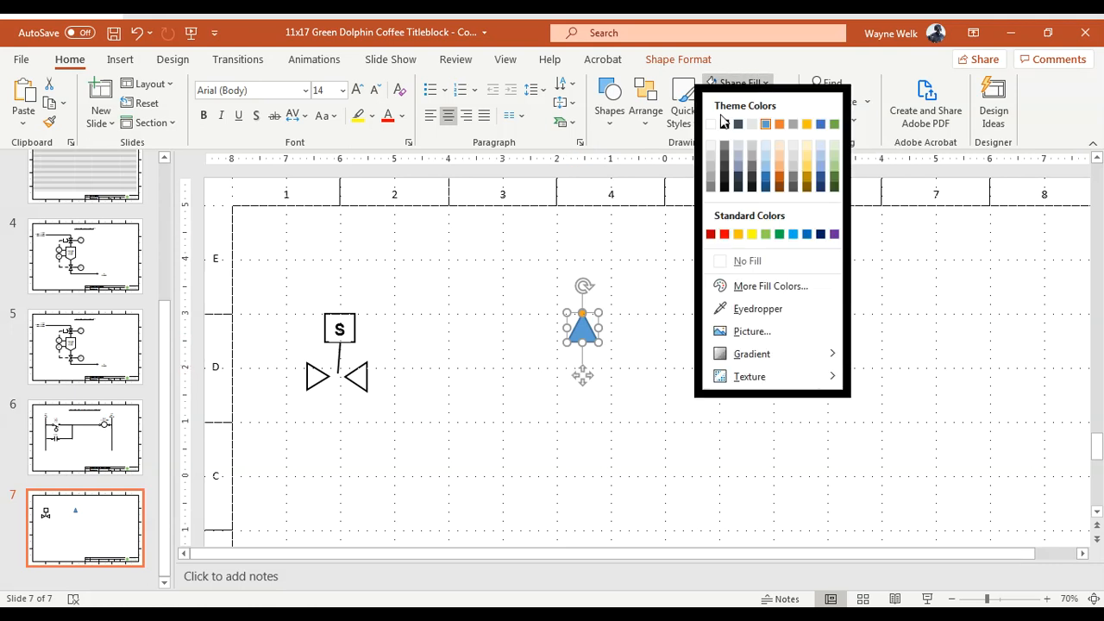
pyautogui.click(747, 260)
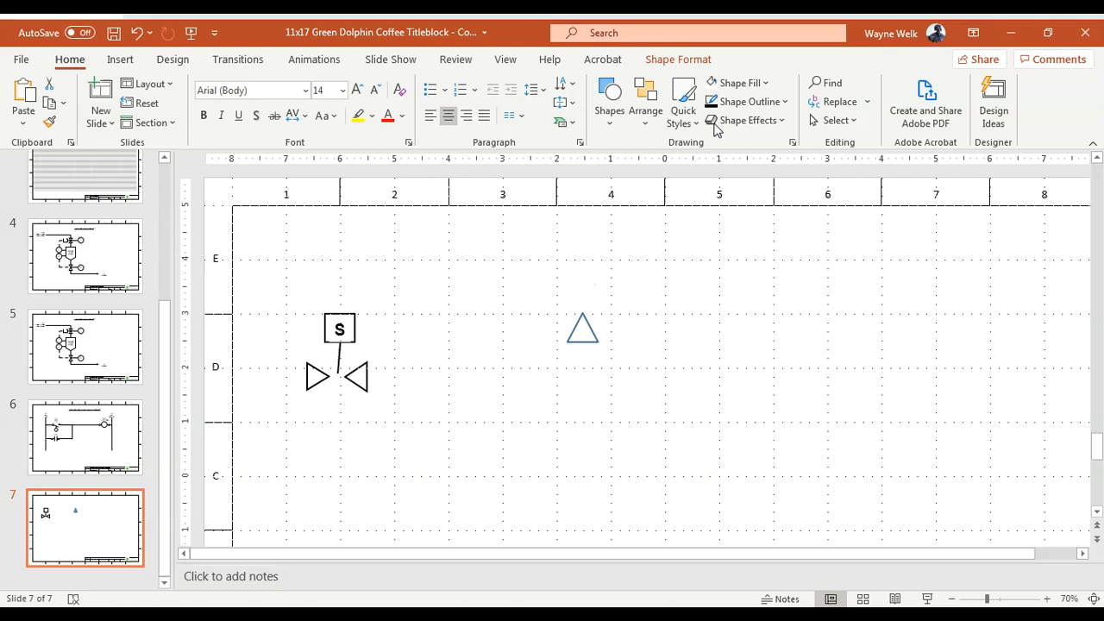
pyautogui.click(744, 100)
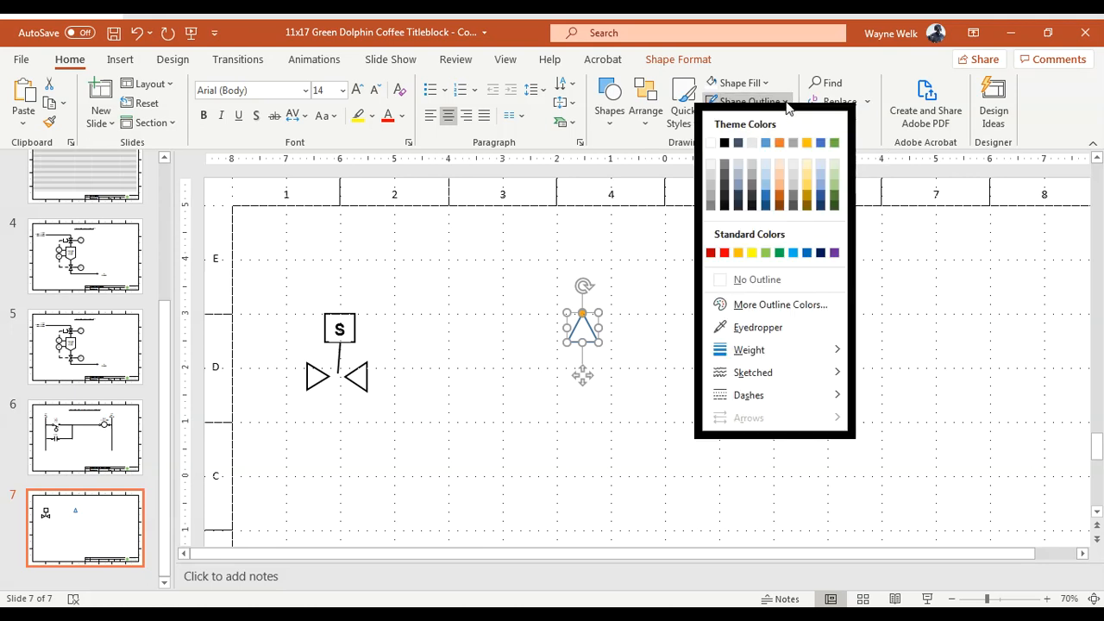
pyautogui.click(706, 311)
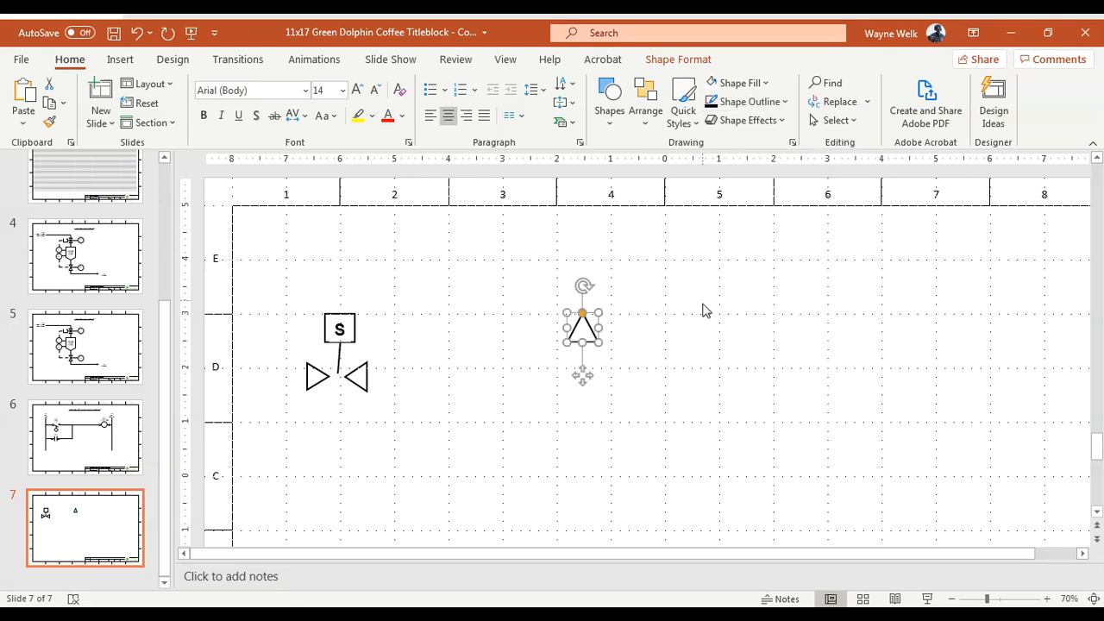
pyautogui.moveTo(628, 323)
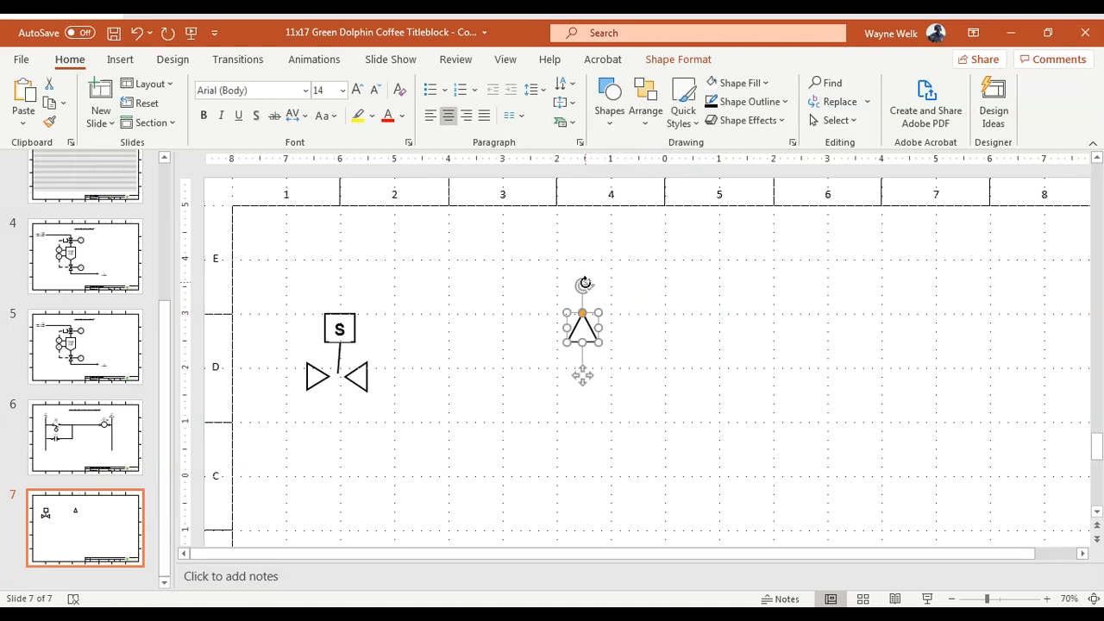
# Step: Rotate the new triangle so it points to the right like the valve's triangles
pyautogui.moveTo(584, 285); pyautogui.dragTo(621, 326)
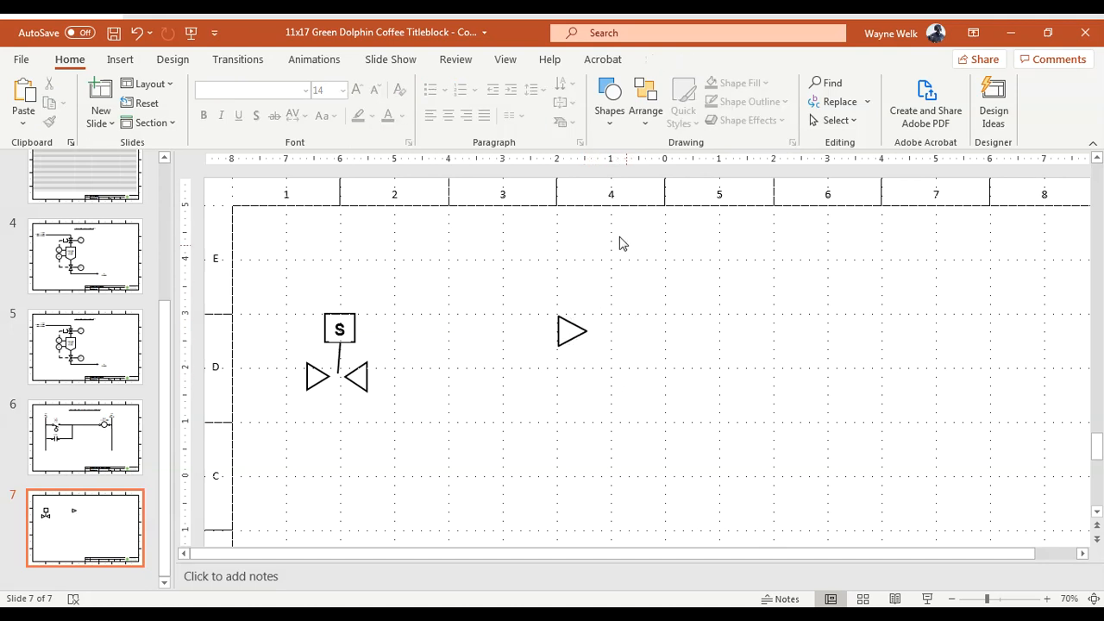
pyautogui.moveTo(411, 248)
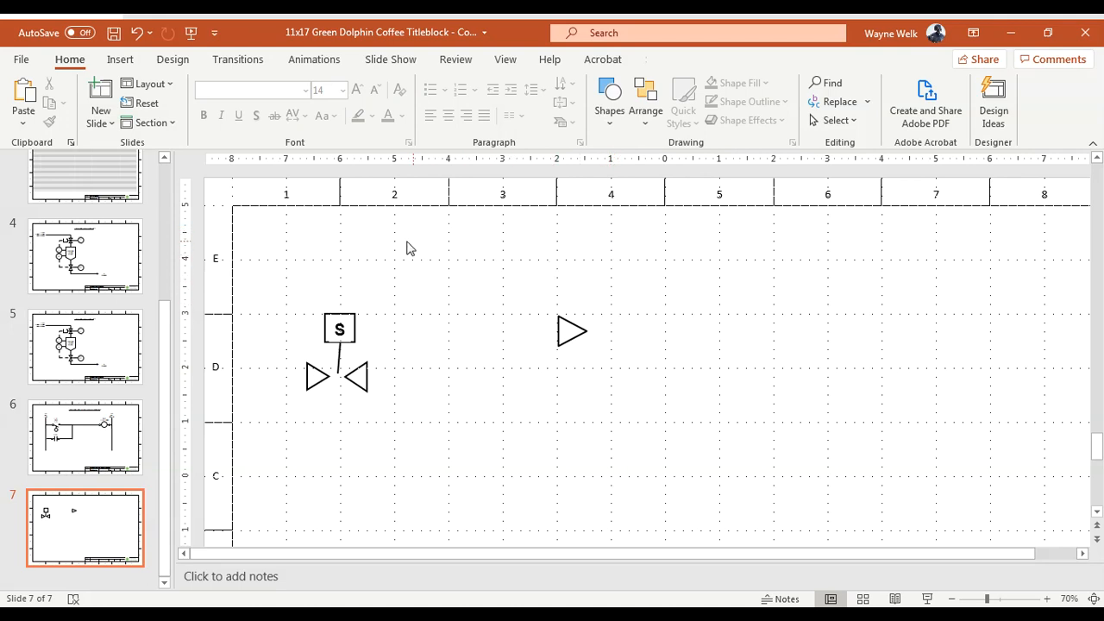
pyautogui.moveTo(887, 262)
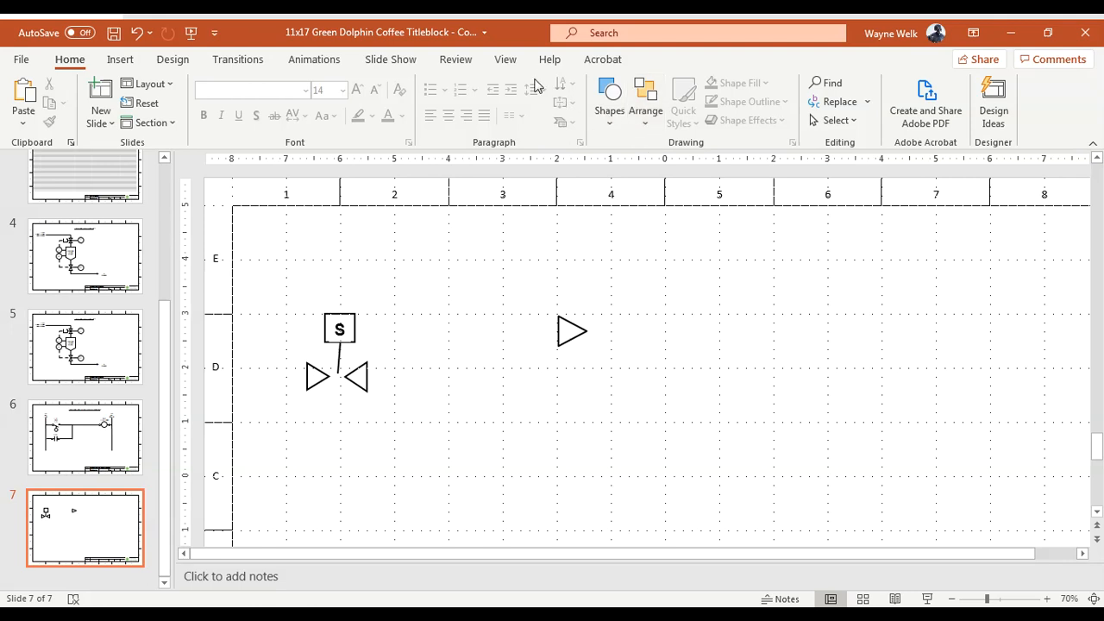
pyautogui.click(506, 59)
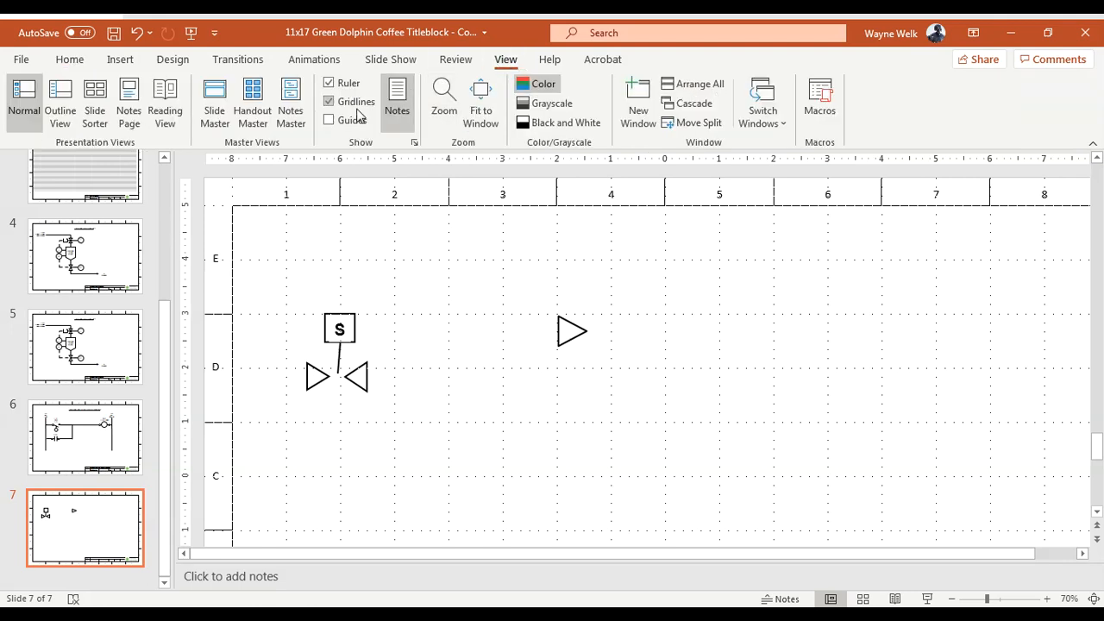
pyautogui.moveTo(328, 101)
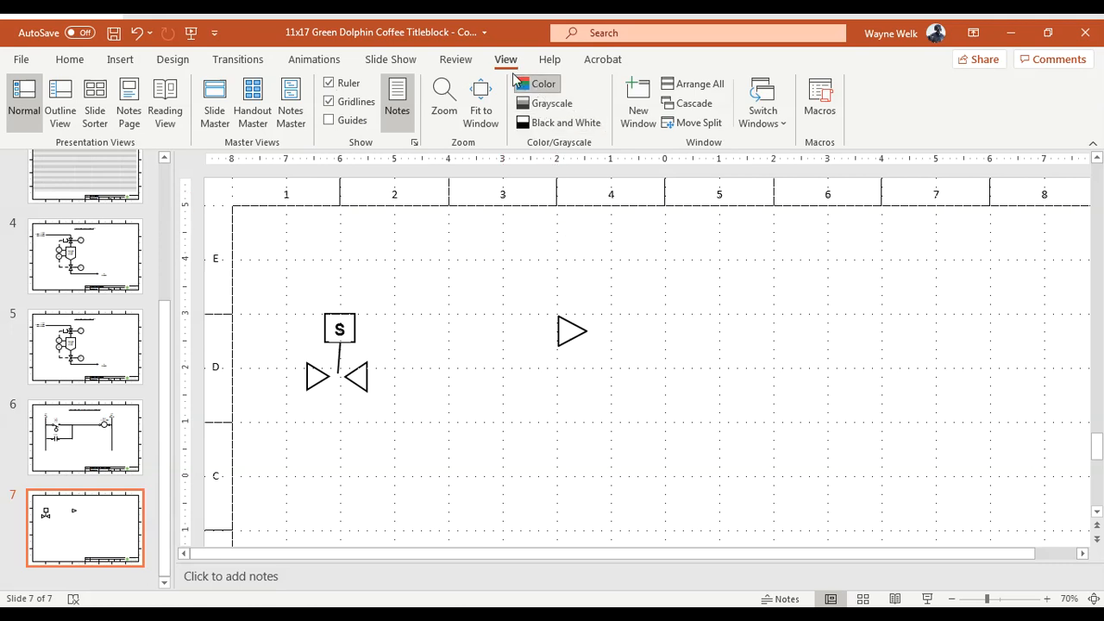
pyautogui.click(69, 58)
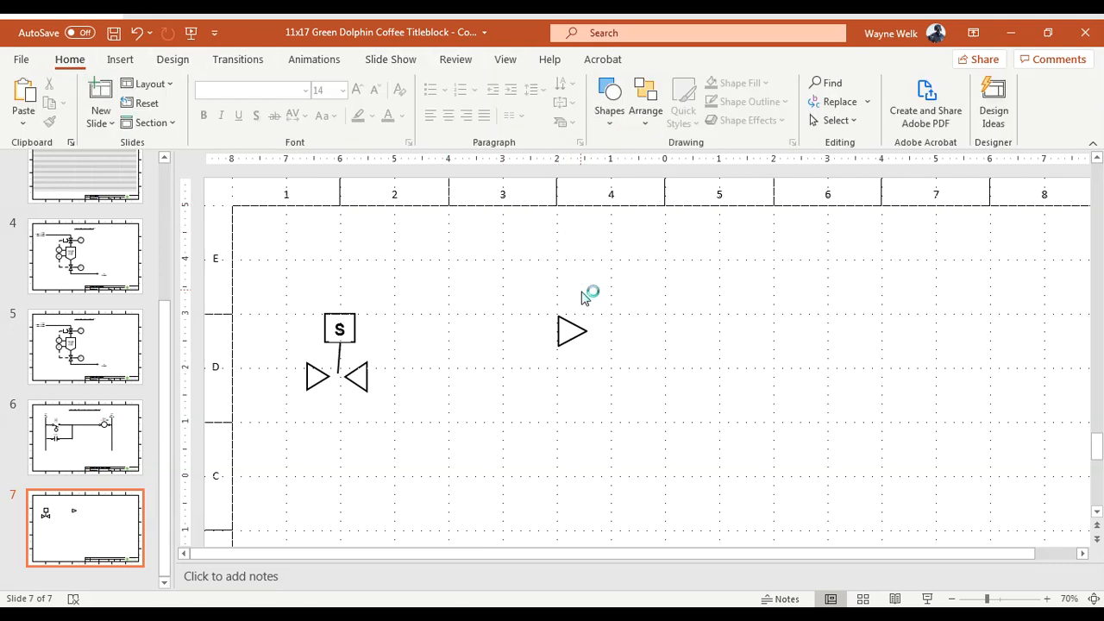
pyautogui.moveTo(613, 326)
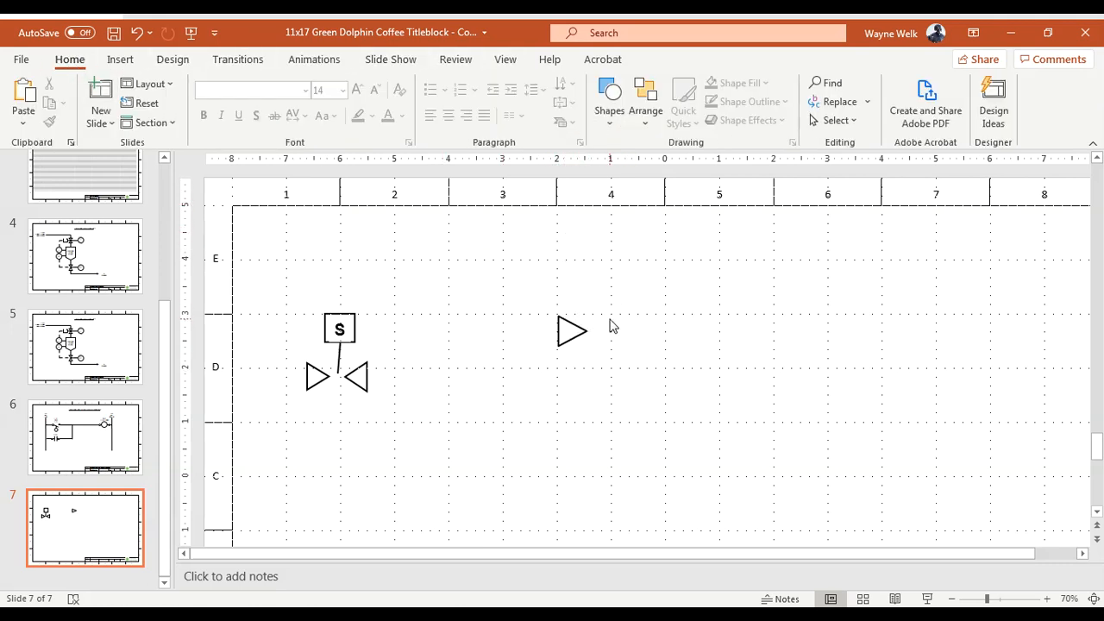
# Step: Duplicate the right-pointing triangle as a mirrored copy meeting it tip to tip
pyautogui.click(571, 331)
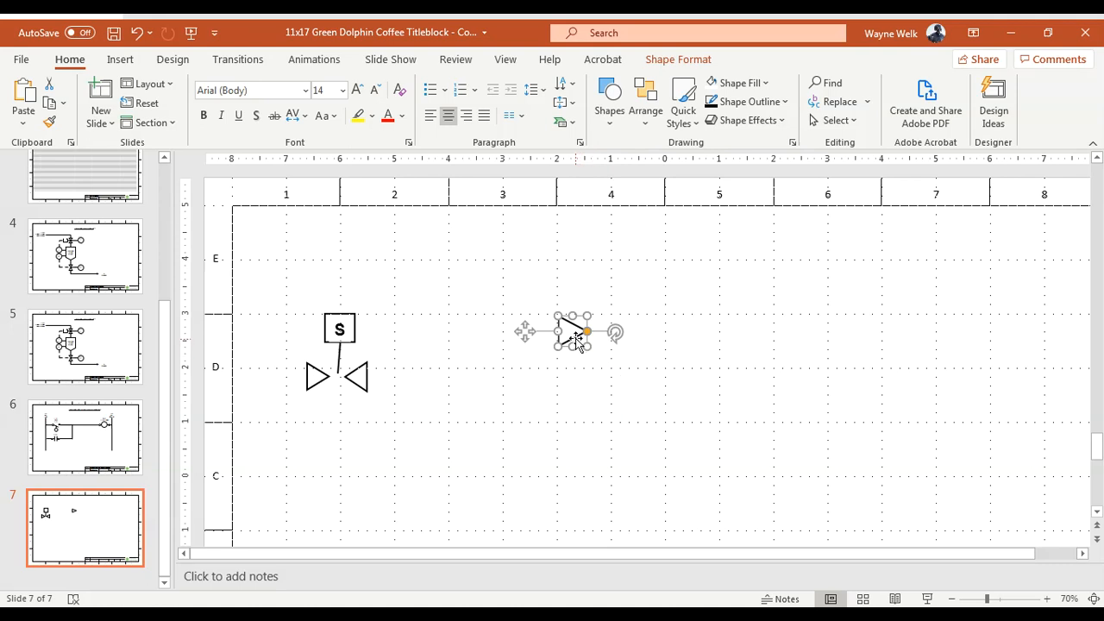
pyautogui.rightClick(573, 336)
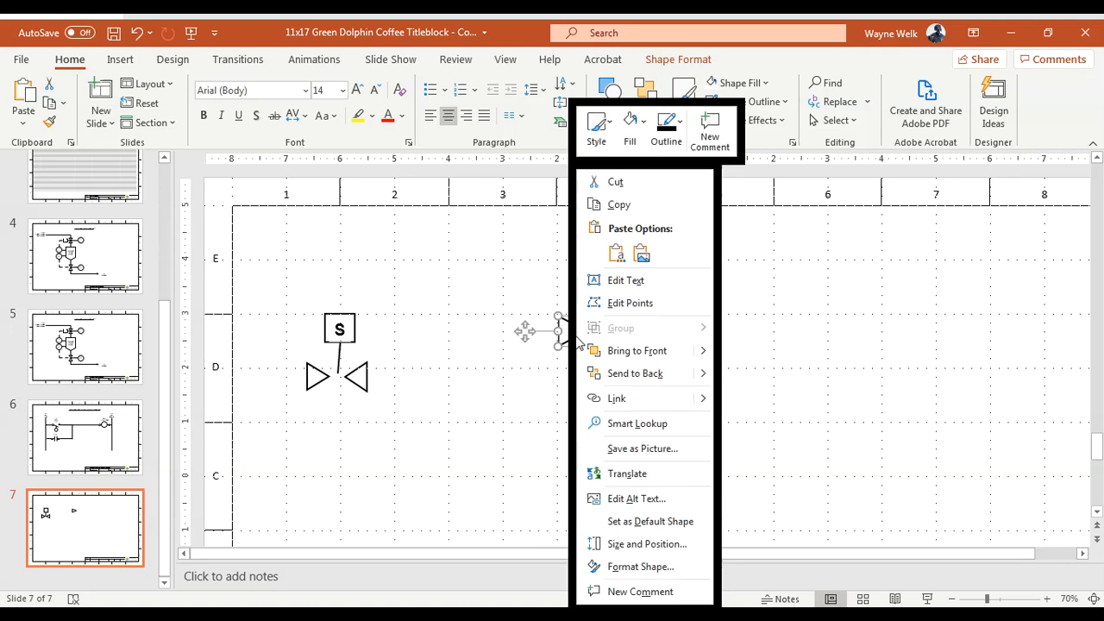
pyautogui.moveTo(617, 204)
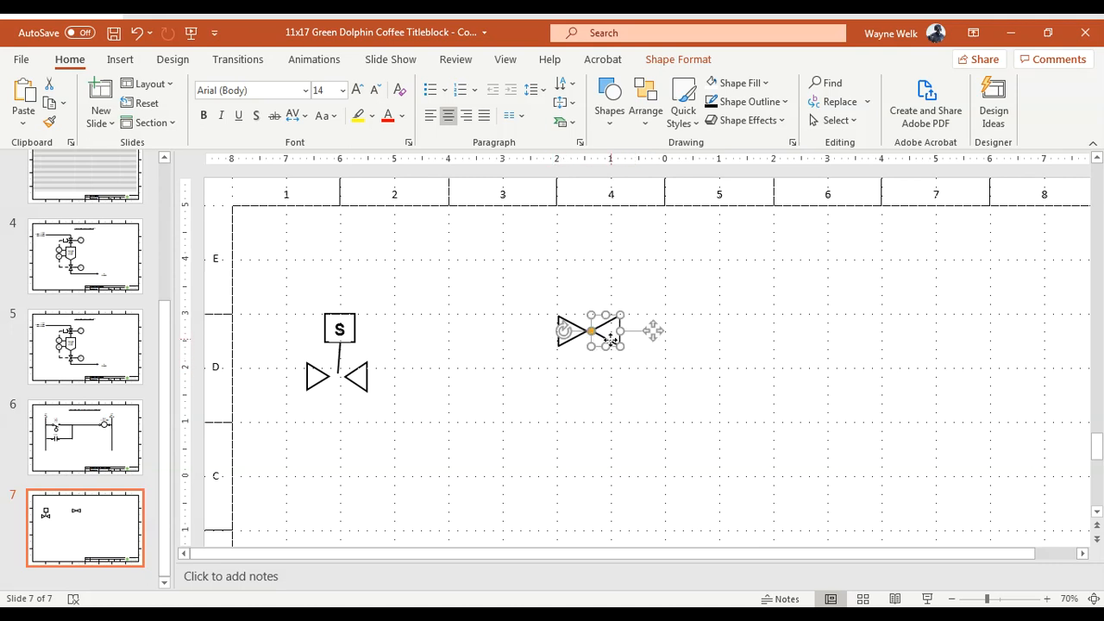
pyautogui.click(666, 432)
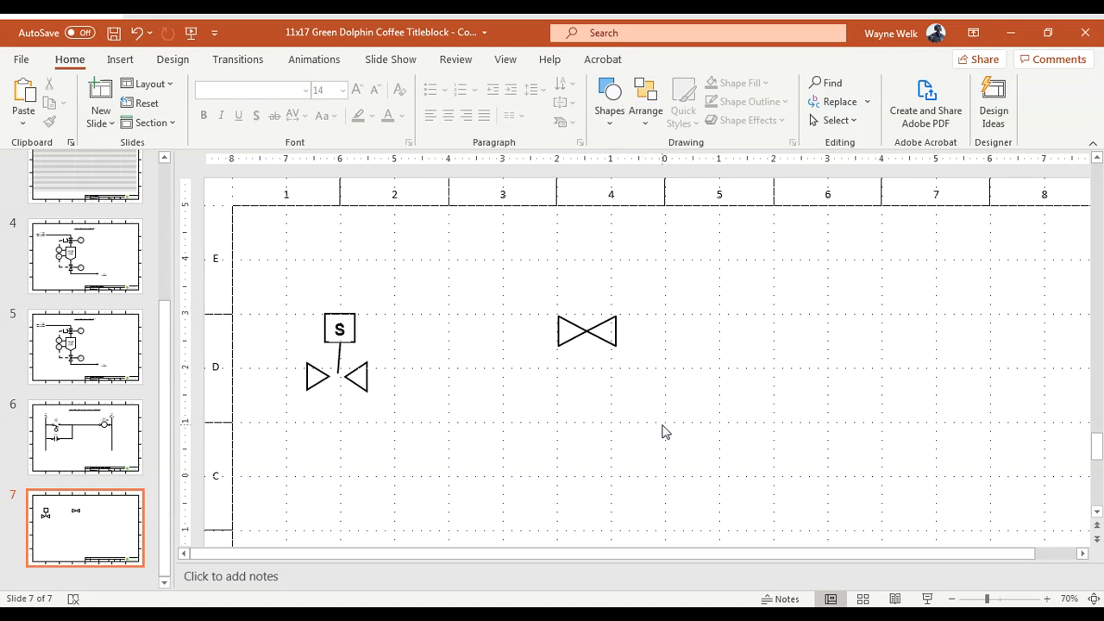
# Step: Group the two triangles into one bowtie valve body and nudge it into position
pyautogui.click(587, 332)
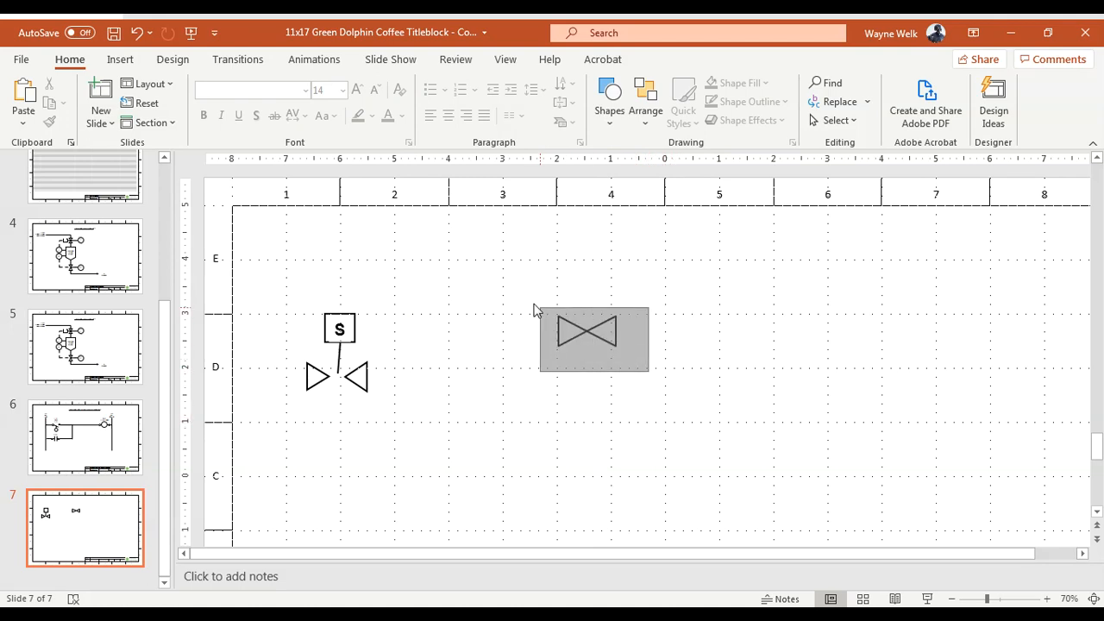
pyautogui.click(594, 339)
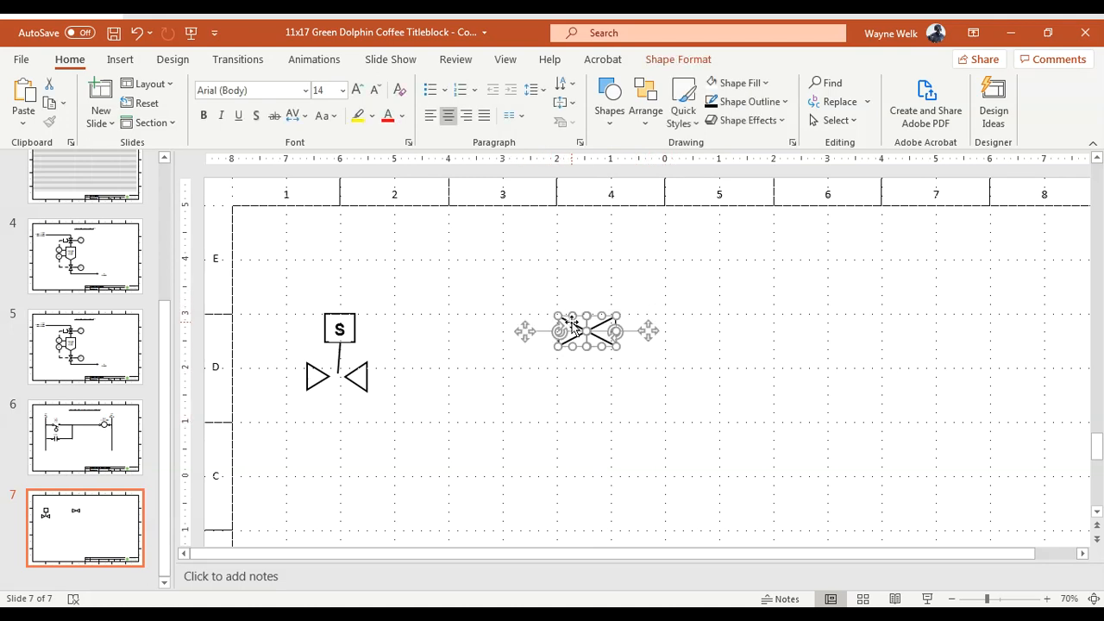
pyautogui.rightClick(587, 332)
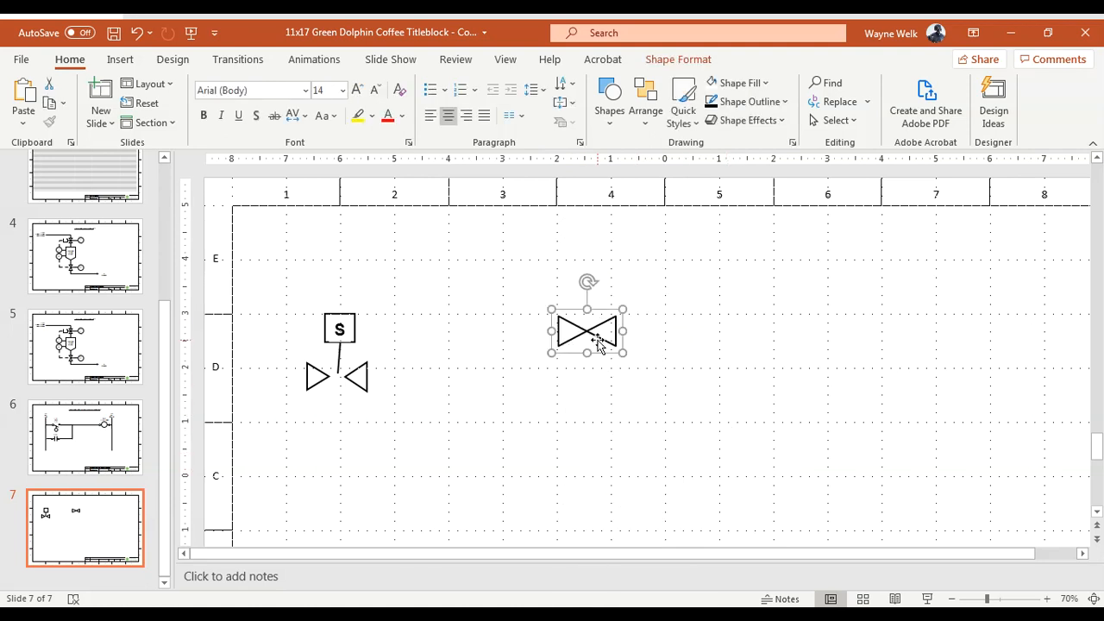
pyautogui.moveTo(587, 331); pyautogui.dragTo(641, 348)
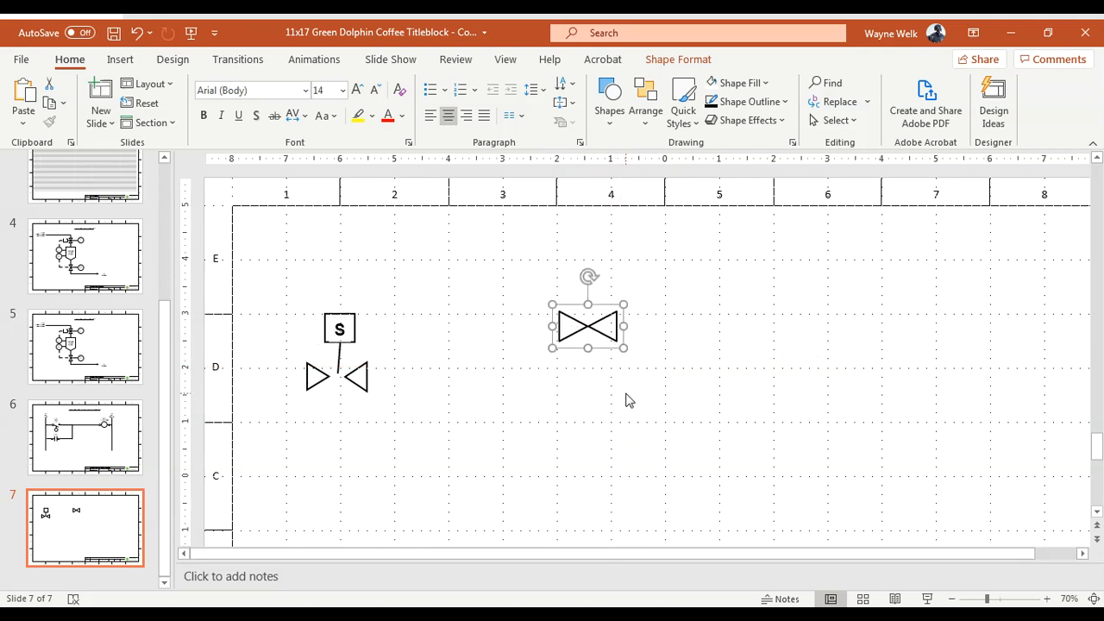
pyautogui.moveTo(625, 348)
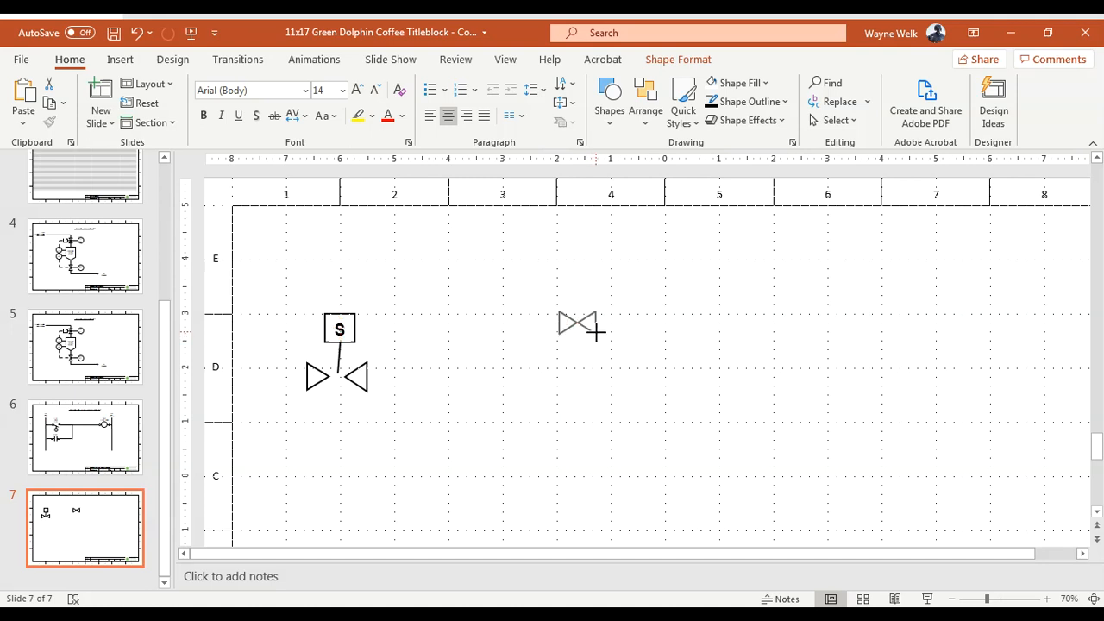
pyautogui.click(575, 325)
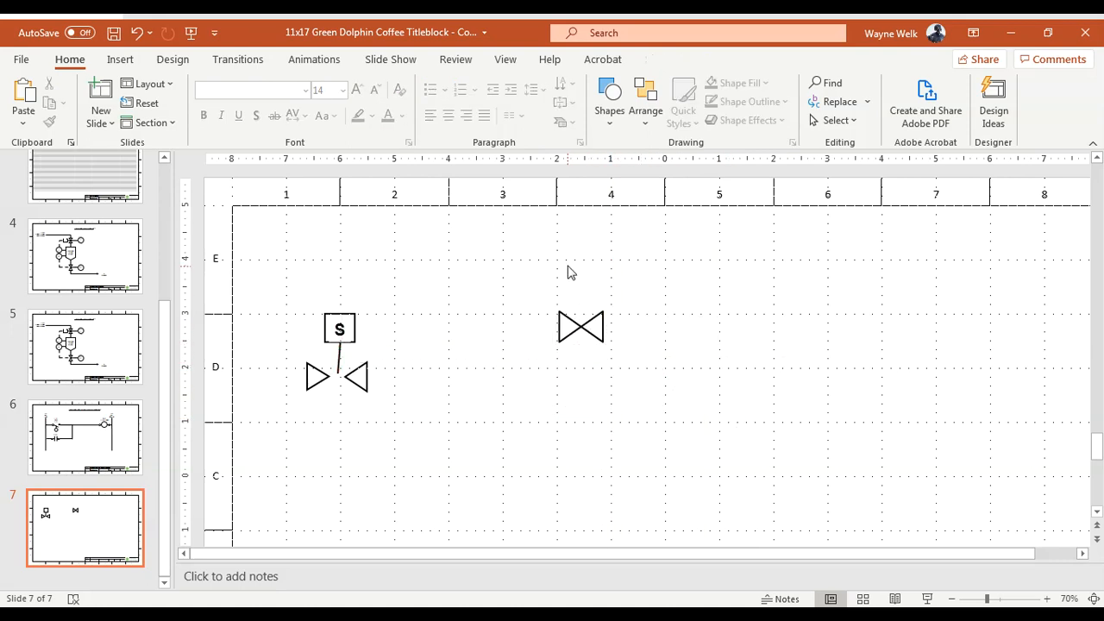
pyautogui.moveTo(570, 290)
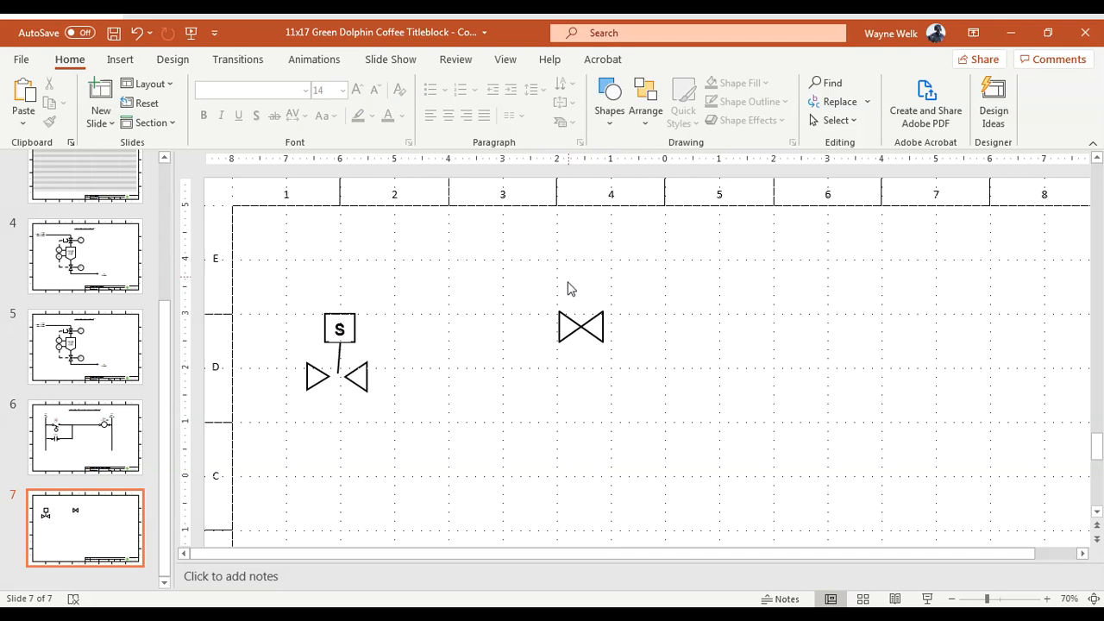
pyautogui.moveTo(579, 300)
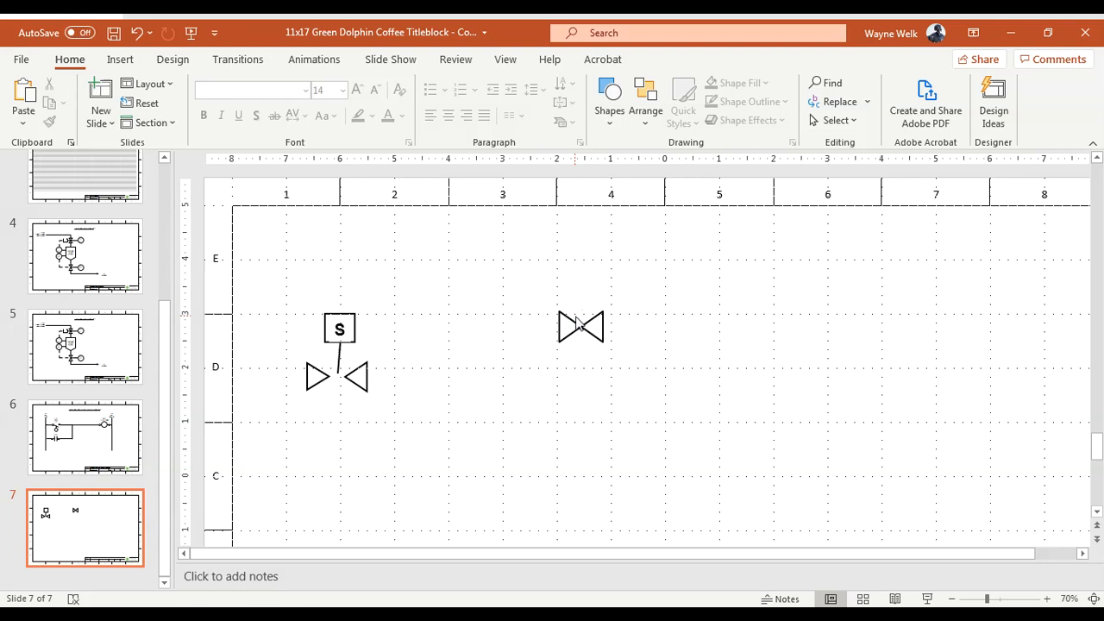
pyautogui.click(580, 326)
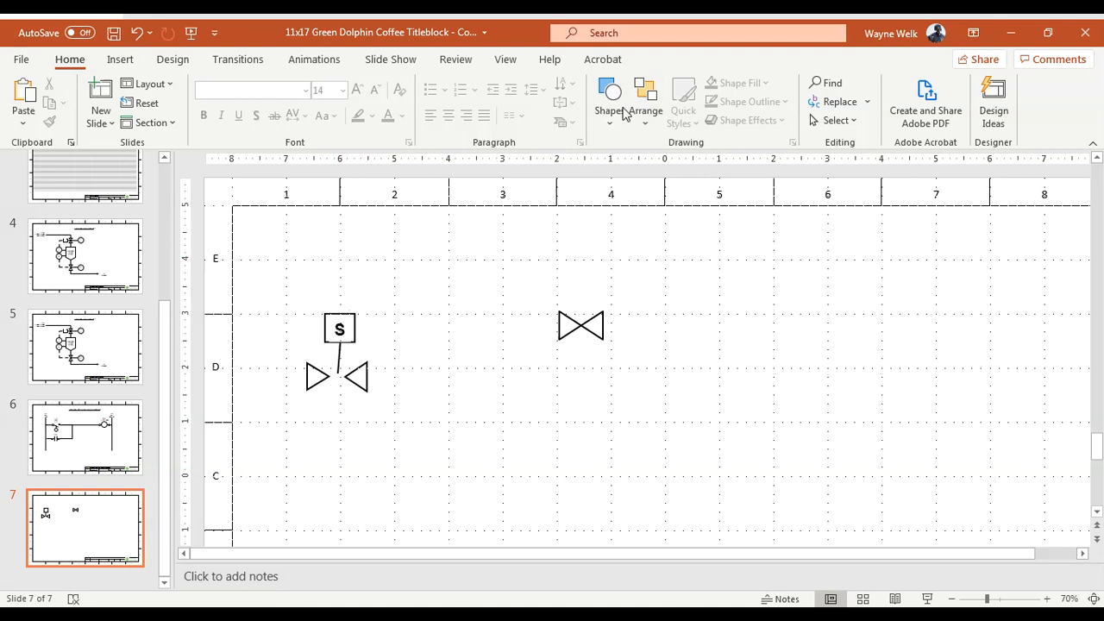
# Step: Draw a small square above the bowtie valve with no fill and a black outline
pyautogui.click(609, 100)
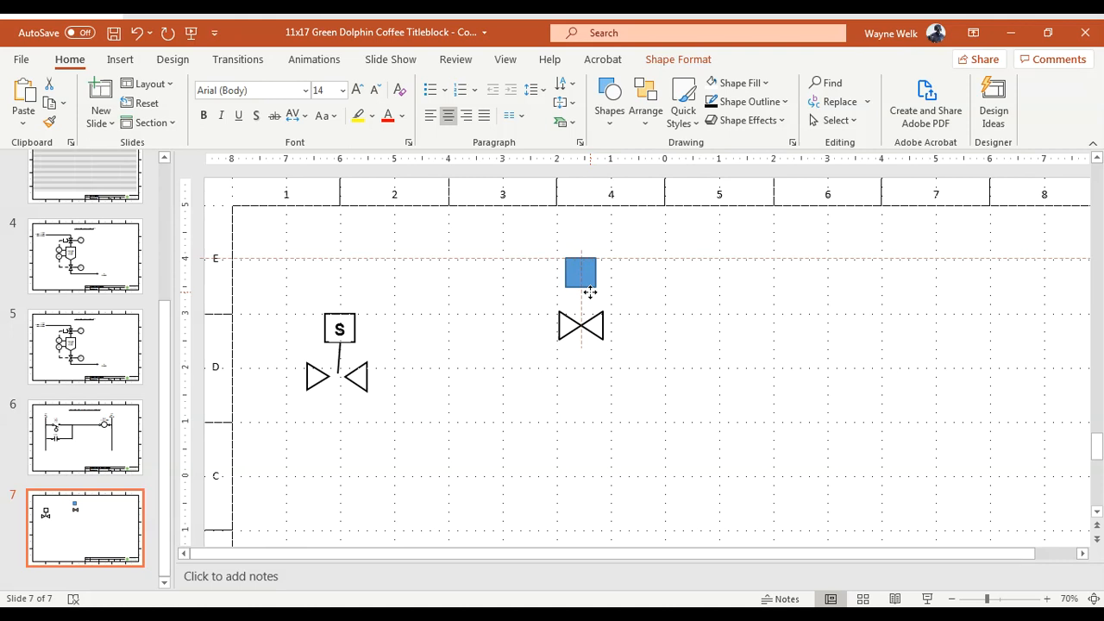
pyautogui.click(580, 272)
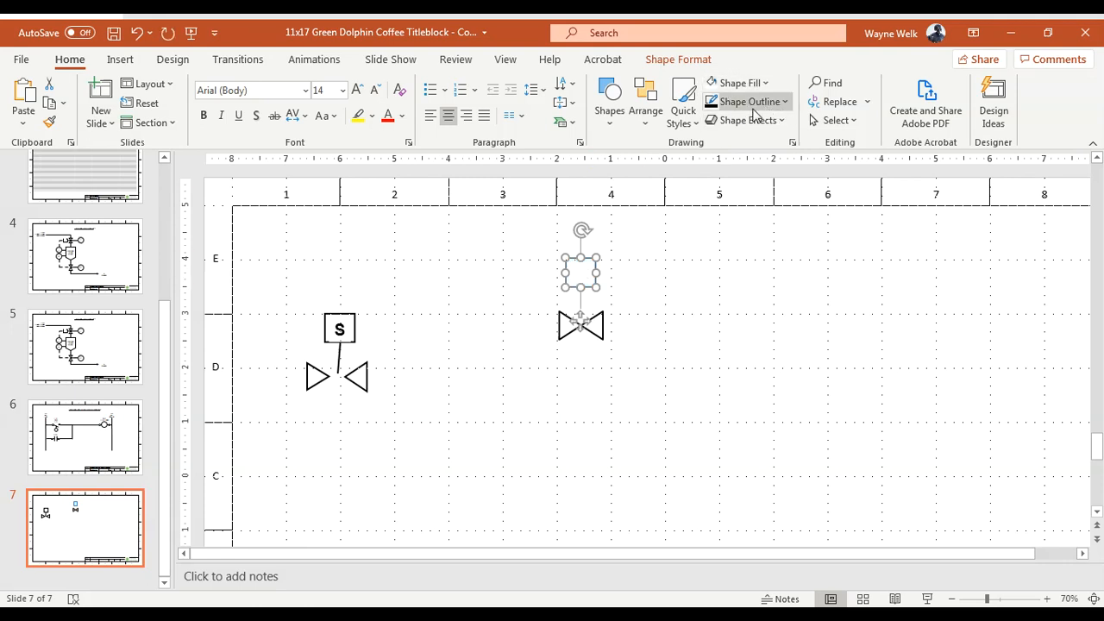
pyautogui.click(716, 279)
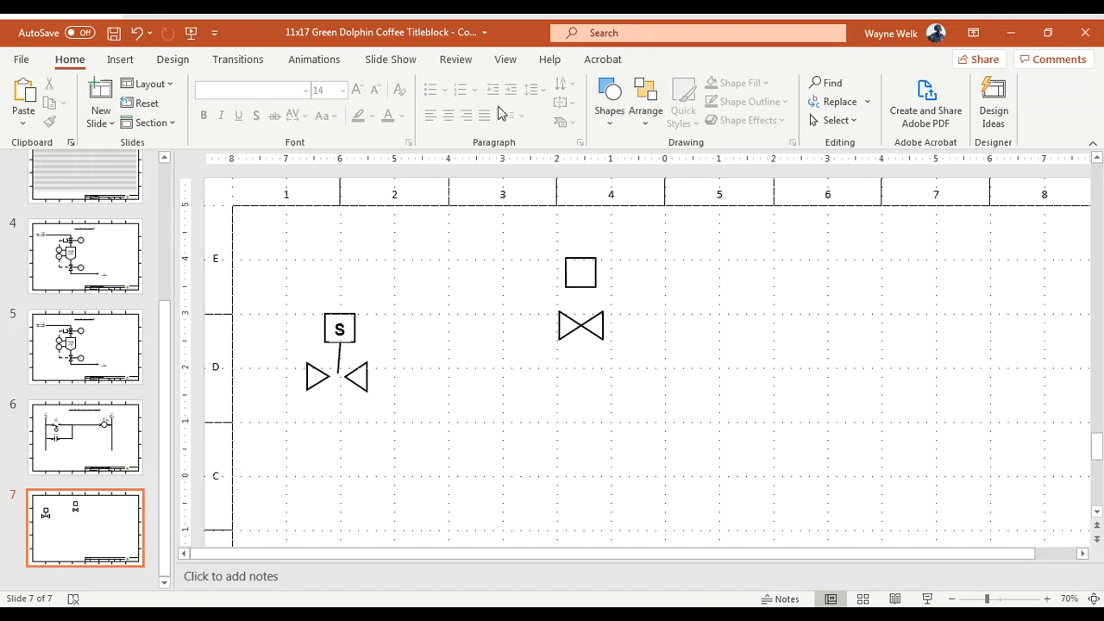
pyautogui.click(609, 99)
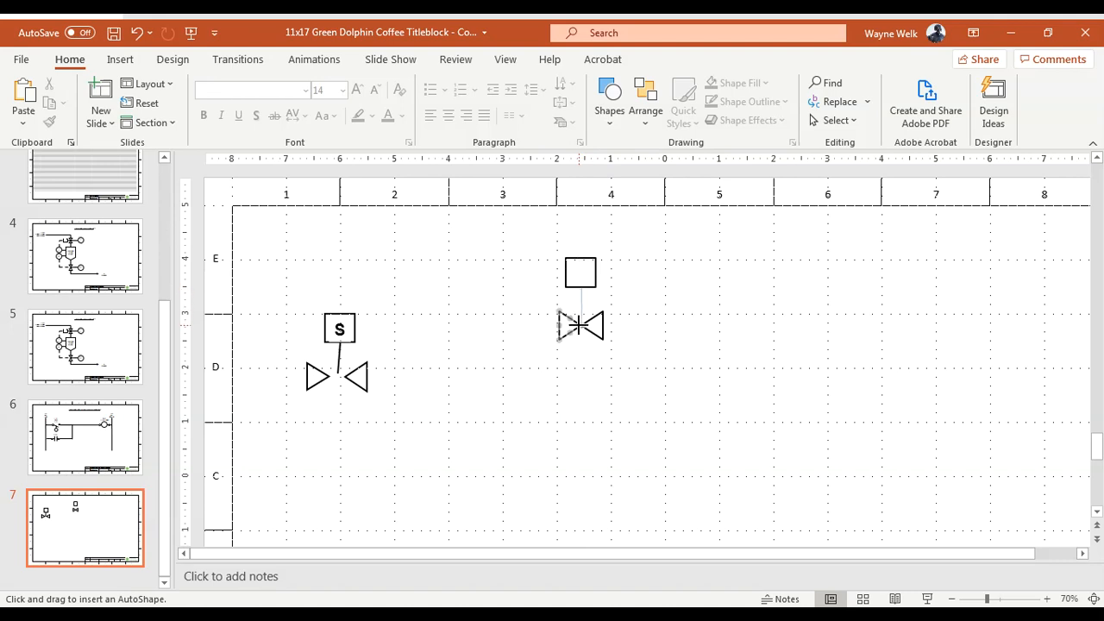
# Step: Draw a vertical stem line joining the square to the bowtie valve
pyautogui.click(579, 326)
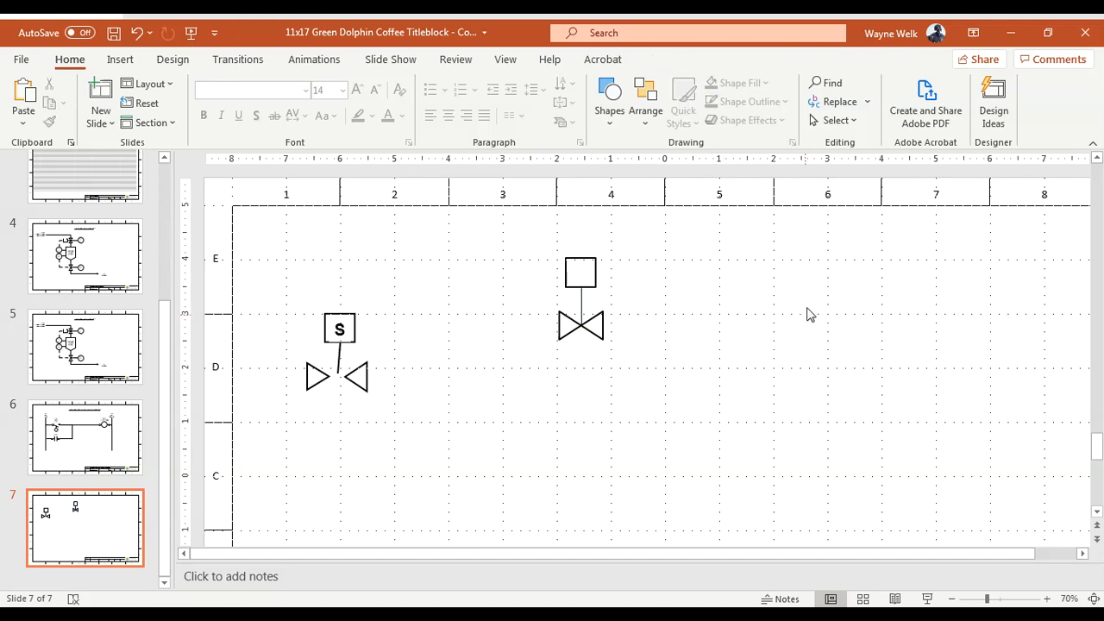
pyautogui.click(609, 96)
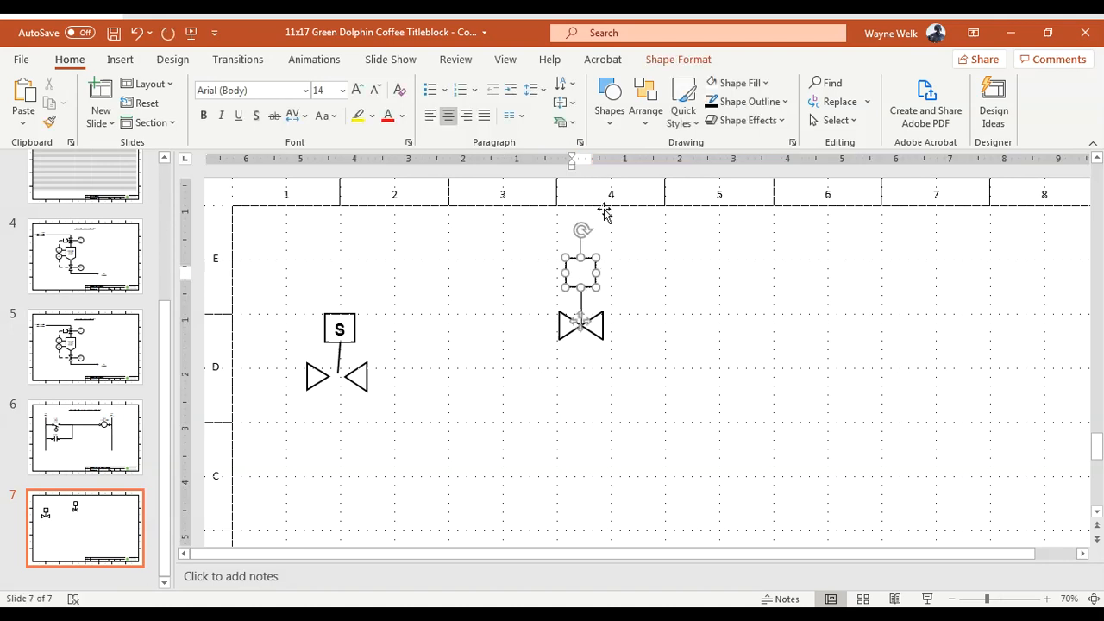
pyautogui.moveTo(611, 176)
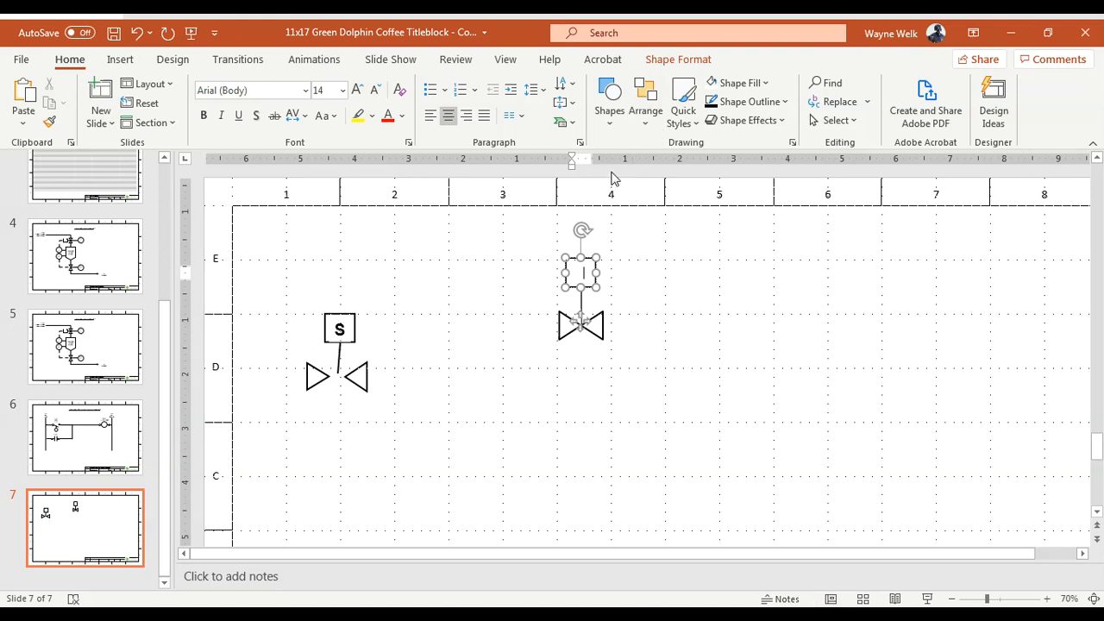
pyautogui.moveTo(601, 211)
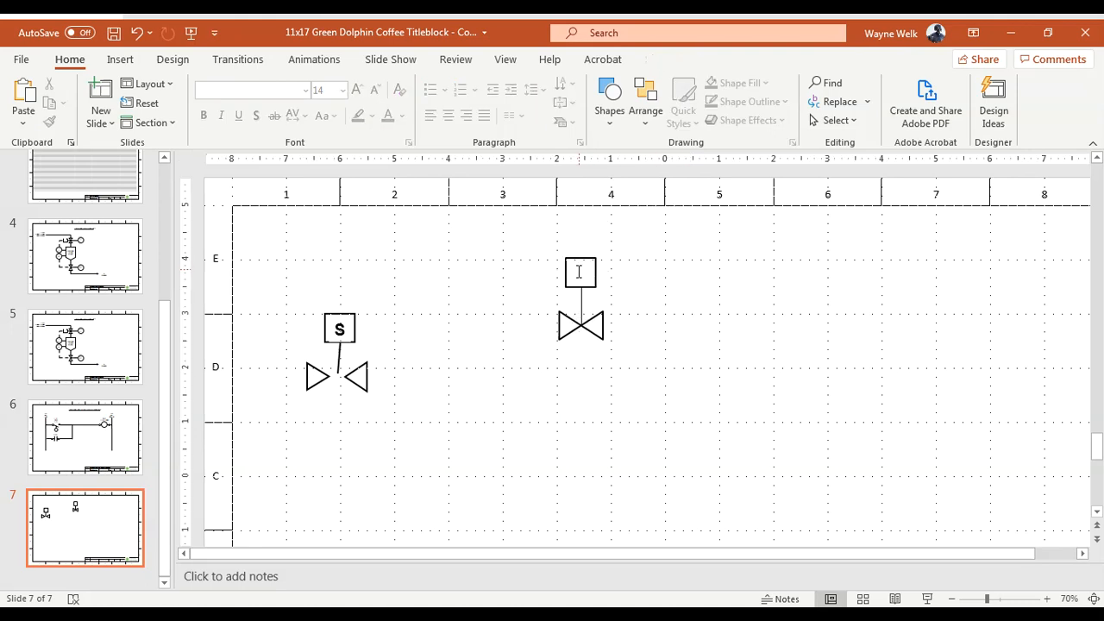
# Step: Label the actuator square with an 'S' and adjust its font size
pyautogui.click(580, 272)
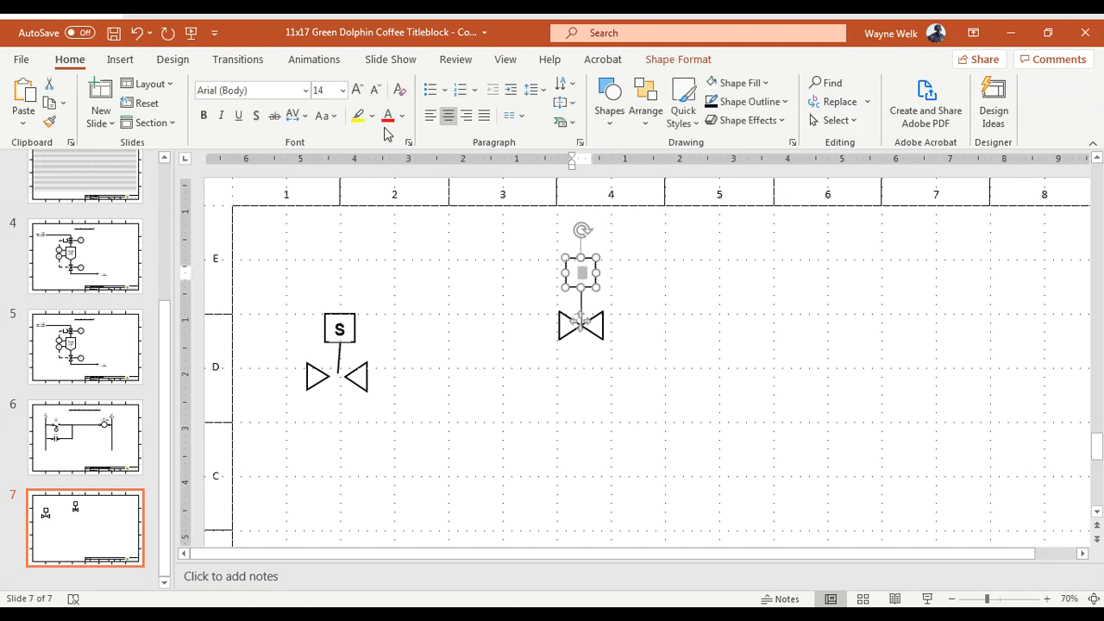
pyautogui.write('S')
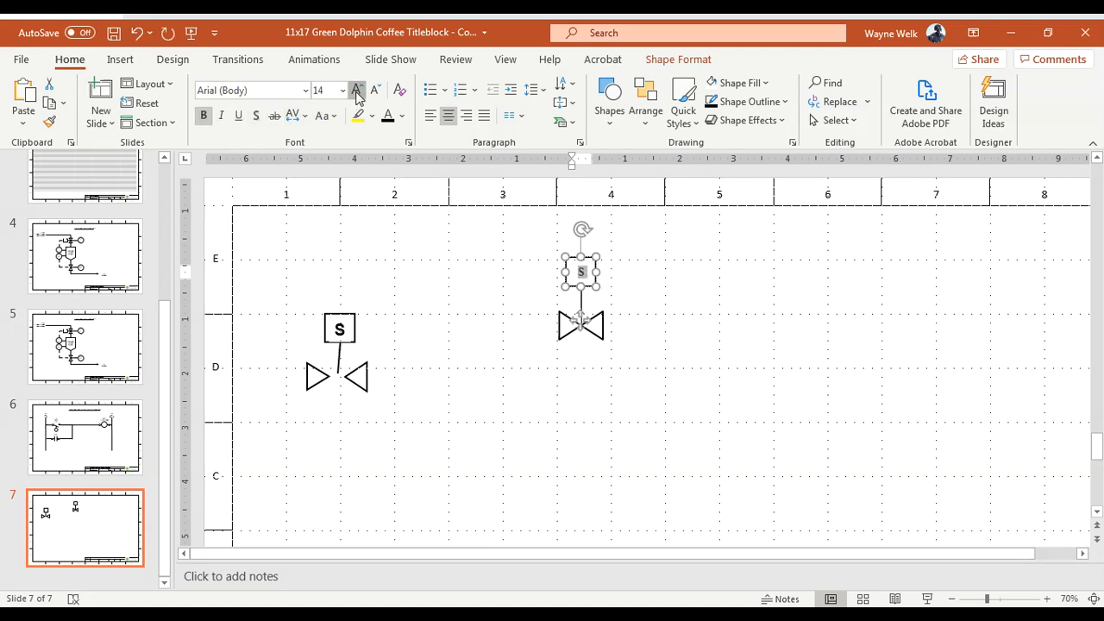
pyautogui.click(355, 90)
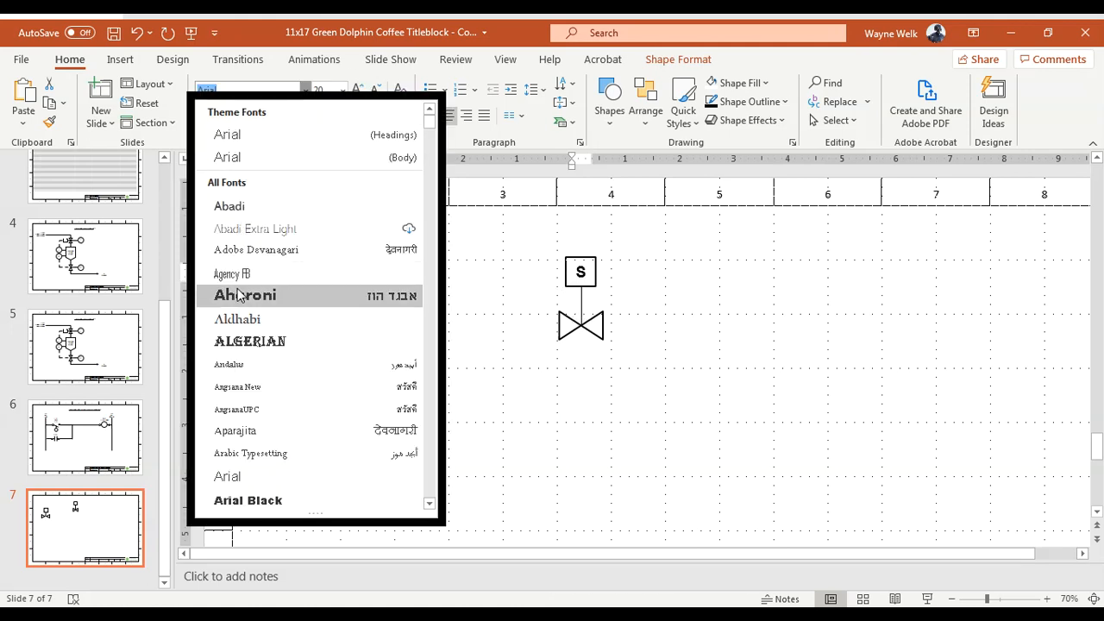
pyautogui.moveTo(241, 134)
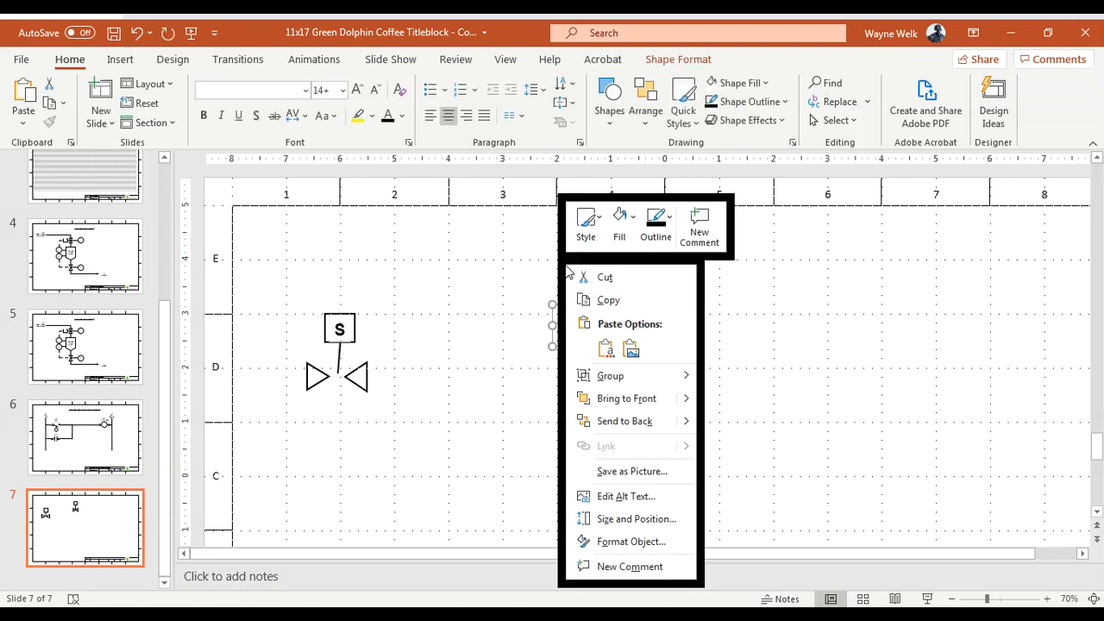
pyautogui.moveTo(610, 376)
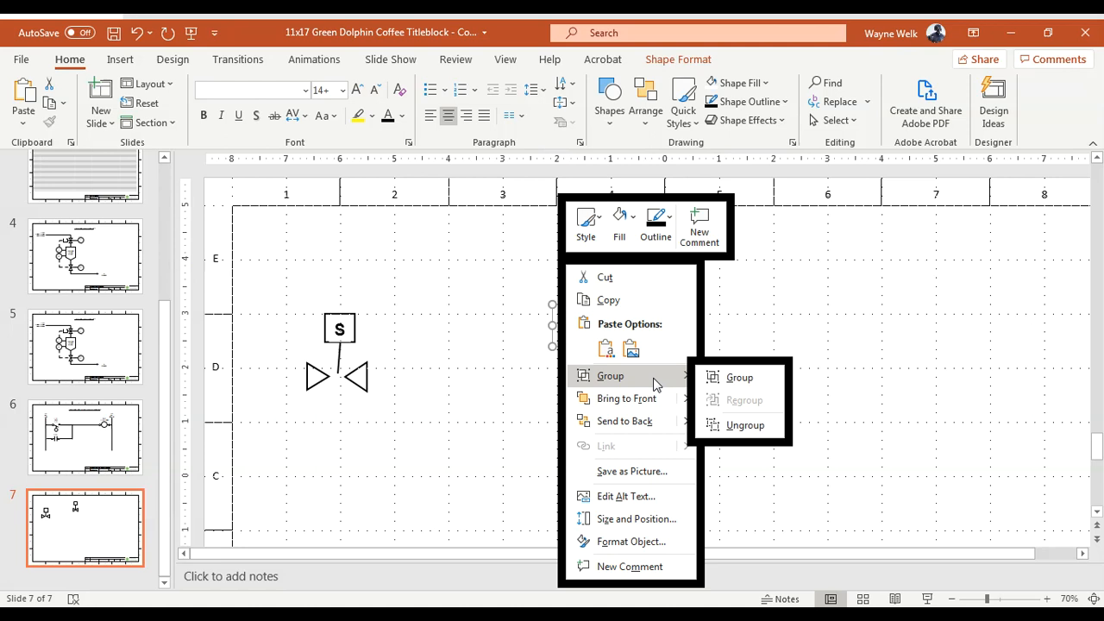
# Step: Group the square, stem and bowtie into one solenoid valve and move it beside the original
pyautogui.click(738, 376)
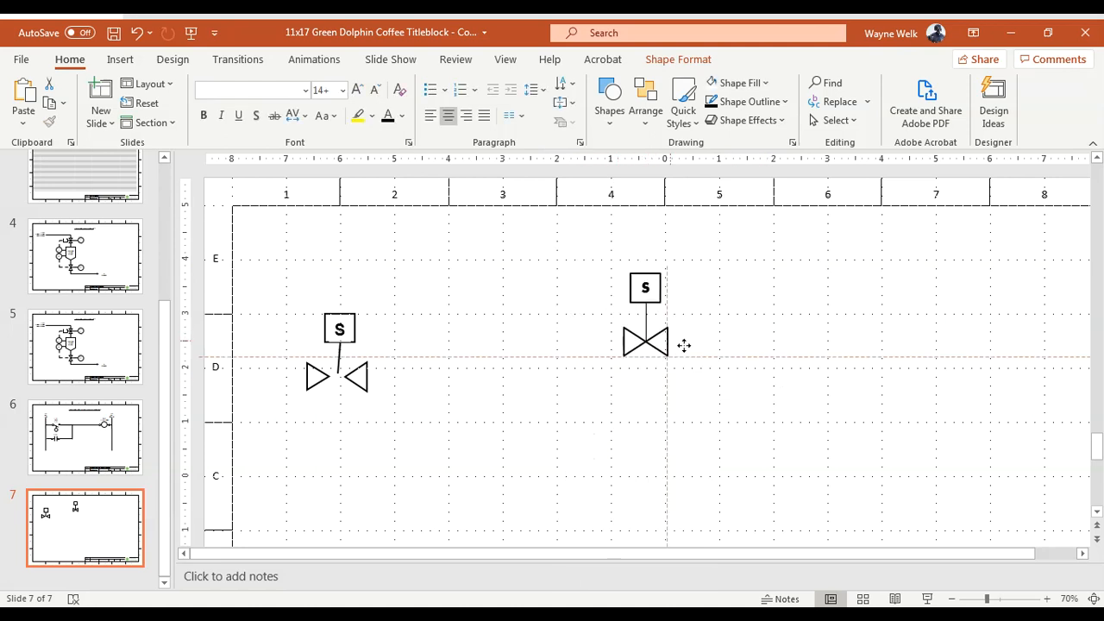
pyautogui.moveTo(645, 336); pyautogui.dragTo(542, 336)
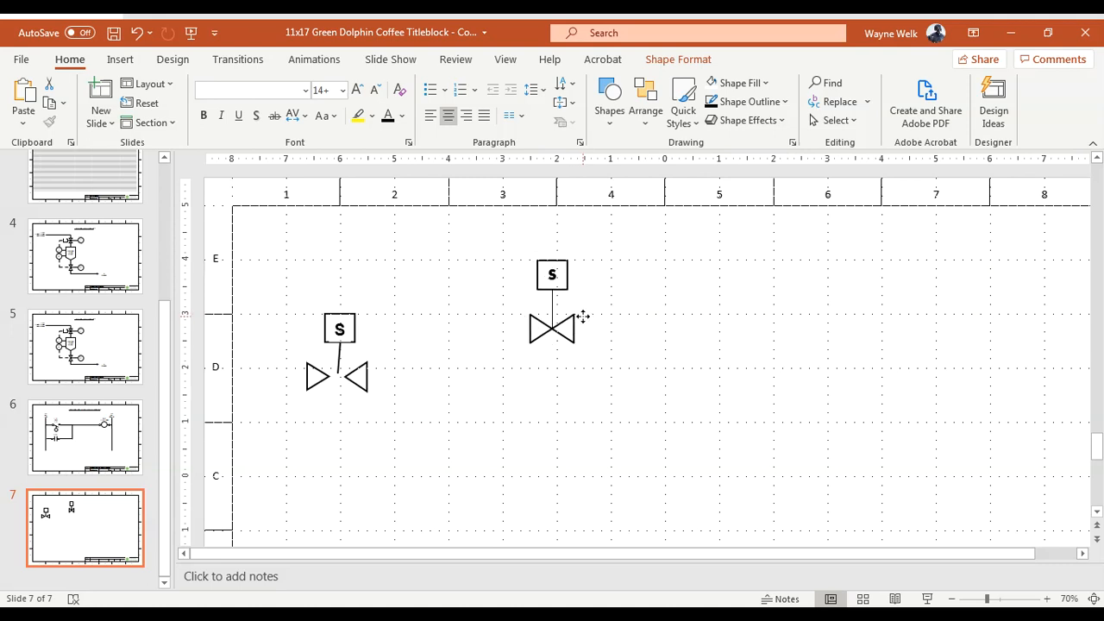
pyautogui.click(552, 331)
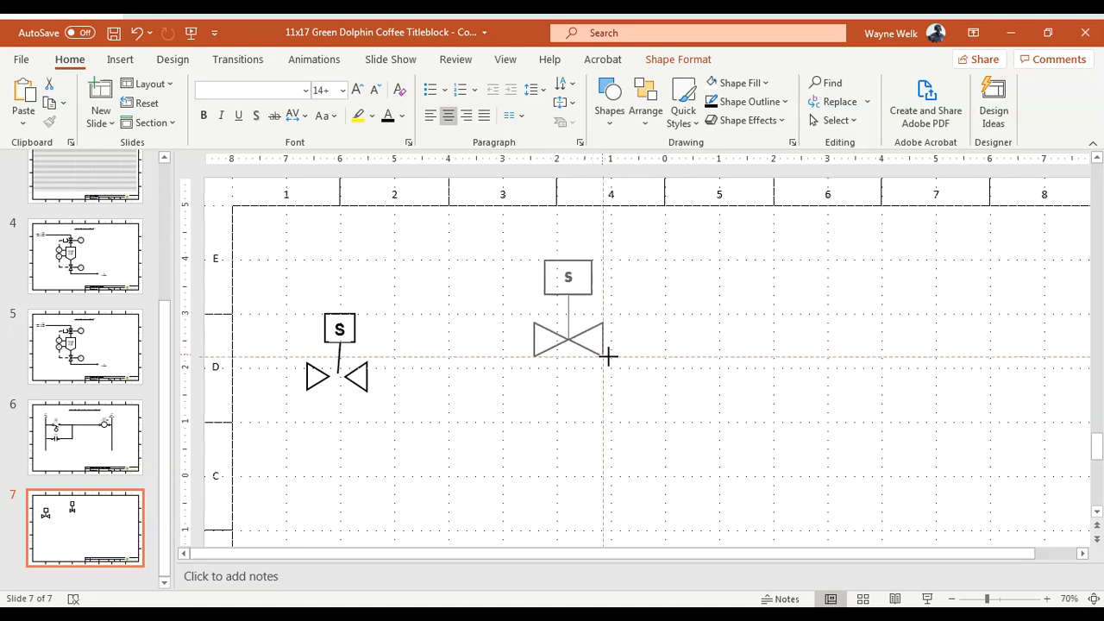
# Step: Bring the two valve triangles together so they meet beneath the S box
pyautogui.moveTo(611, 356); pyautogui.dragTo(662, 414)
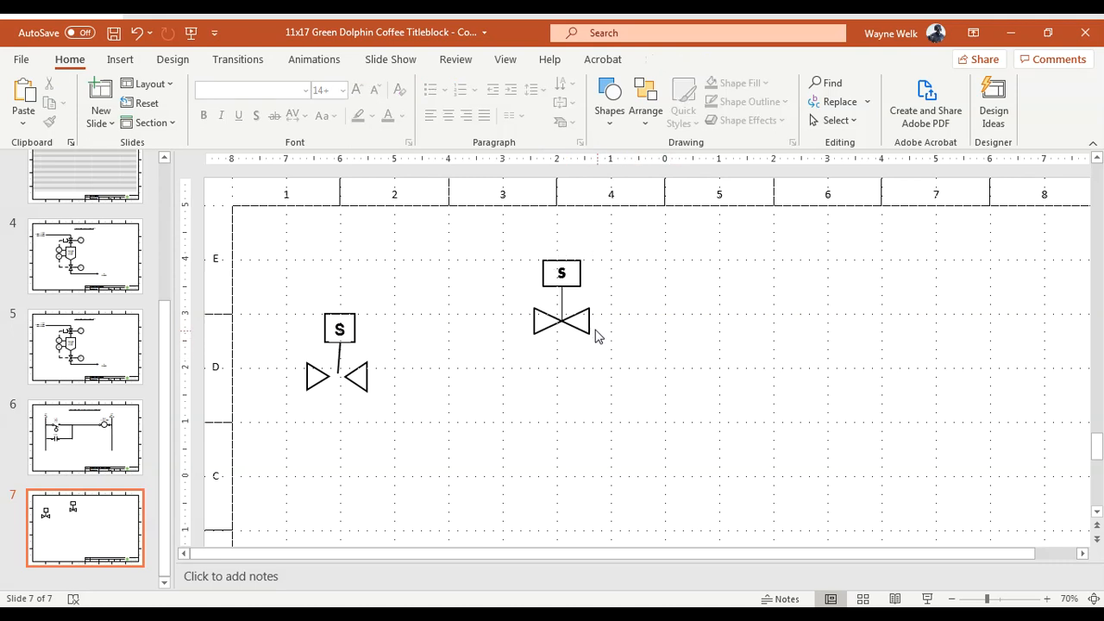
pyautogui.moveTo(562, 324); pyautogui.dragTo(577, 326)
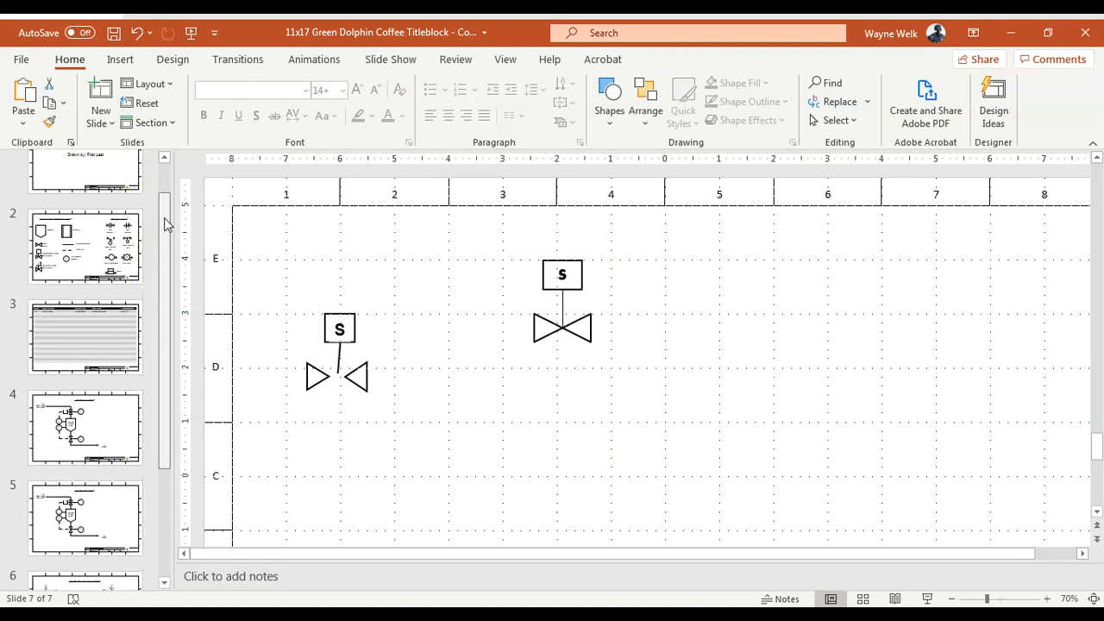
pyautogui.click(85, 247)
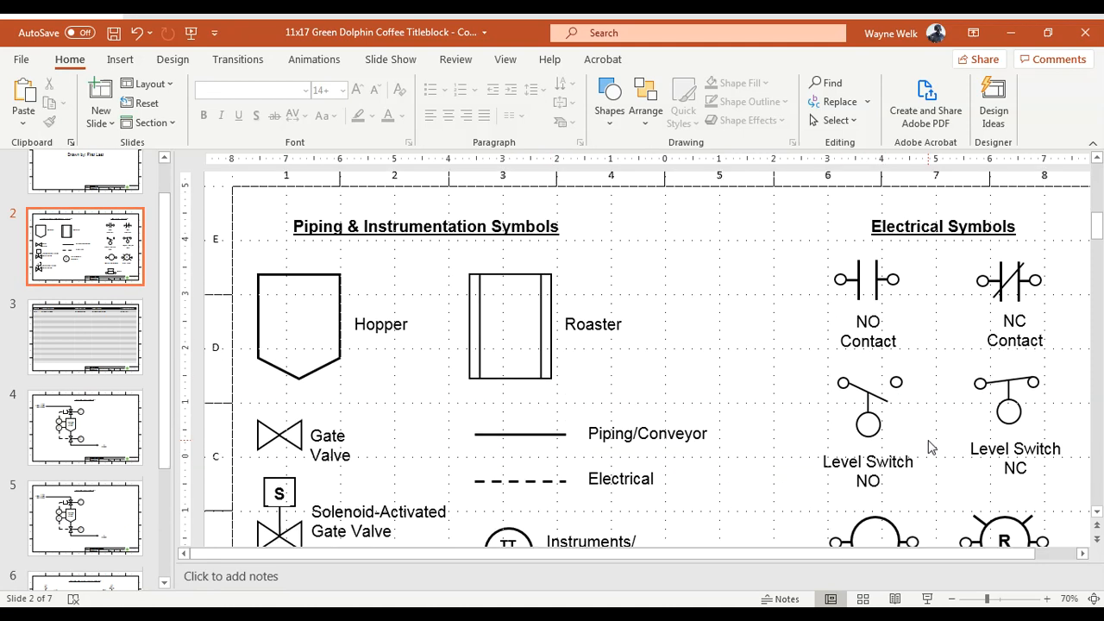
pyautogui.scroll(-3)
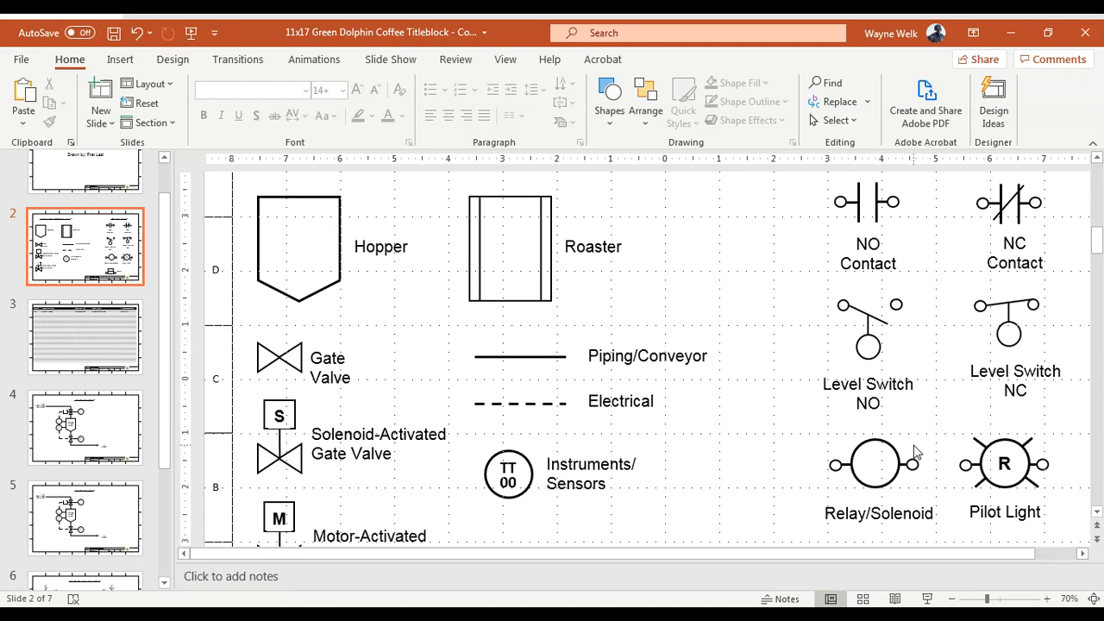
pyautogui.moveTo(876, 445)
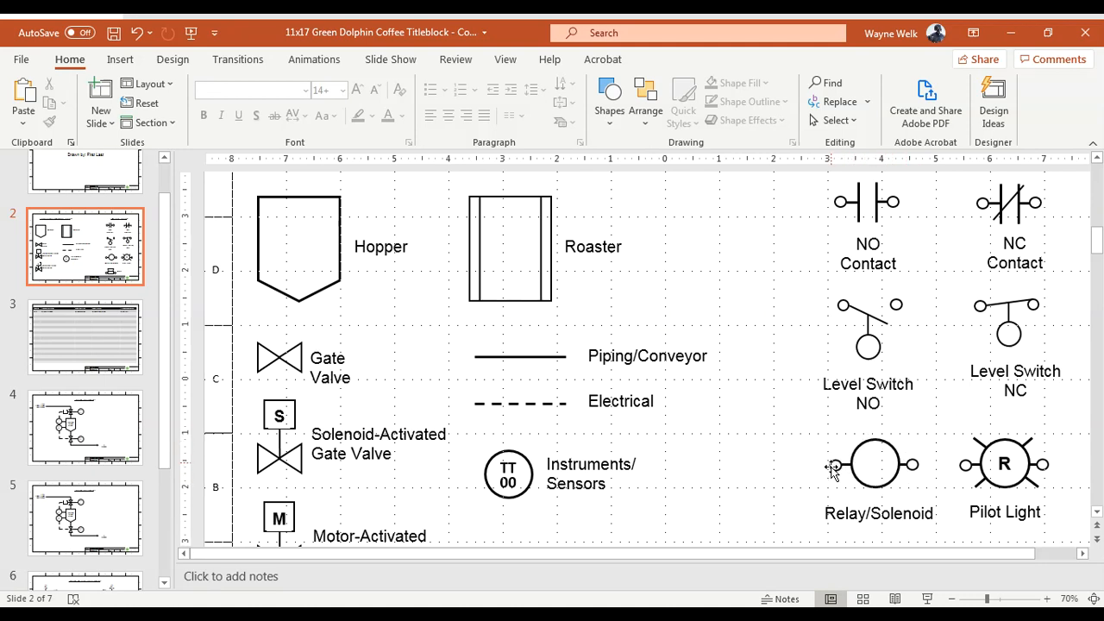
pyautogui.moveTo(837, 473)
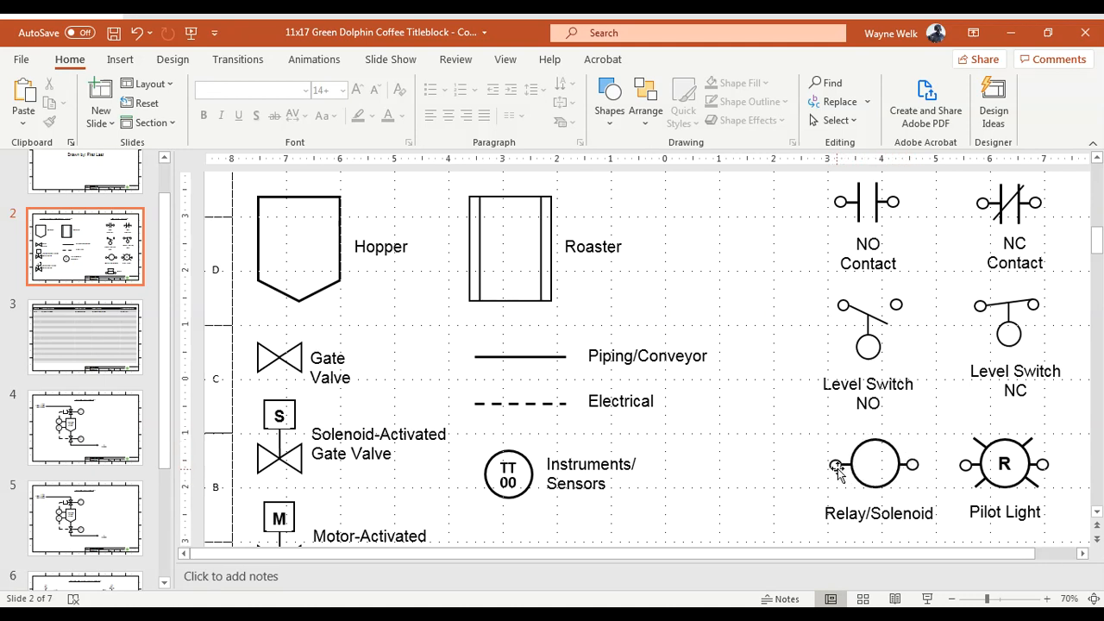
pyautogui.moveTo(842, 472)
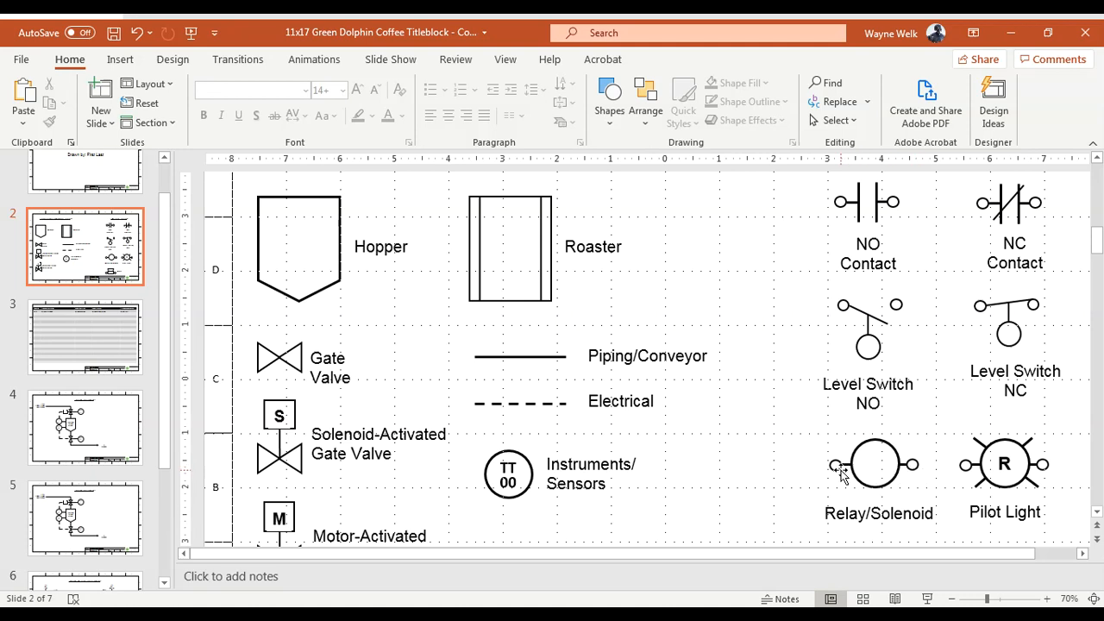
pyautogui.moveTo(908, 470)
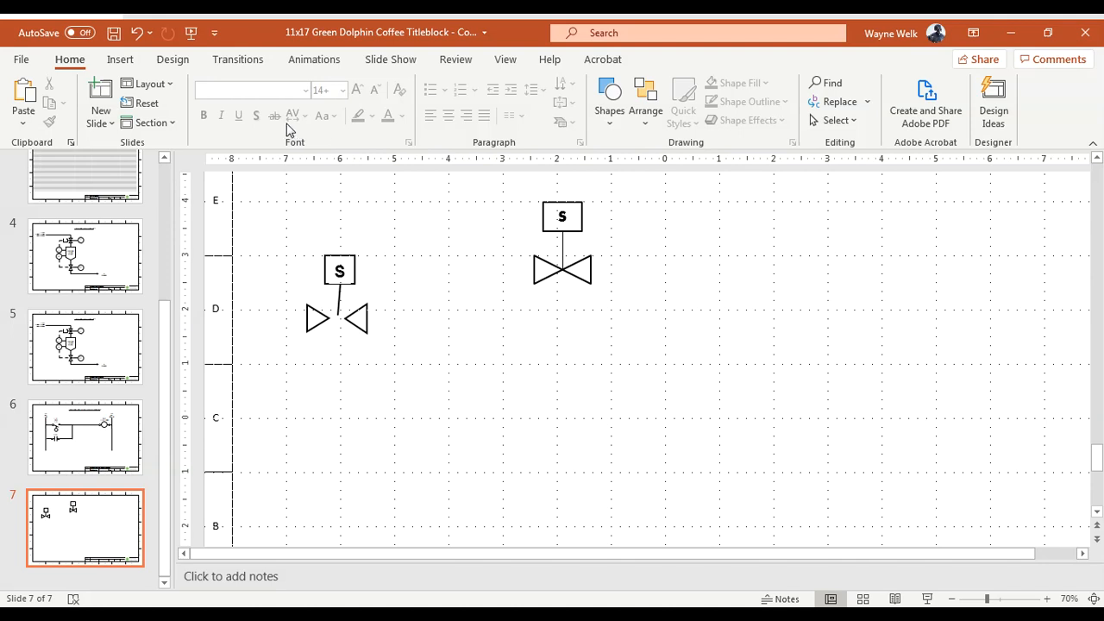
# Step: Draw a white coil circle with black outline and a black horizontal line across it
pyautogui.click(609, 98)
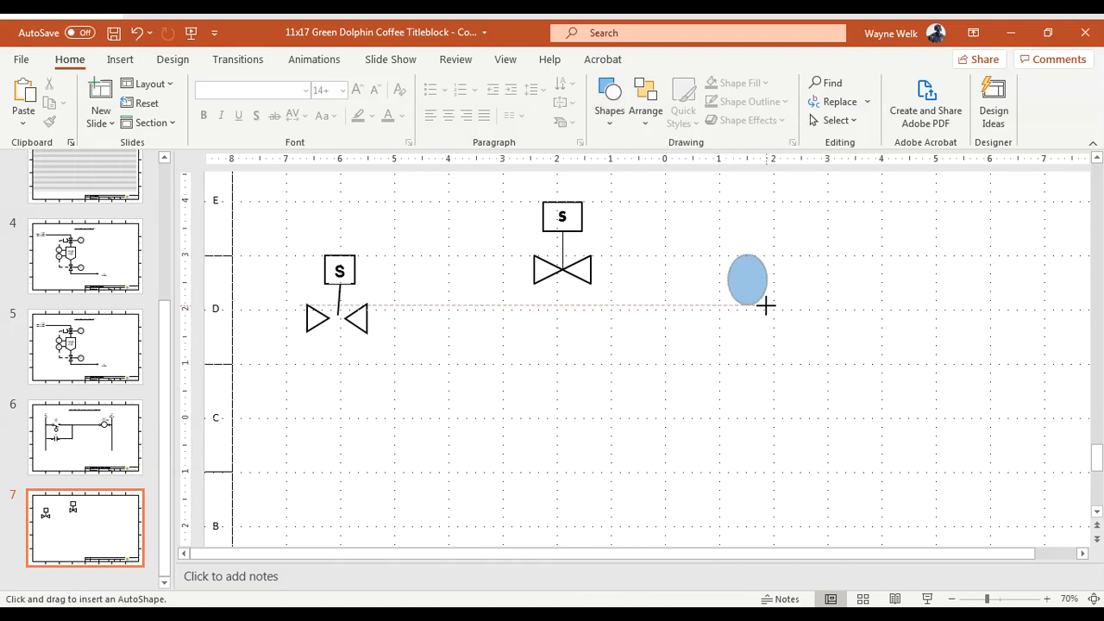
pyautogui.click(749, 279)
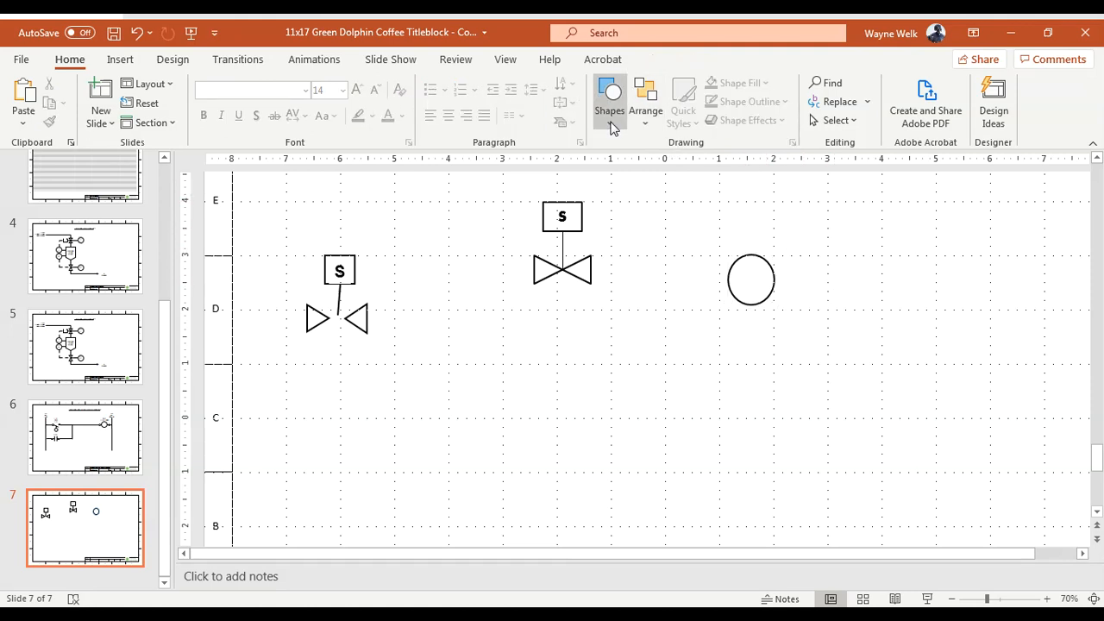
pyautogui.click(611, 98)
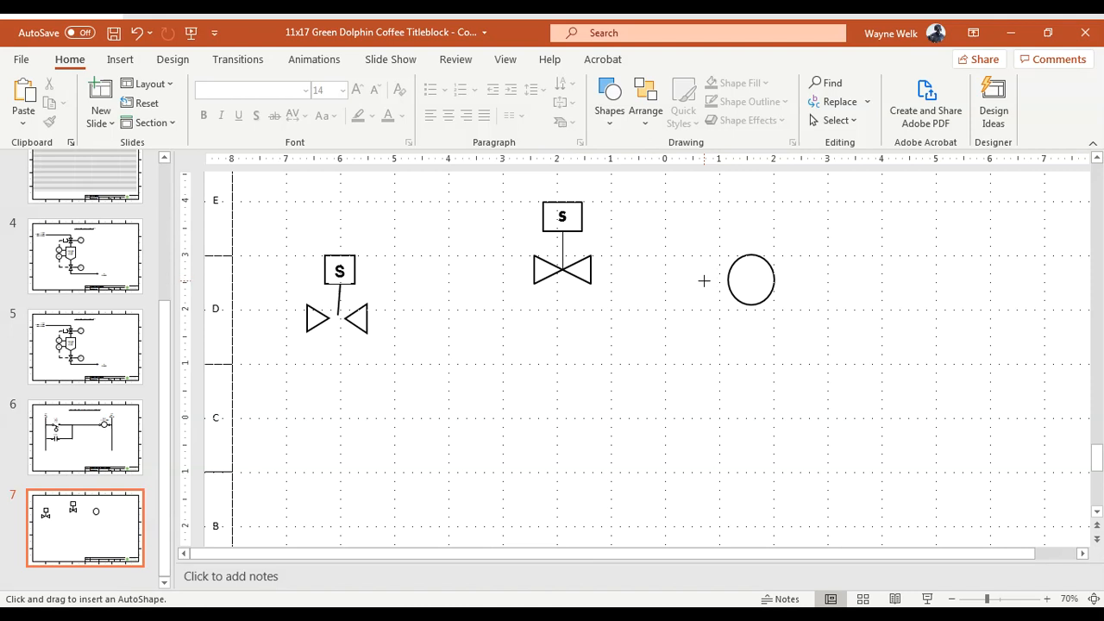
pyautogui.moveTo(704, 283); pyautogui.dragTo(820, 287)
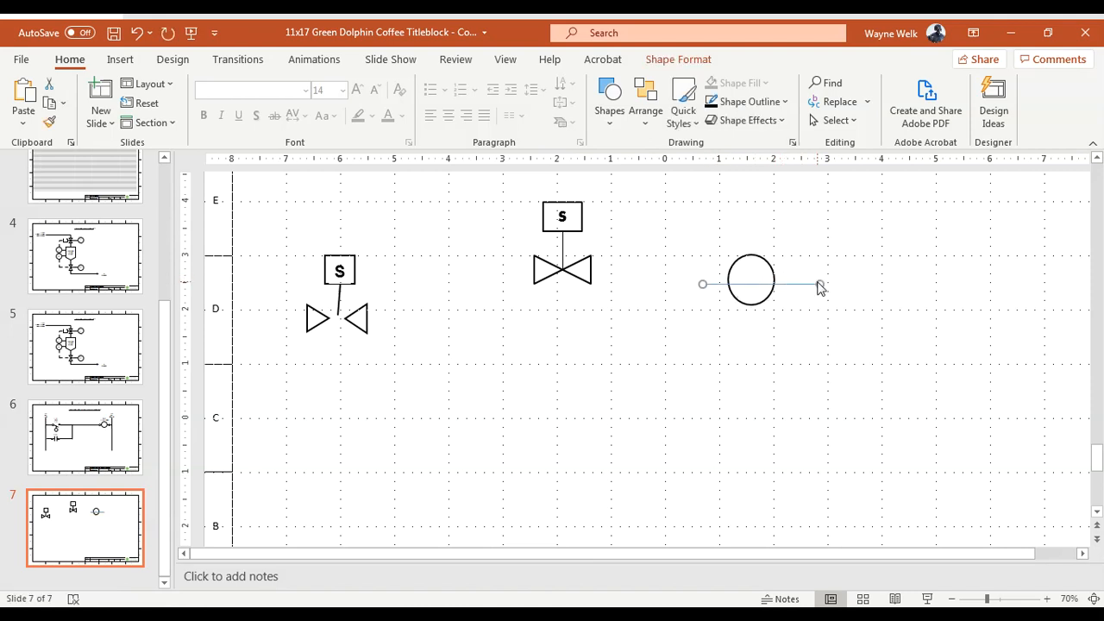
pyautogui.click(759, 283)
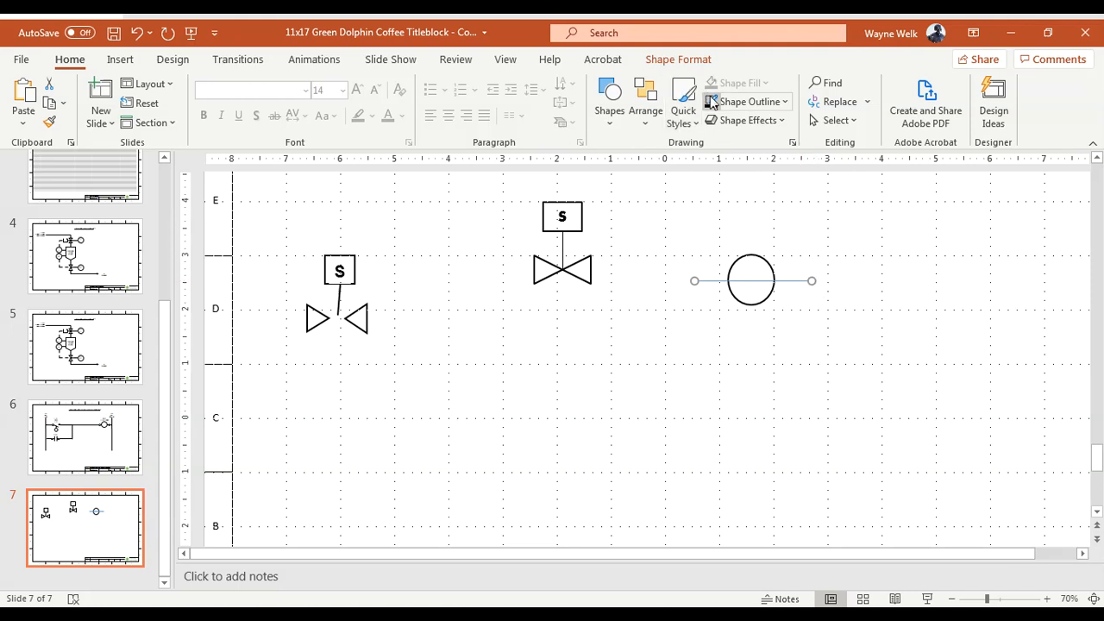
pyautogui.click(751, 280)
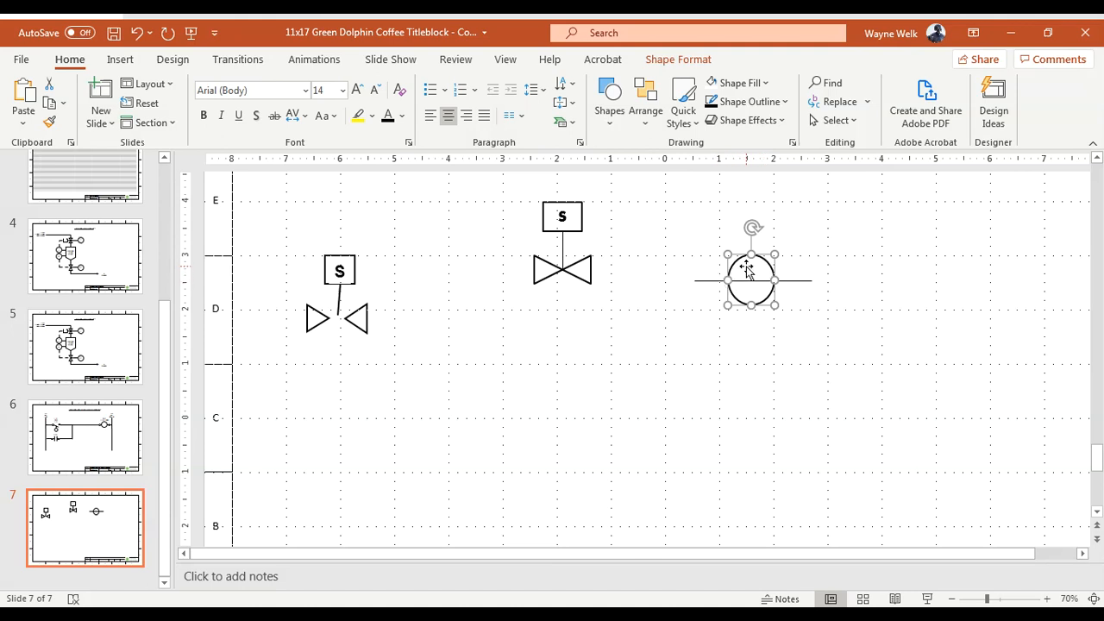
# Step: Send the horizontal line behind the circle so the circle covers it
pyautogui.rightClick(750, 272)
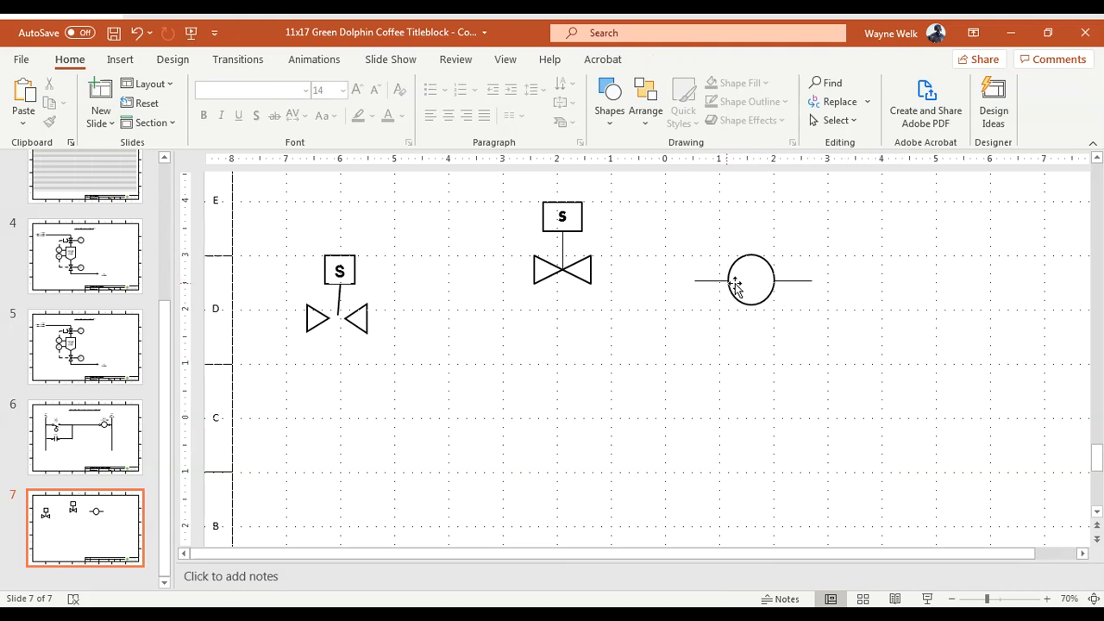
pyautogui.moveTo(711, 284)
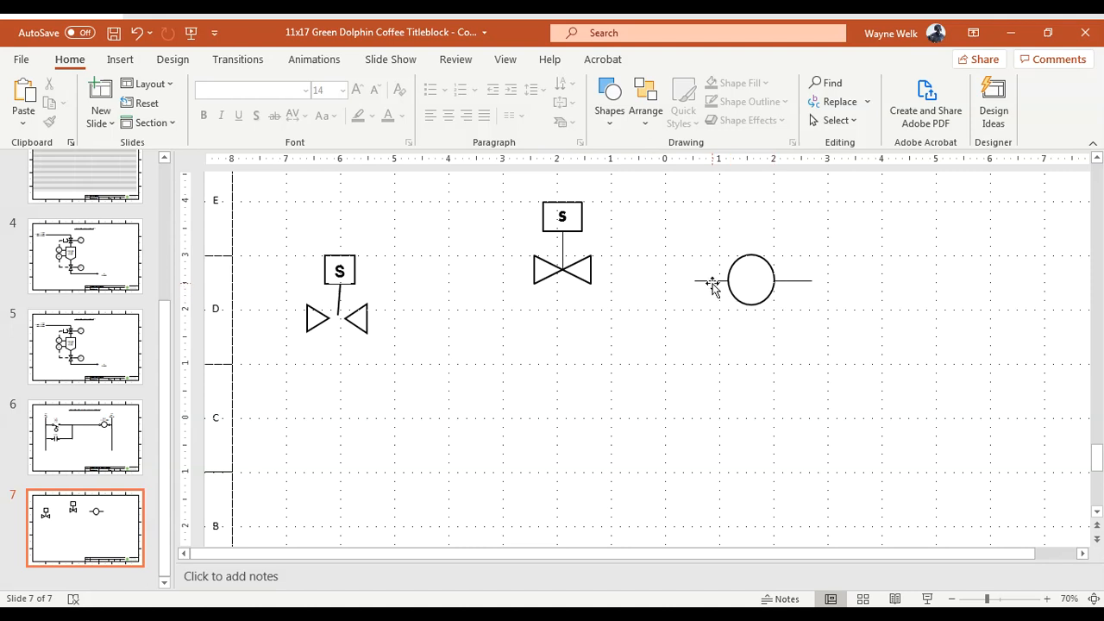
pyautogui.click(751, 279)
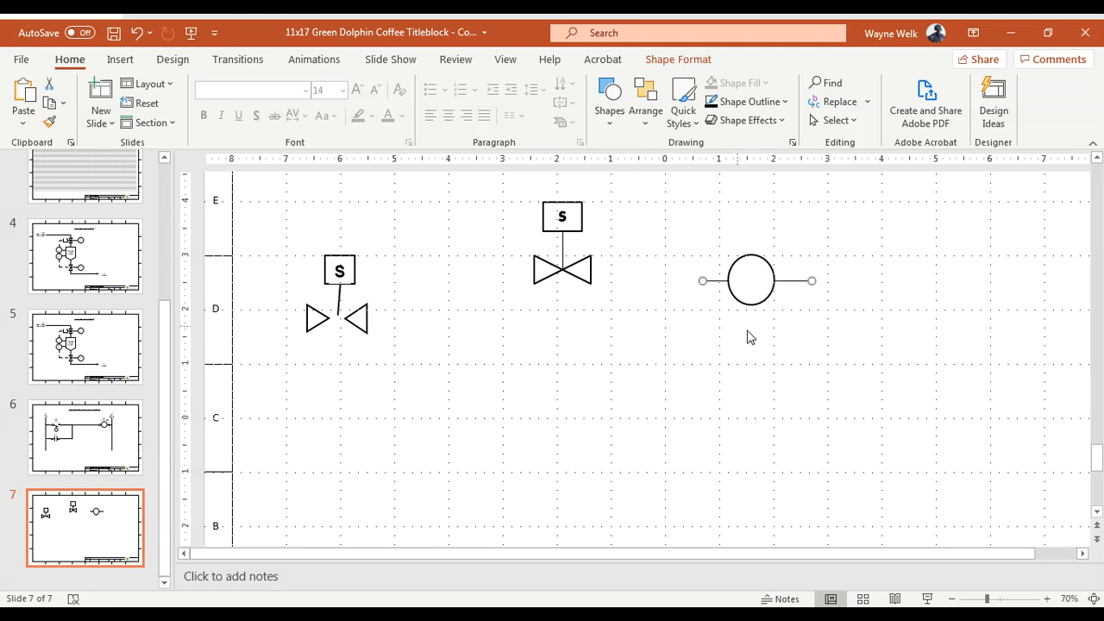
pyautogui.click(750, 280)
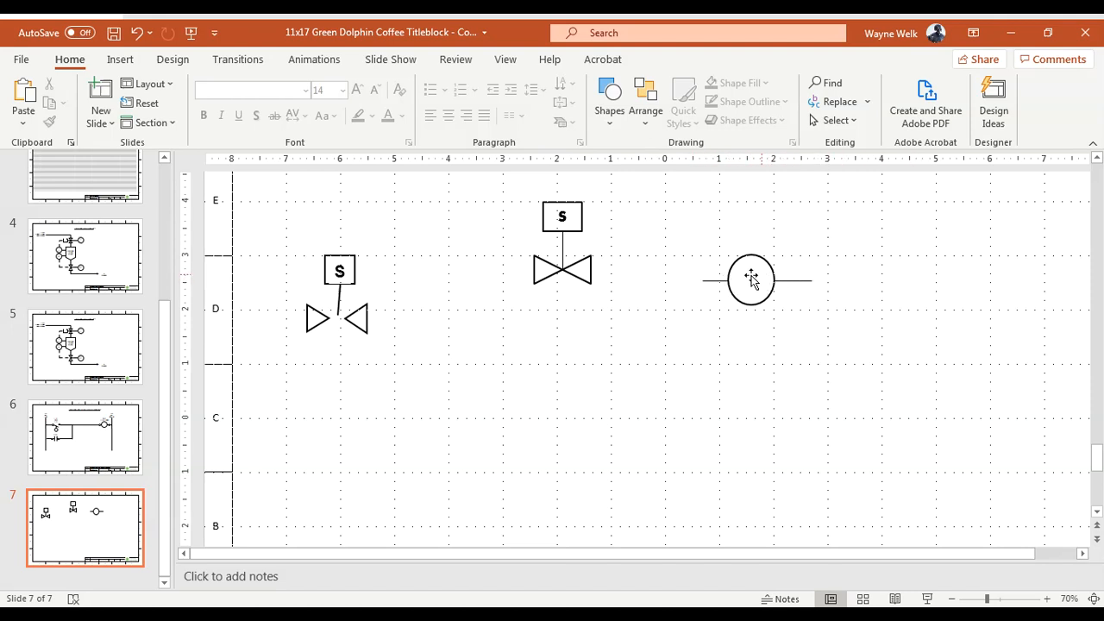
pyautogui.click(750, 279)
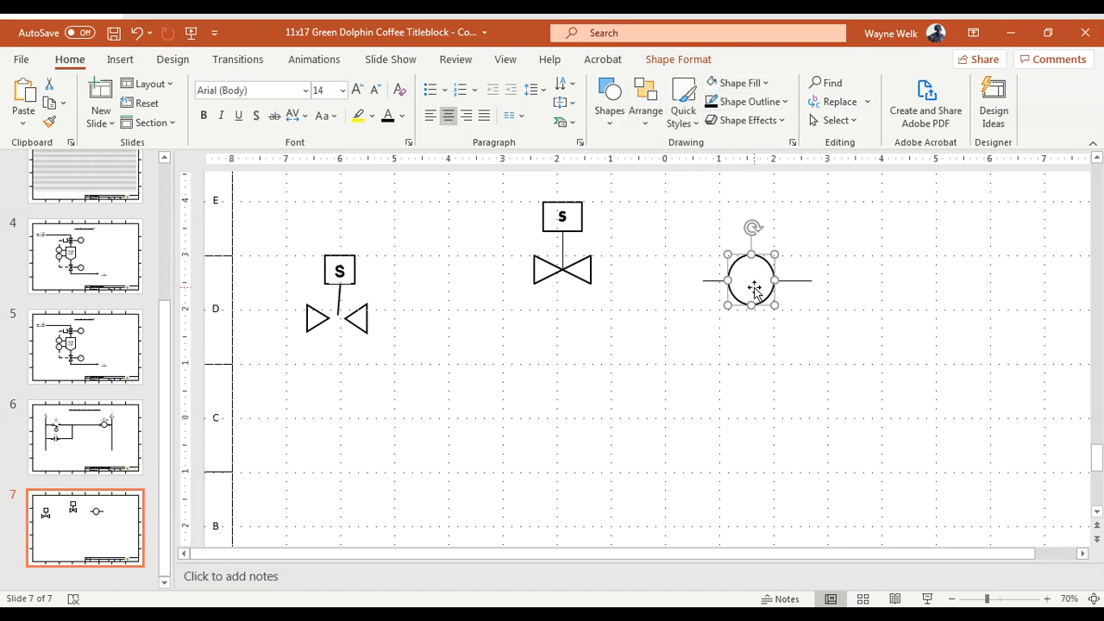
pyautogui.moveTo(801, 283)
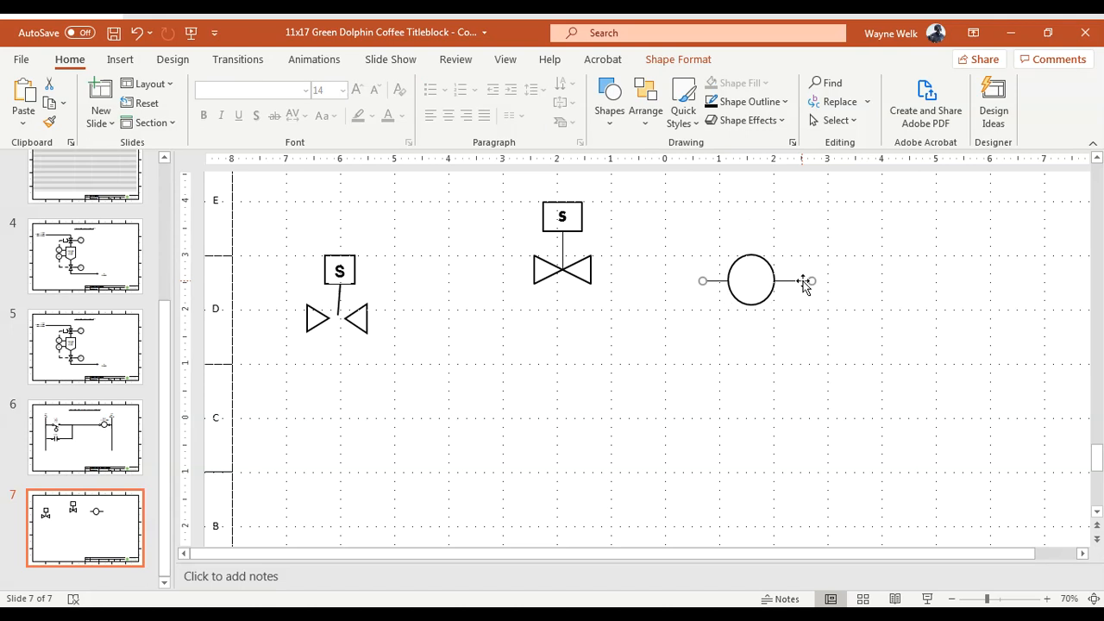
pyautogui.rightClick(804, 283)
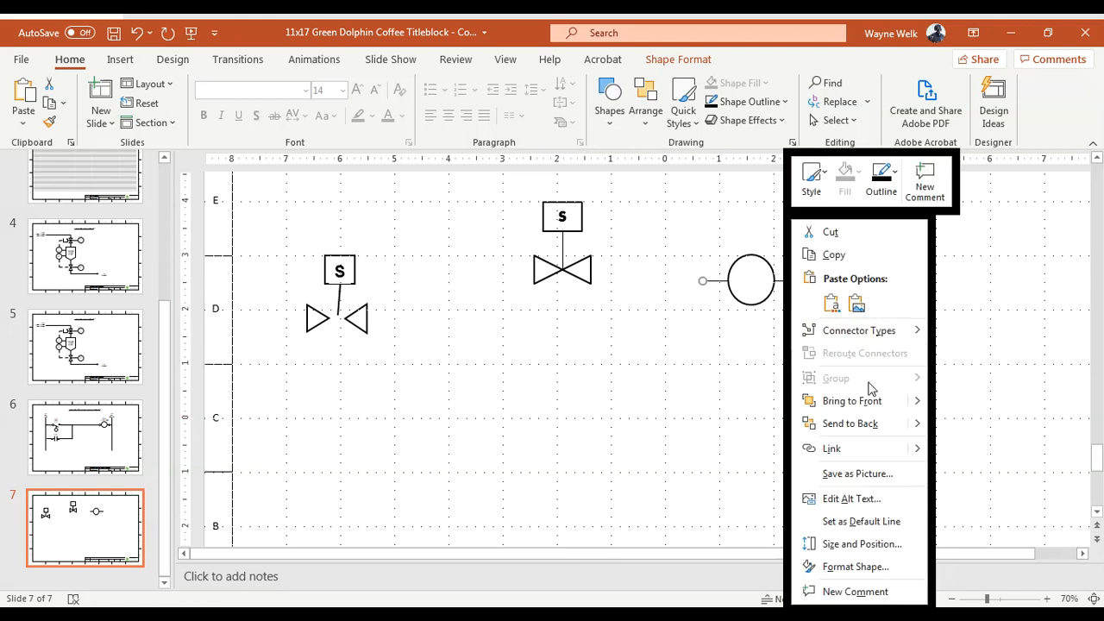
pyautogui.moveTo(871, 400)
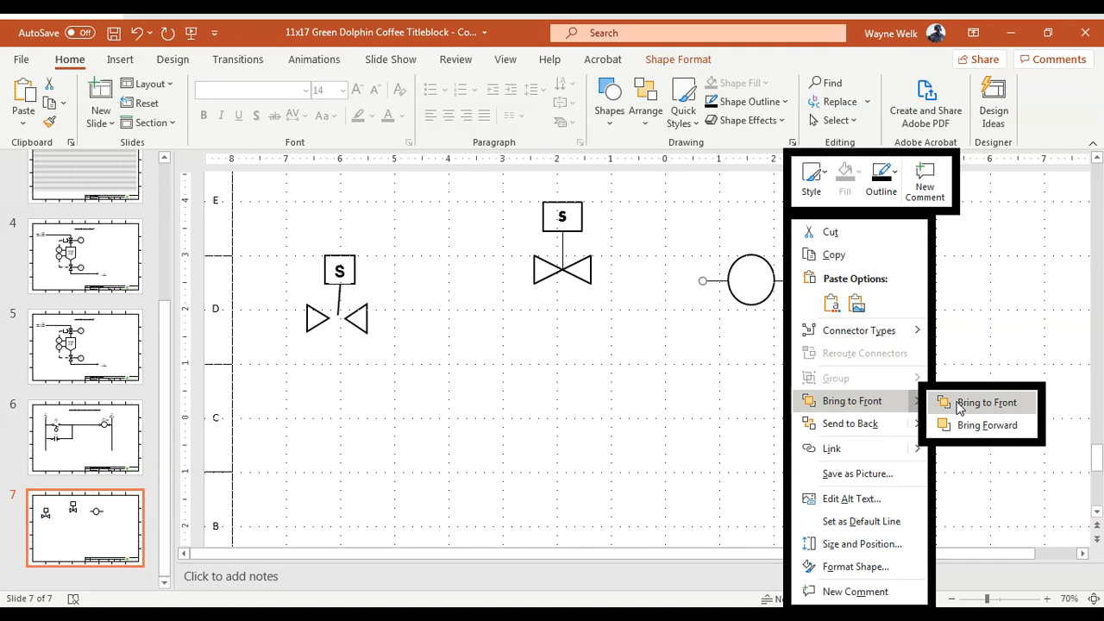
pyautogui.click(984, 402)
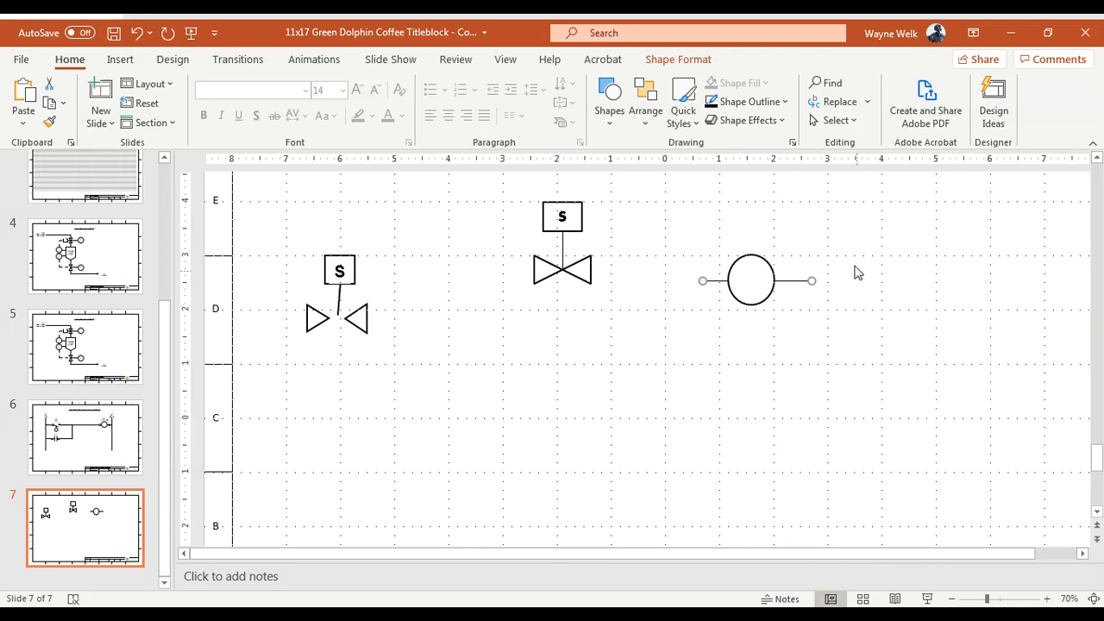
pyautogui.moveTo(791, 304)
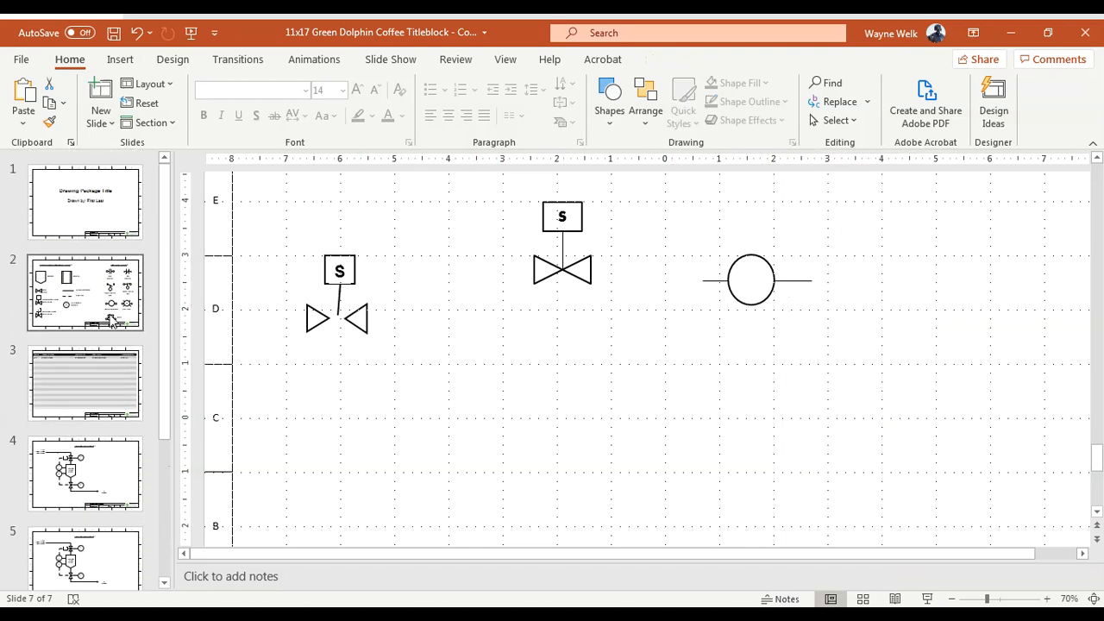
# Step: Return to the symbol library slide 2 to check the contact symbols
pyautogui.click(85, 292)
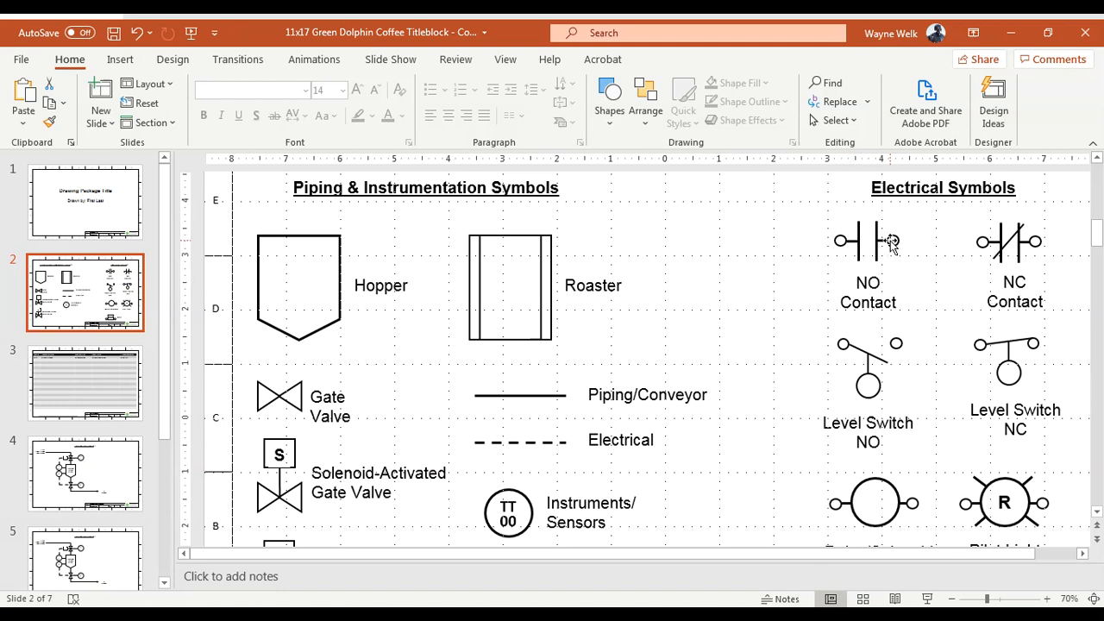
pyautogui.moveTo(882, 242)
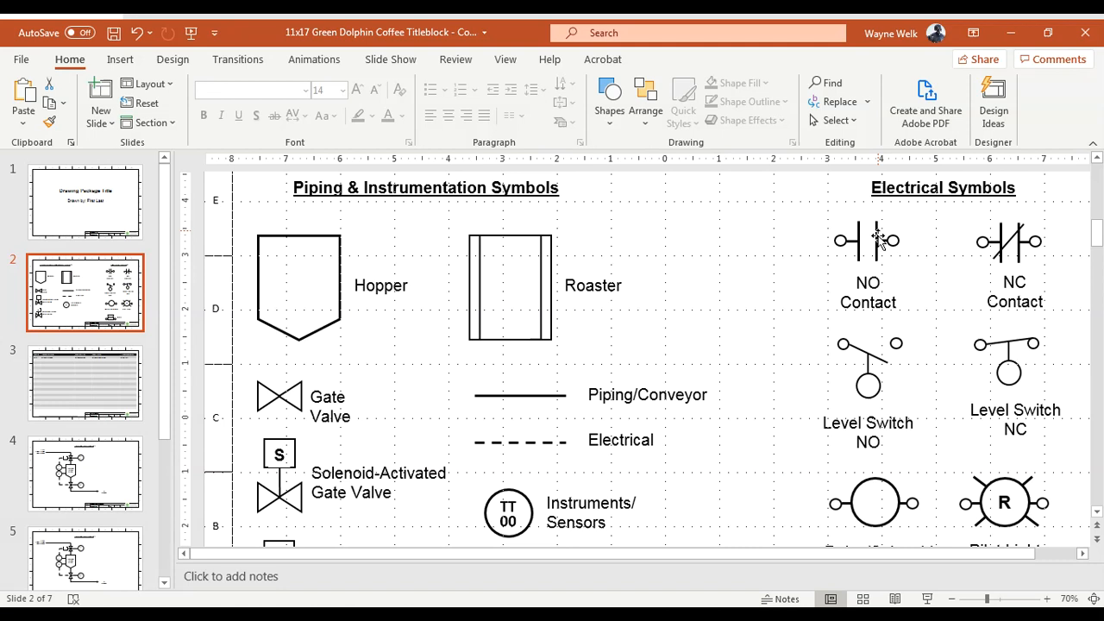
pyautogui.moveTo(992, 259)
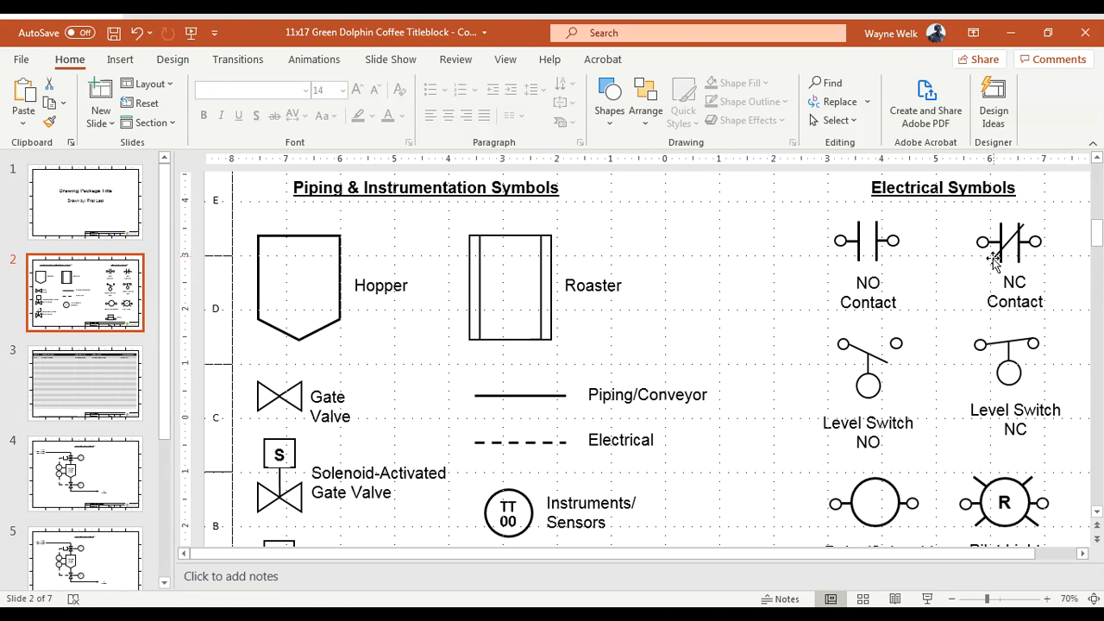
pyautogui.moveTo(1035, 233)
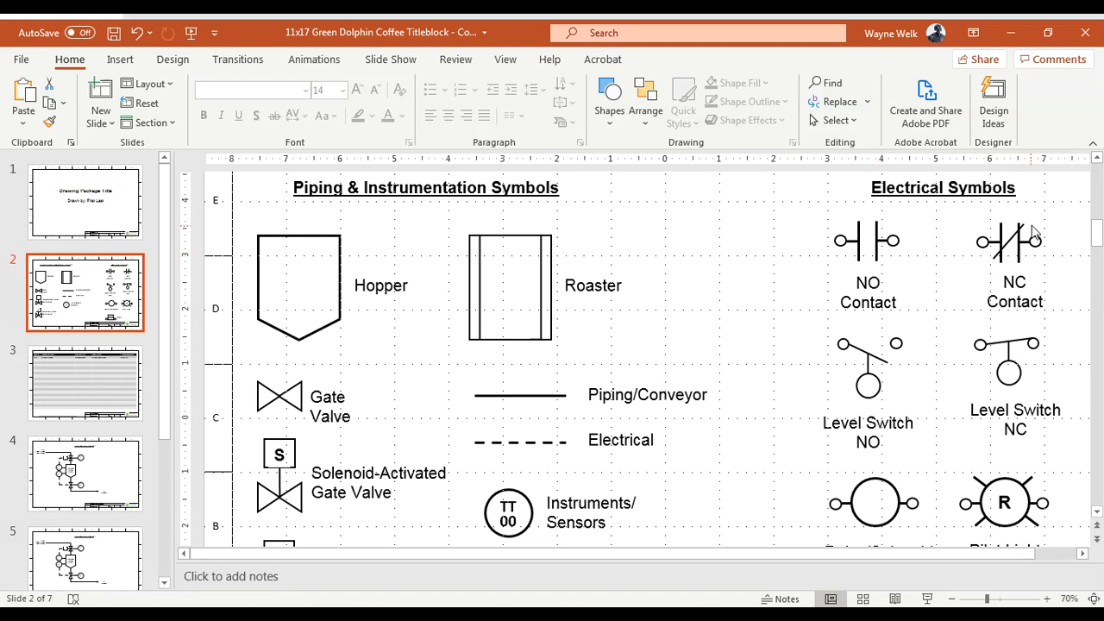
pyautogui.moveTo(100, 542)
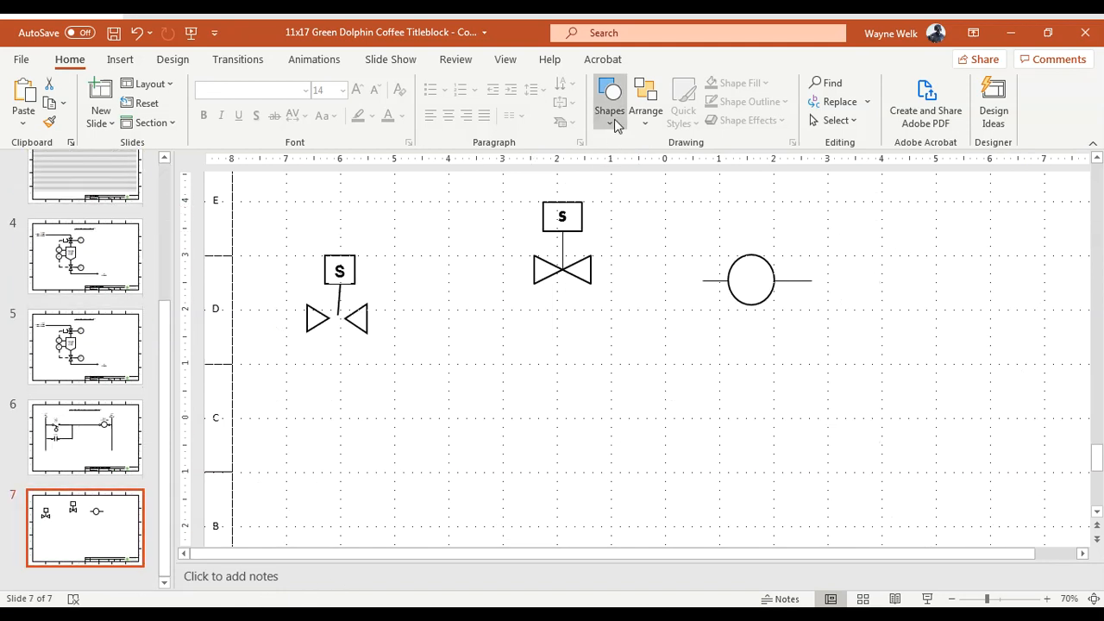
# Step: Draw the NC contact from lines right of the coil: two verticals, a diagonal slash and a horizontal, then select them all
pyautogui.click(609, 100)
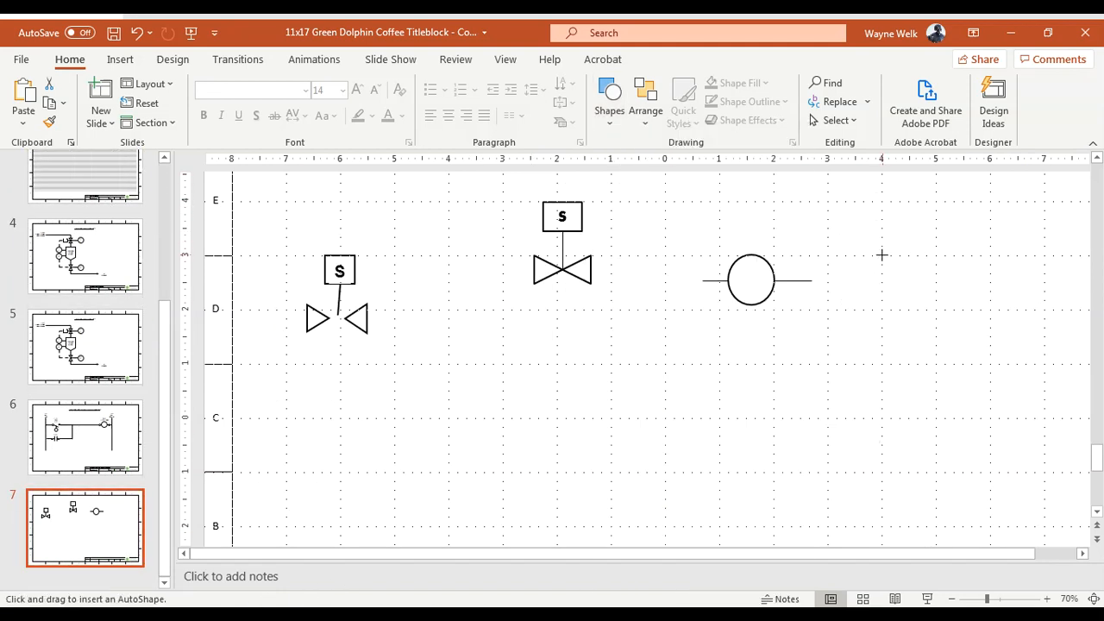
pyautogui.moveTo(882, 255); pyautogui.dragTo(881, 303)
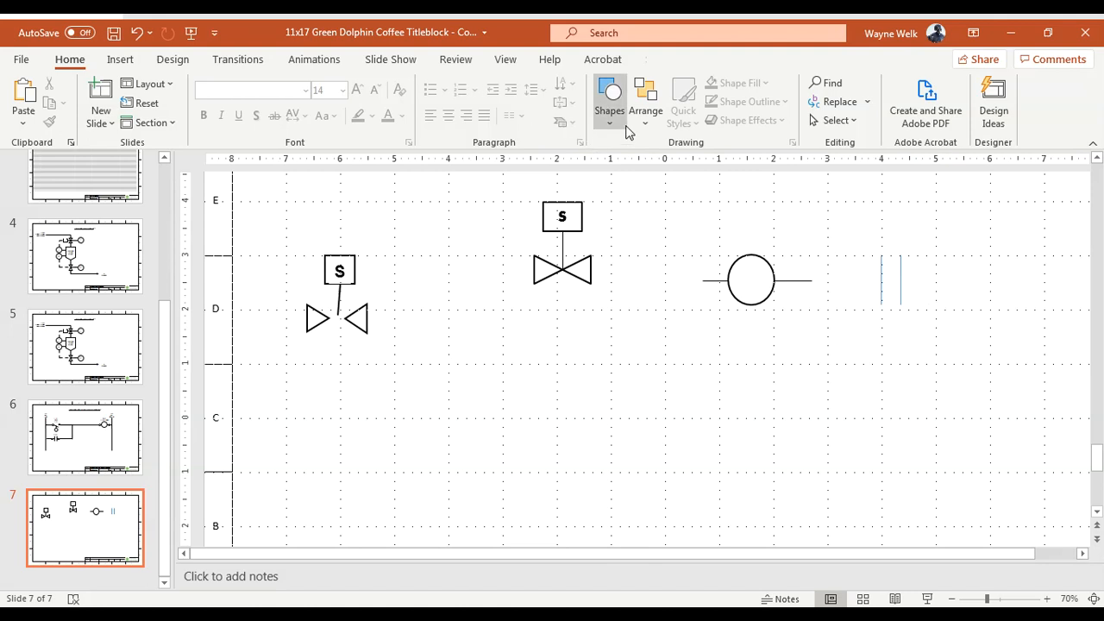
pyautogui.click(609, 98)
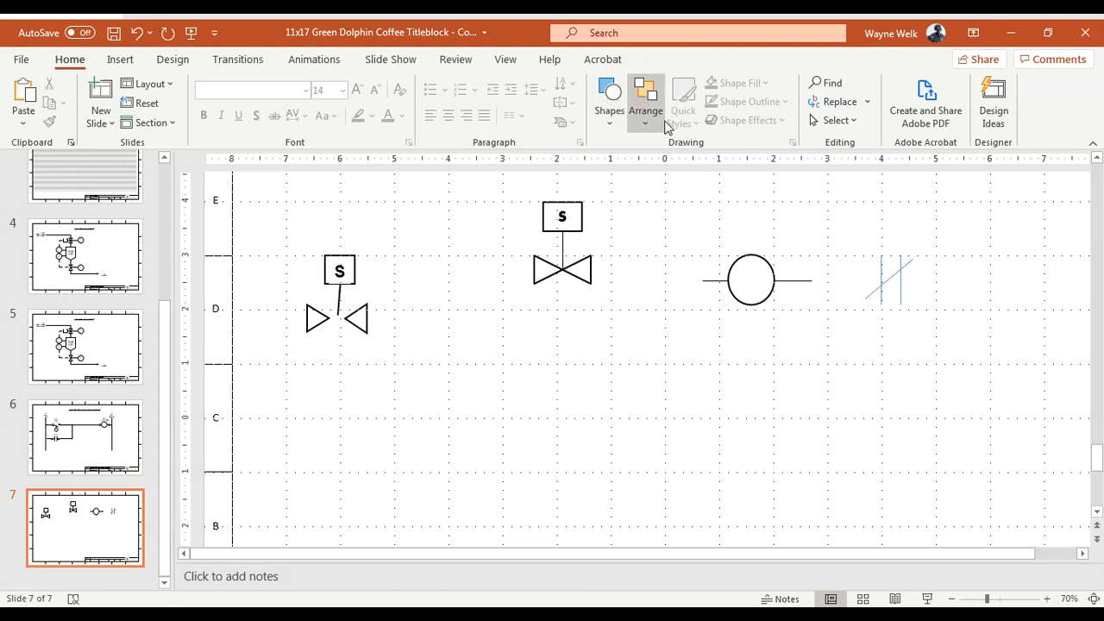
pyautogui.click(609, 99)
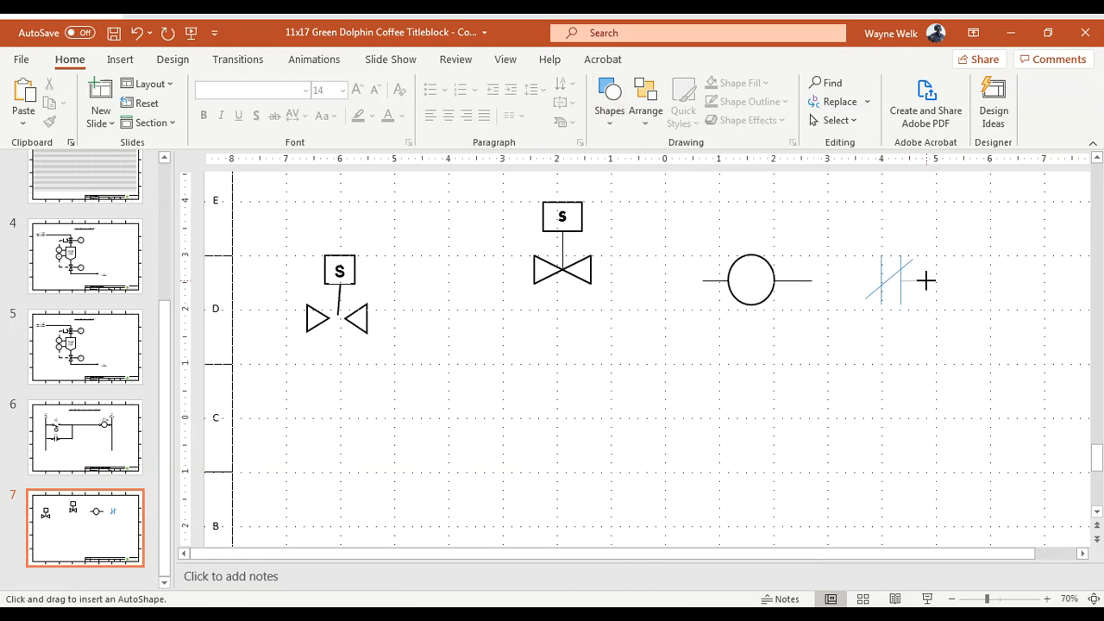
pyautogui.click(609, 97)
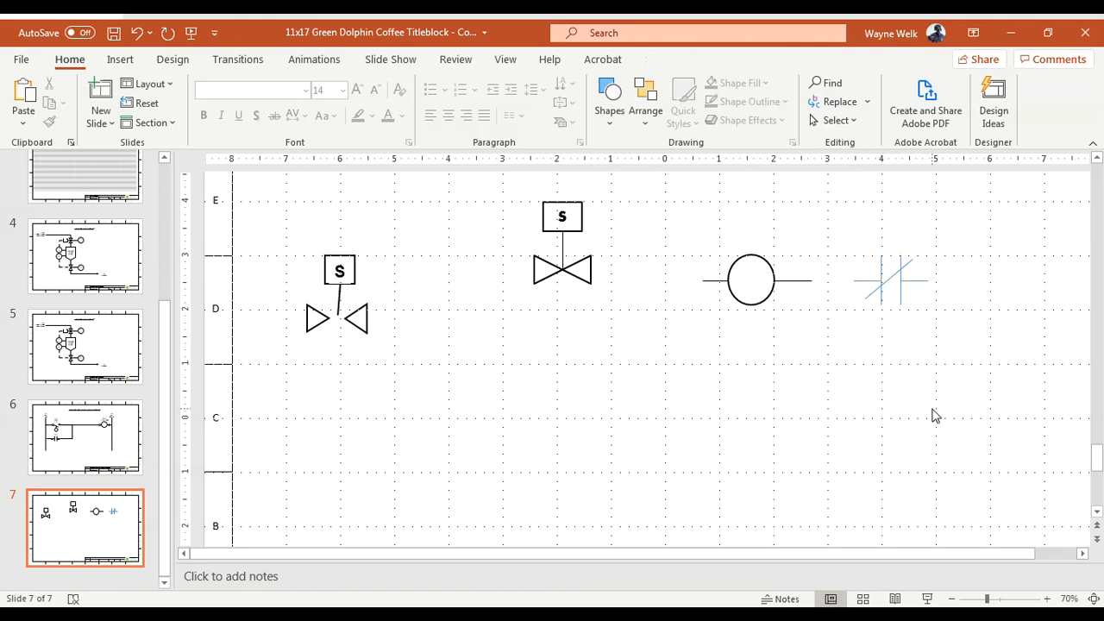
pyautogui.moveTo(932, 340)
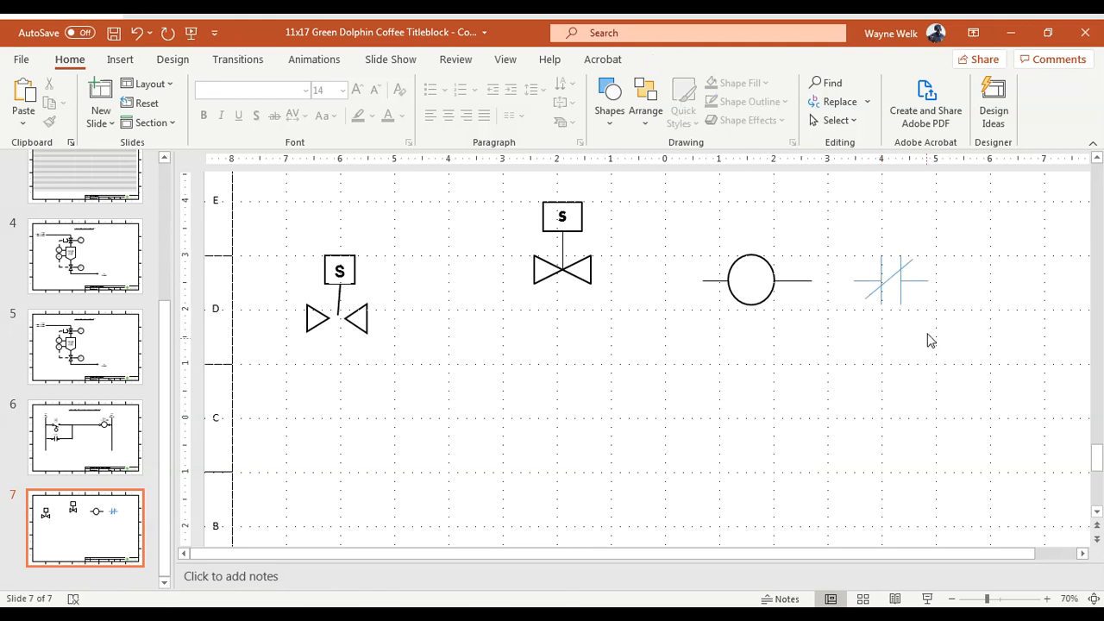
pyautogui.click(894, 280)
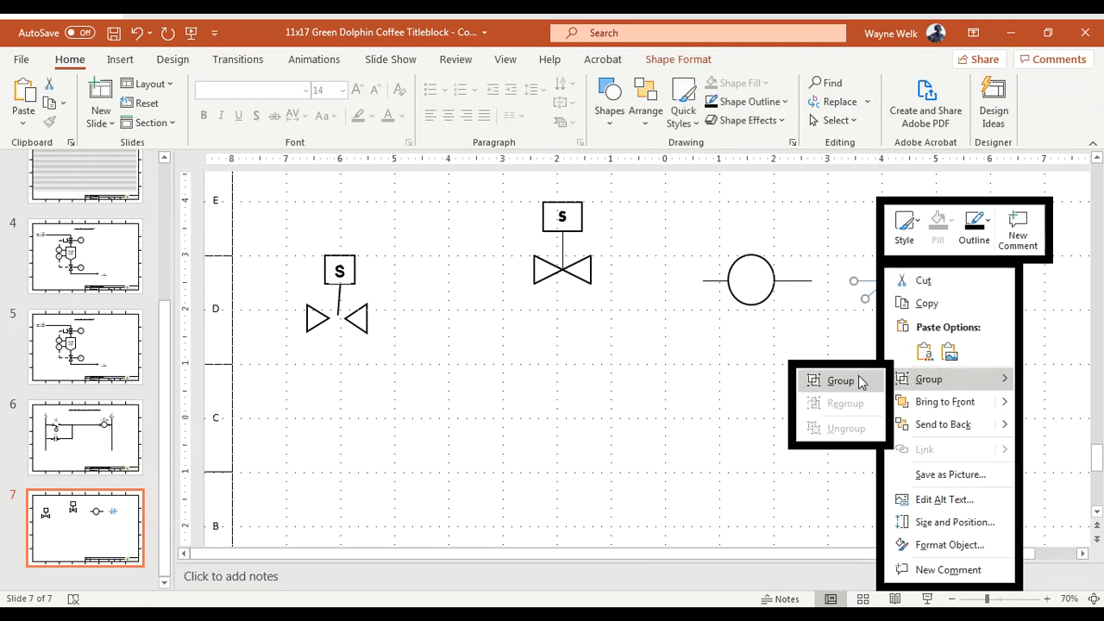
# Step: Group the four contact lines into one black NC contact symbol
pyautogui.click(838, 382)
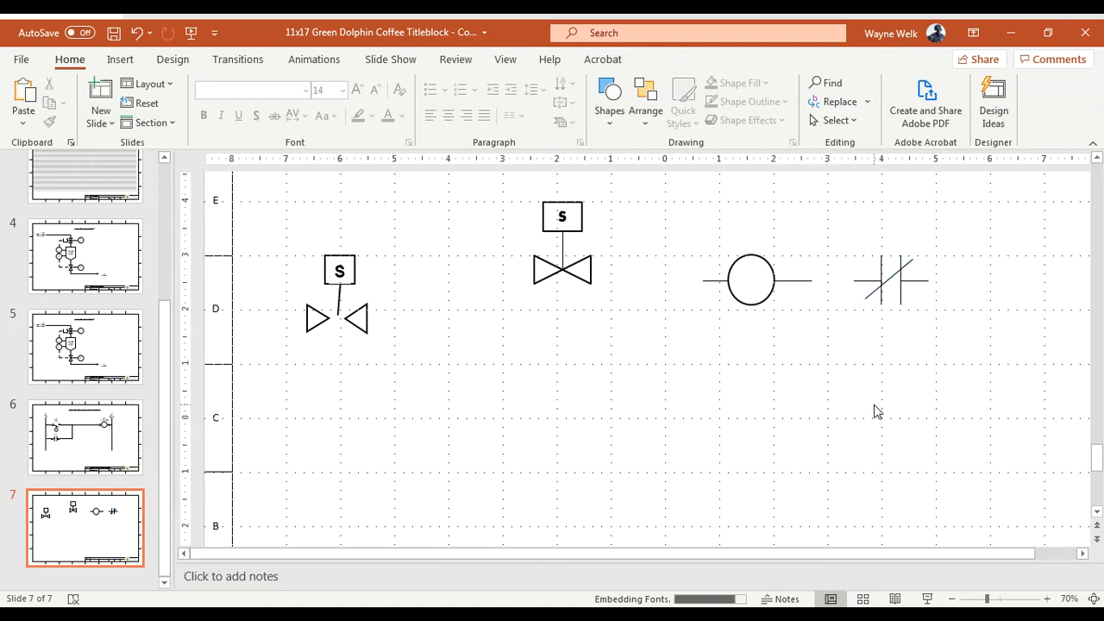
pyautogui.moveTo(869, 363)
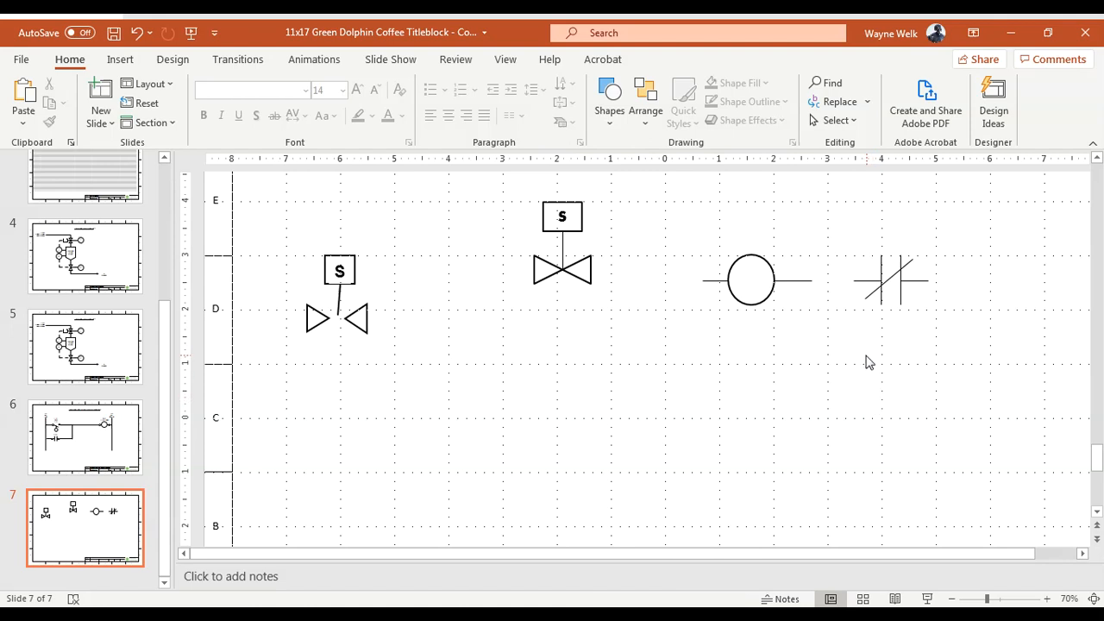
pyautogui.moveTo(383, 352)
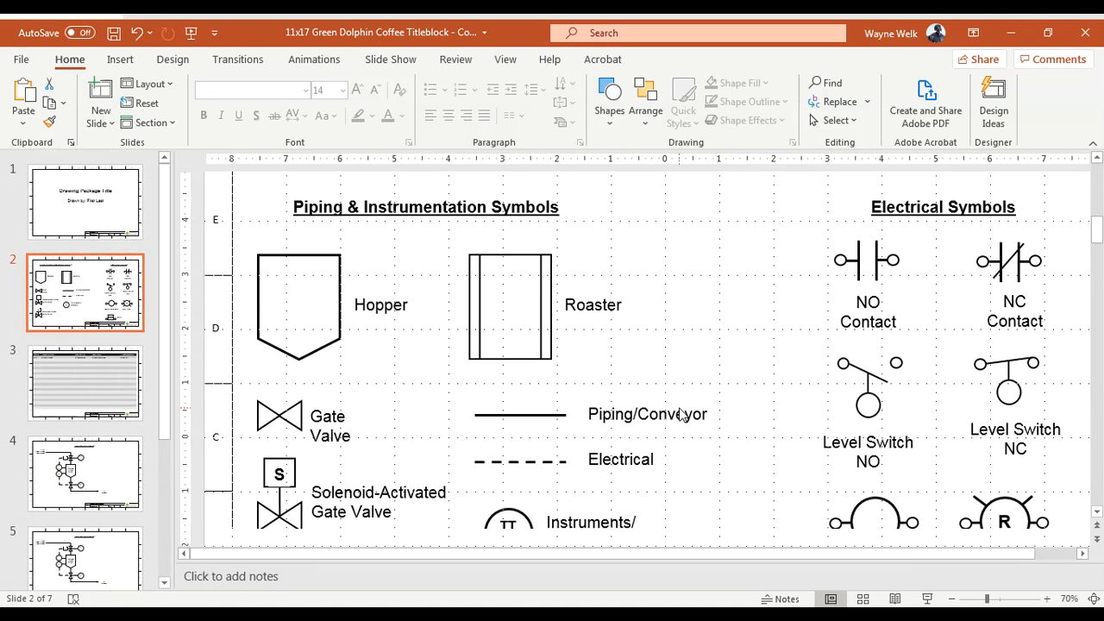
# Step: Show the shapes gallery over slide 2's symbol legend
pyautogui.scroll(-3)
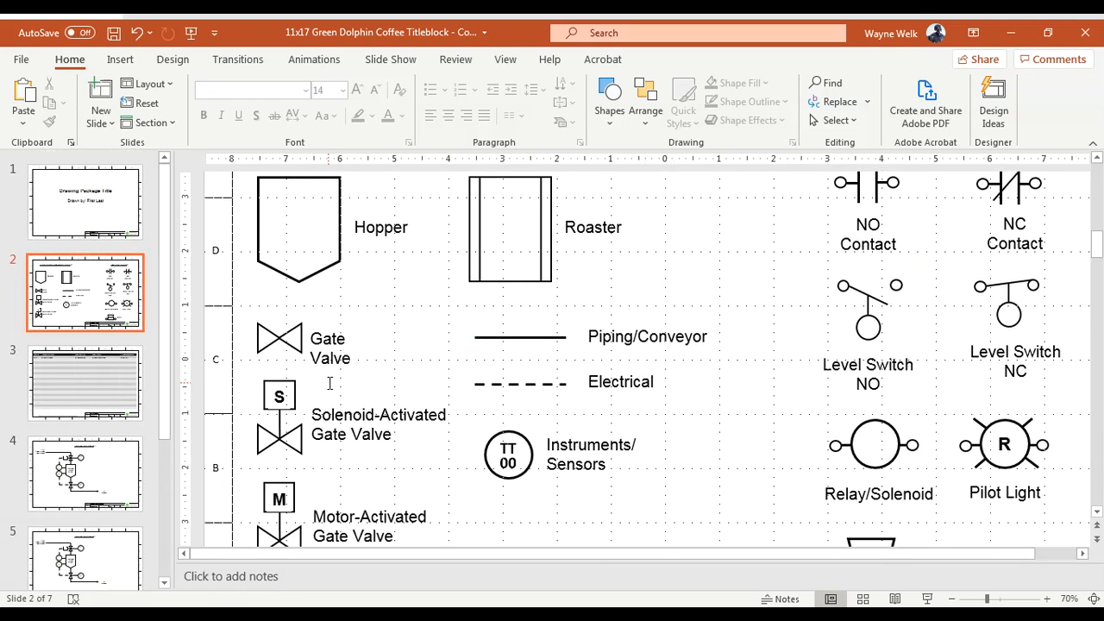
pyautogui.moveTo(335, 388)
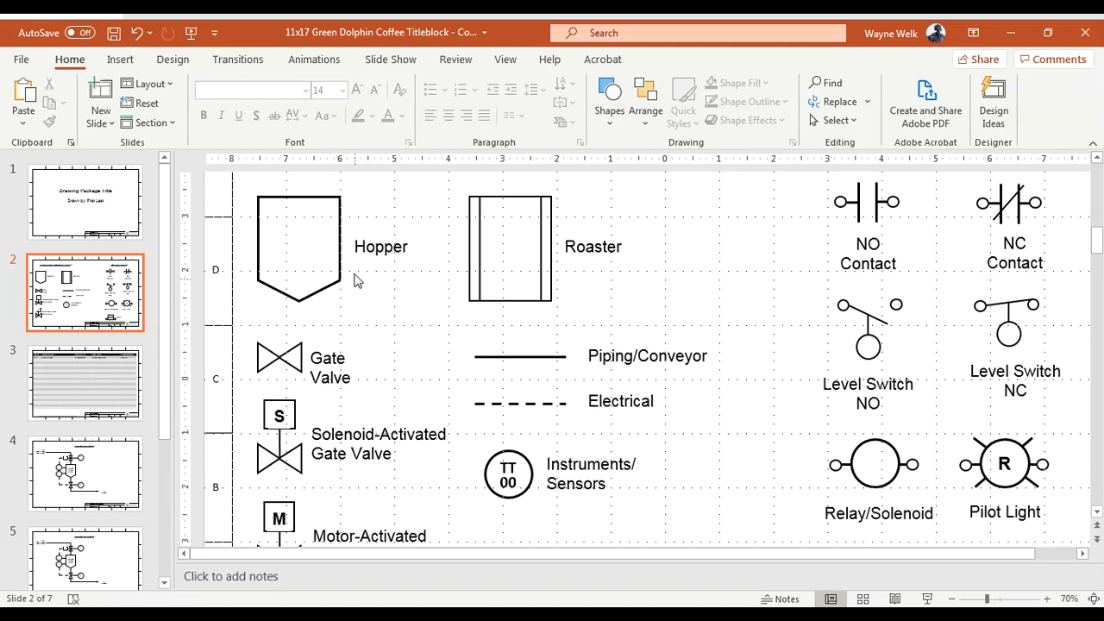
pyautogui.moveTo(528, 240)
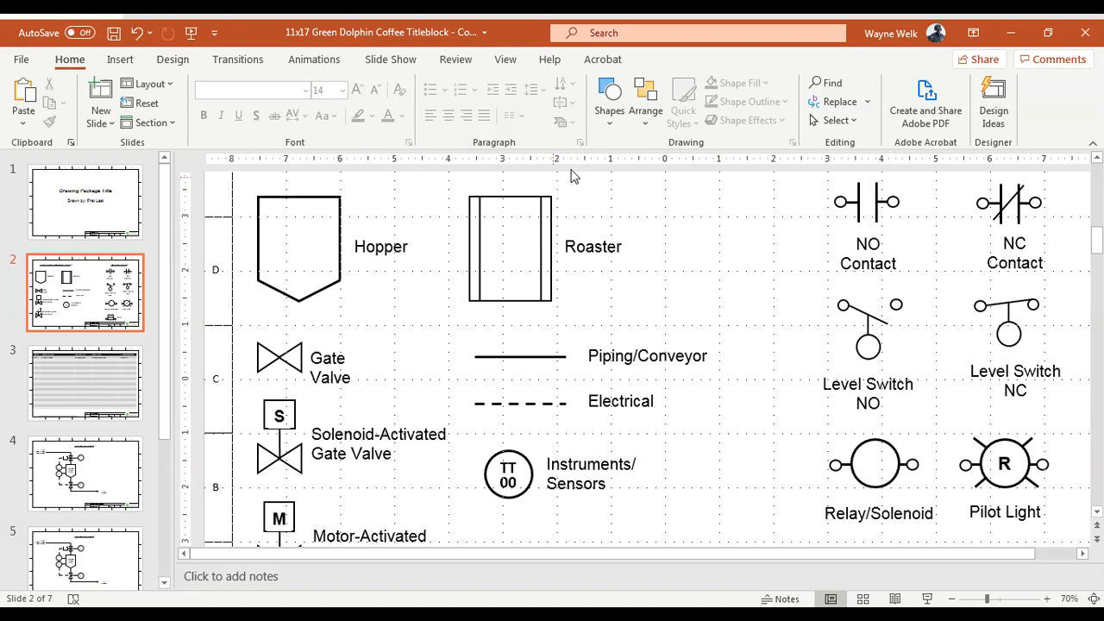
pyautogui.click(609, 95)
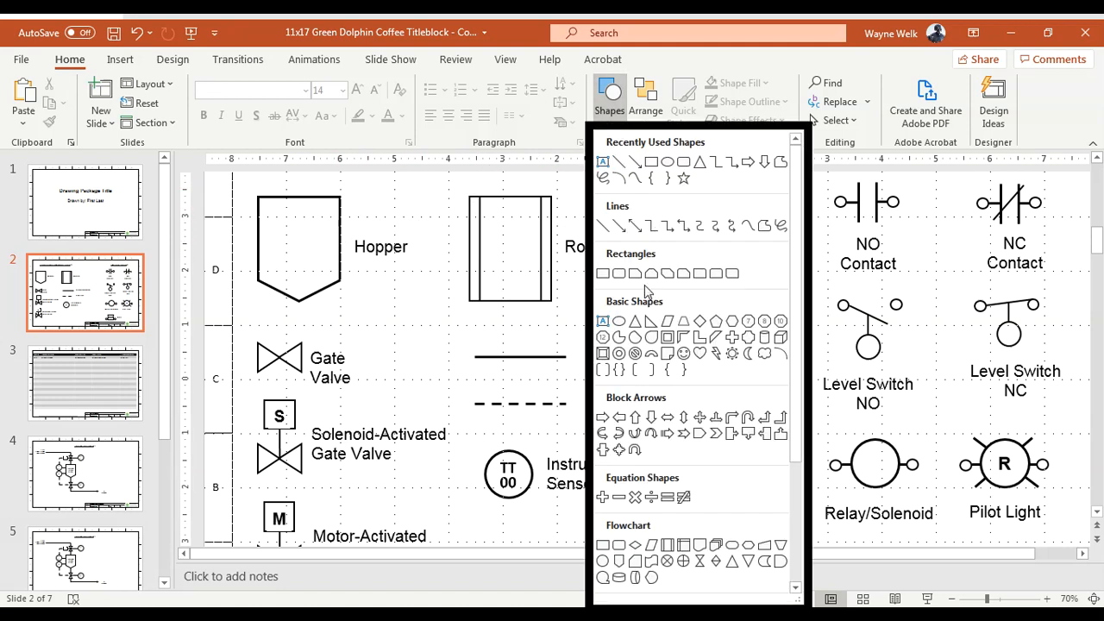
pyautogui.scroll(-3)
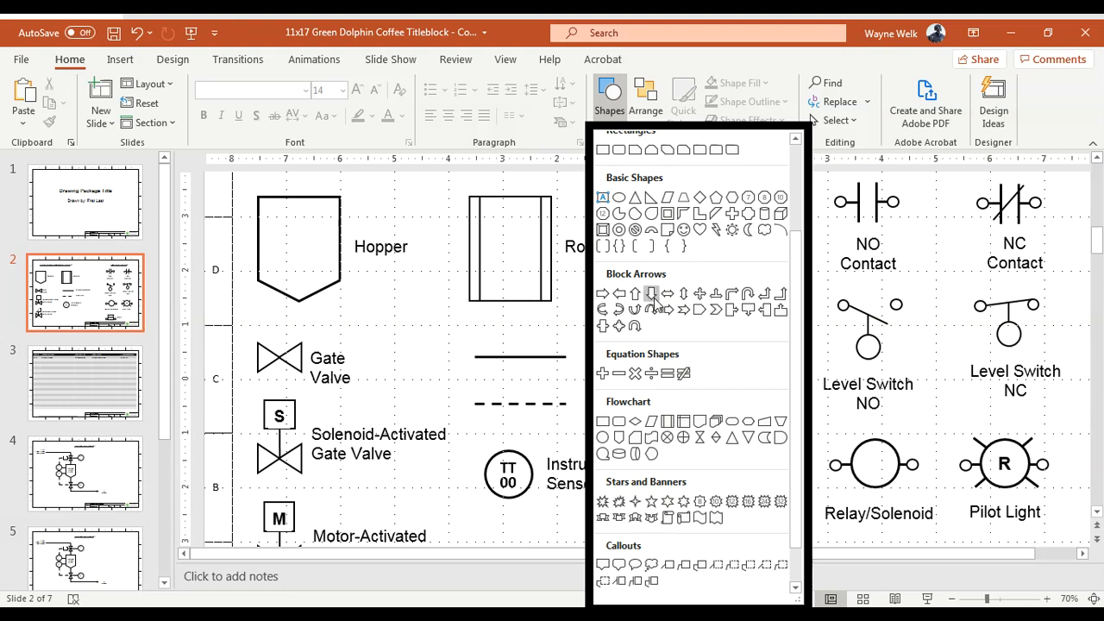
pyautogui.moveTo(669, 438)
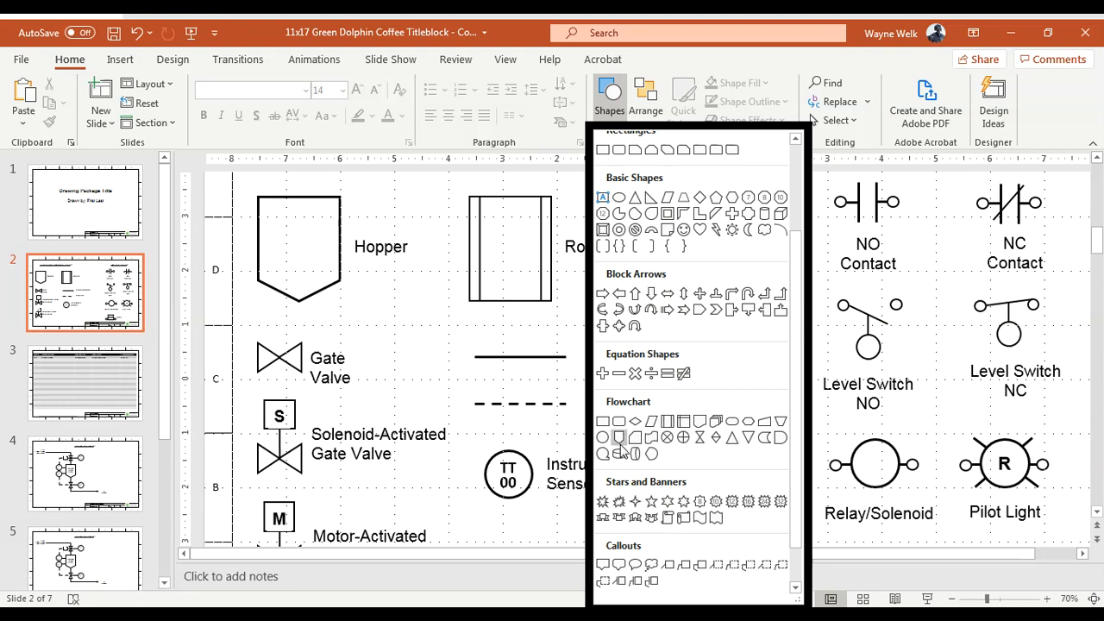
pyautogui.moveTo(618, 455)
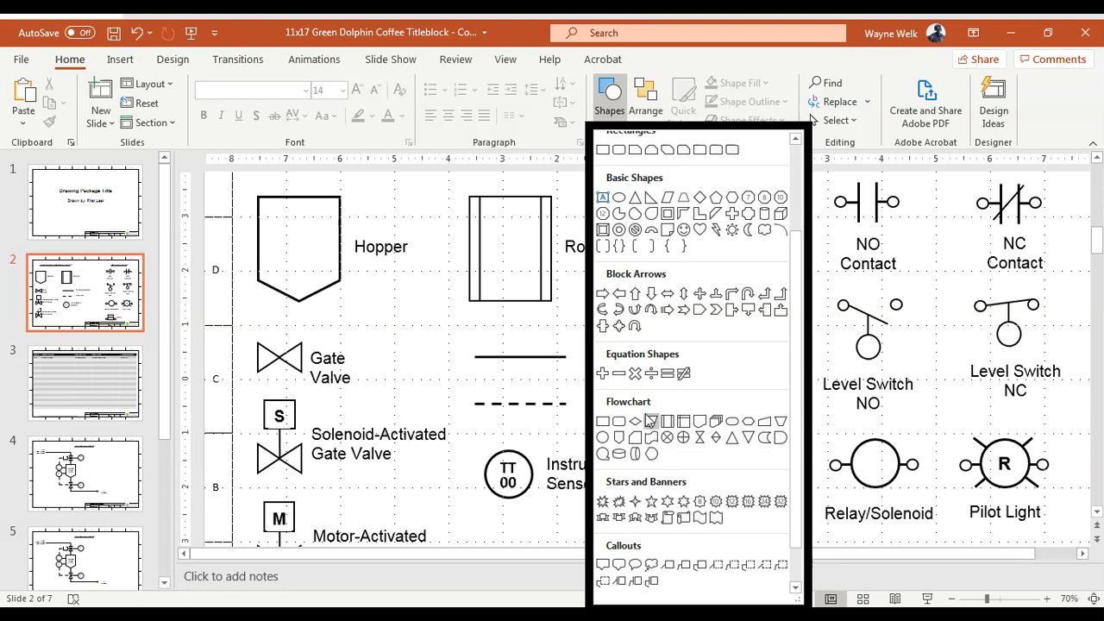
pyautogui.moveTo(670, 421)
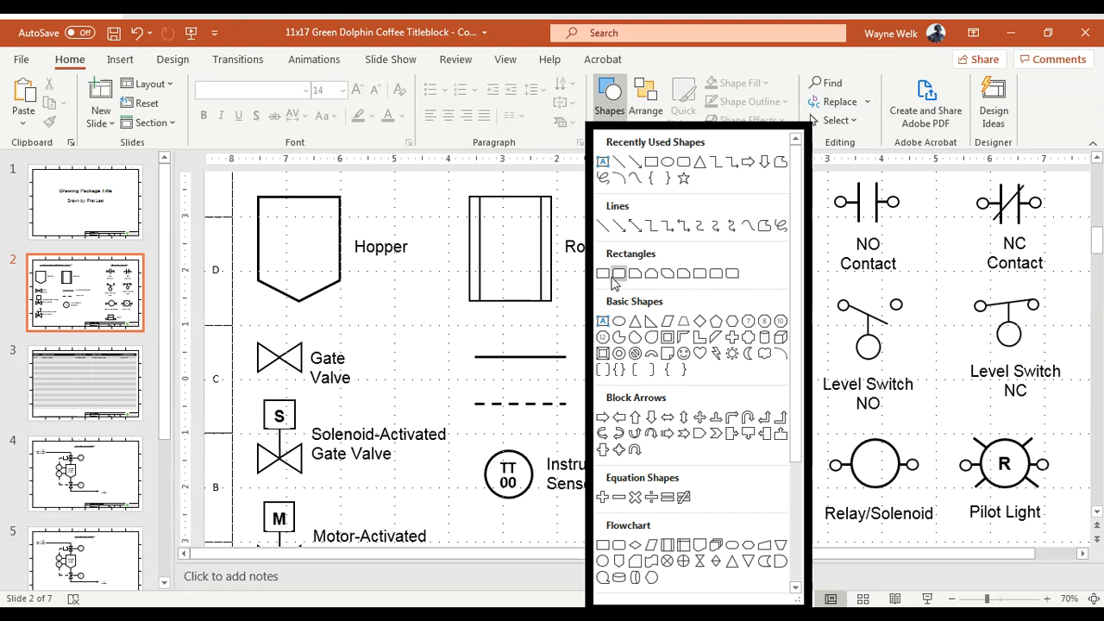
pyautogui.moveTo(617, 273)
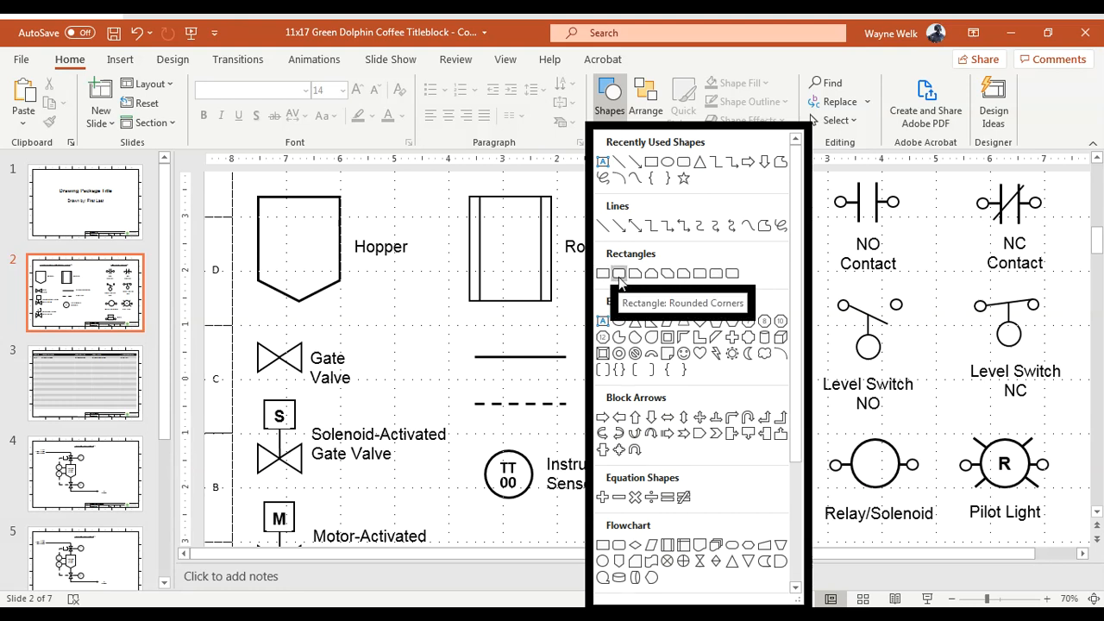
pyautogui.moveTo(636, 272)
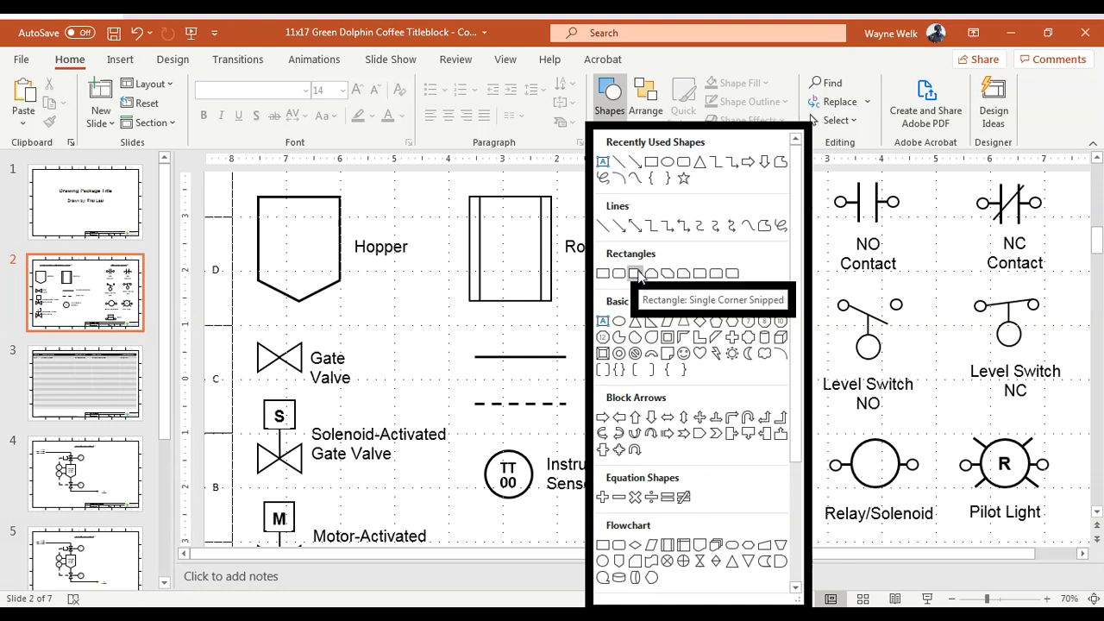
pyautogui.moveTo(652, 274)
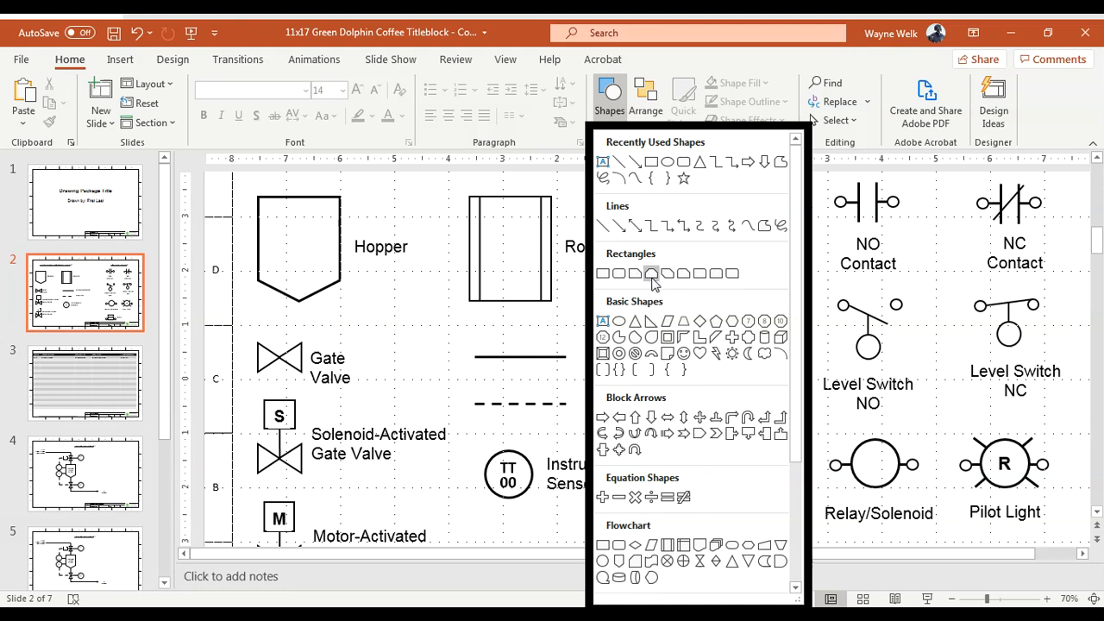
pyautogui.moveTo(652, 273)
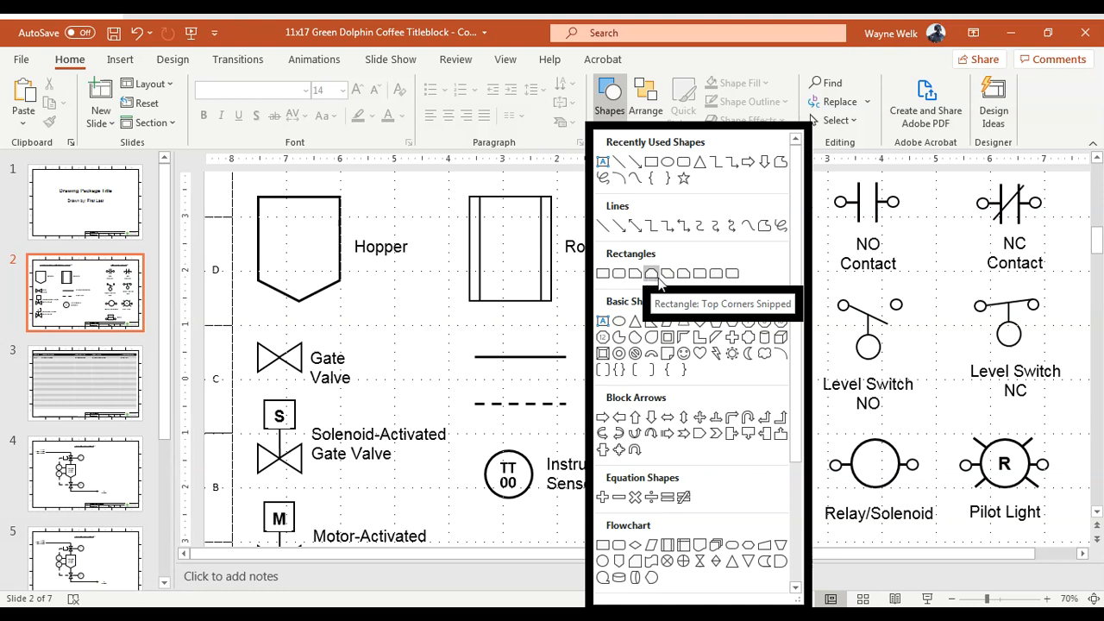
pyautogui.moveTo(669, 274)
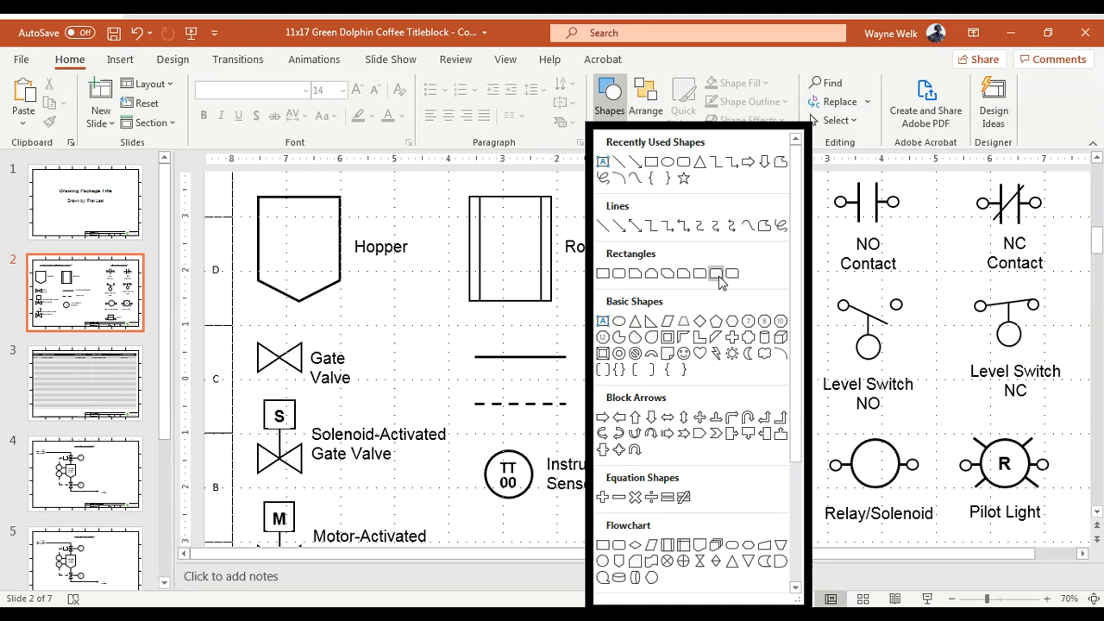
pyautogui.moveTo(731, 273)
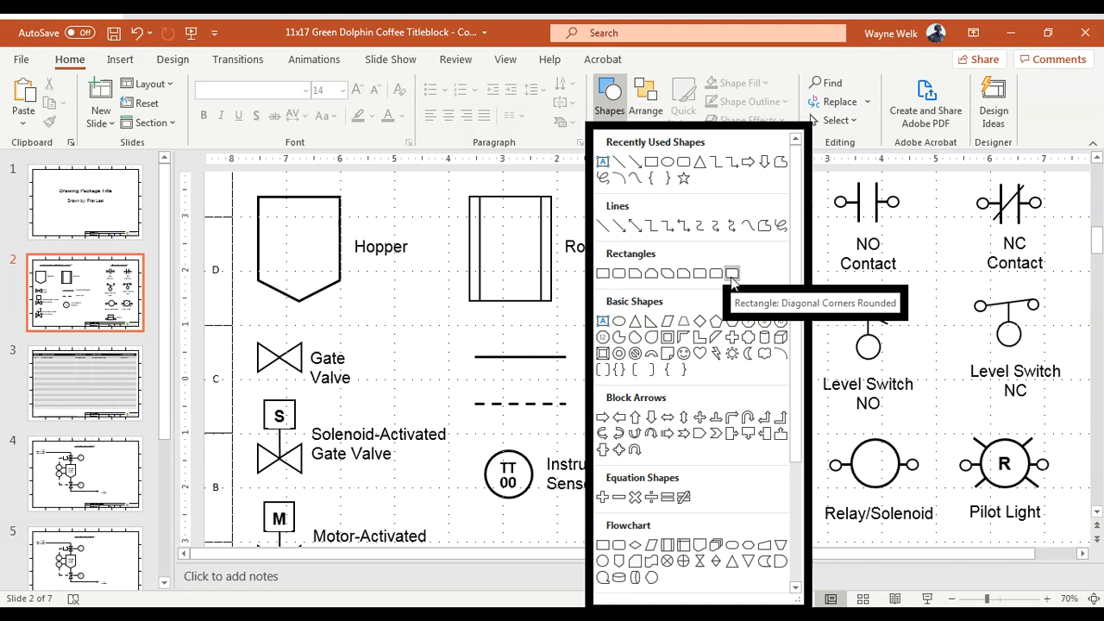
pyautogui.moveTo(718, 273)
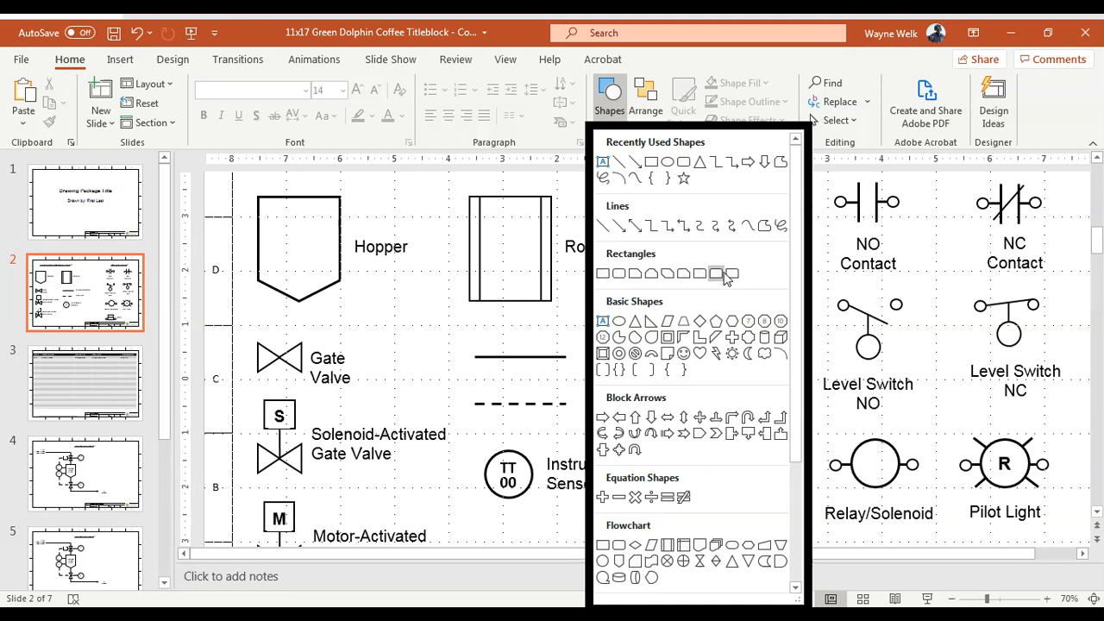
pyautogui.scroll(-3)
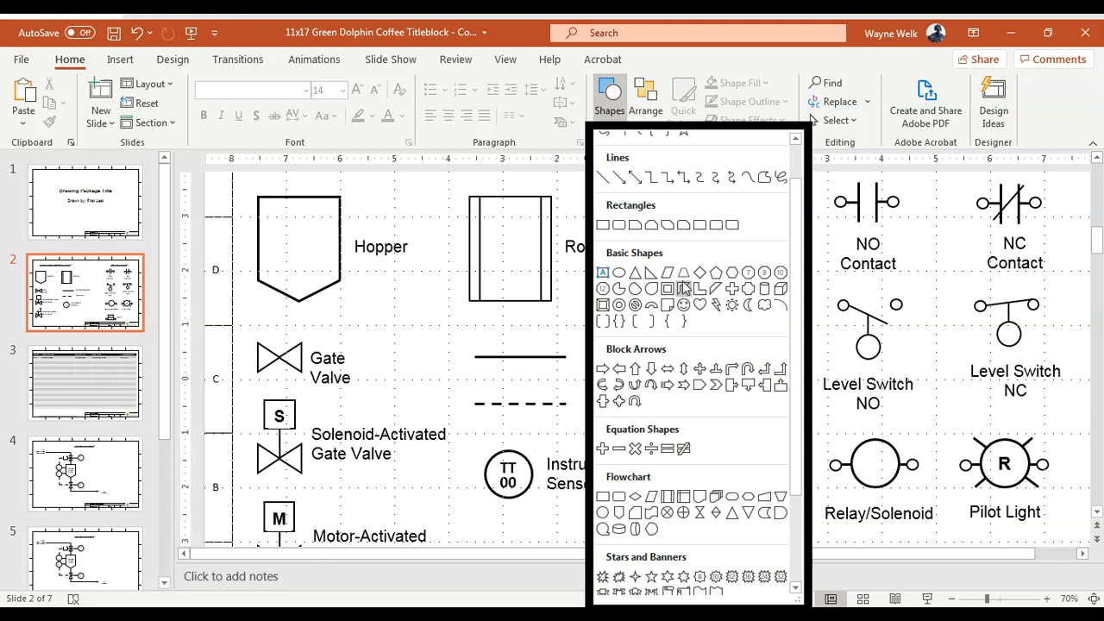